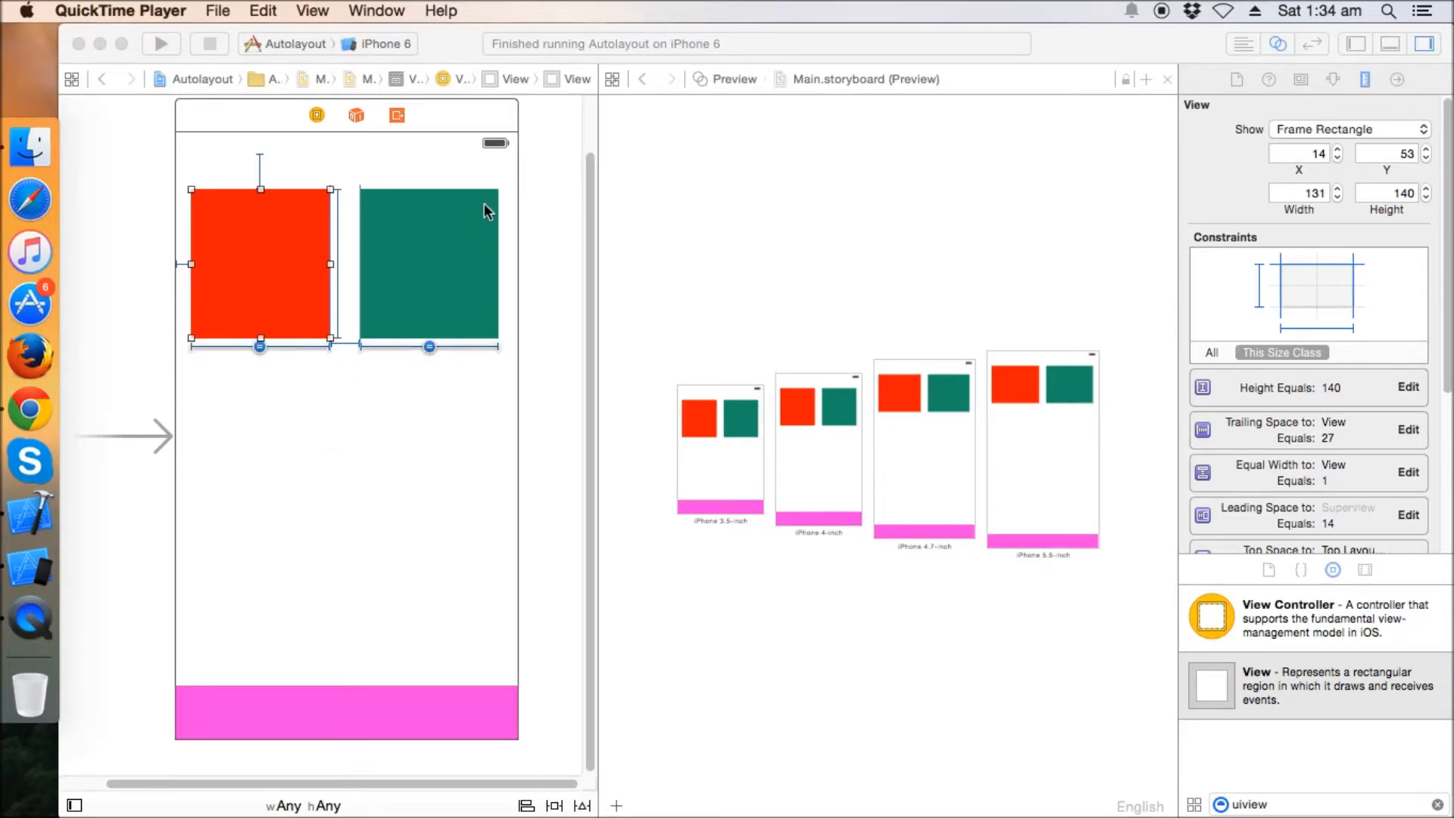
{"action": "mouse_move", "coordinate": [878, 426]}
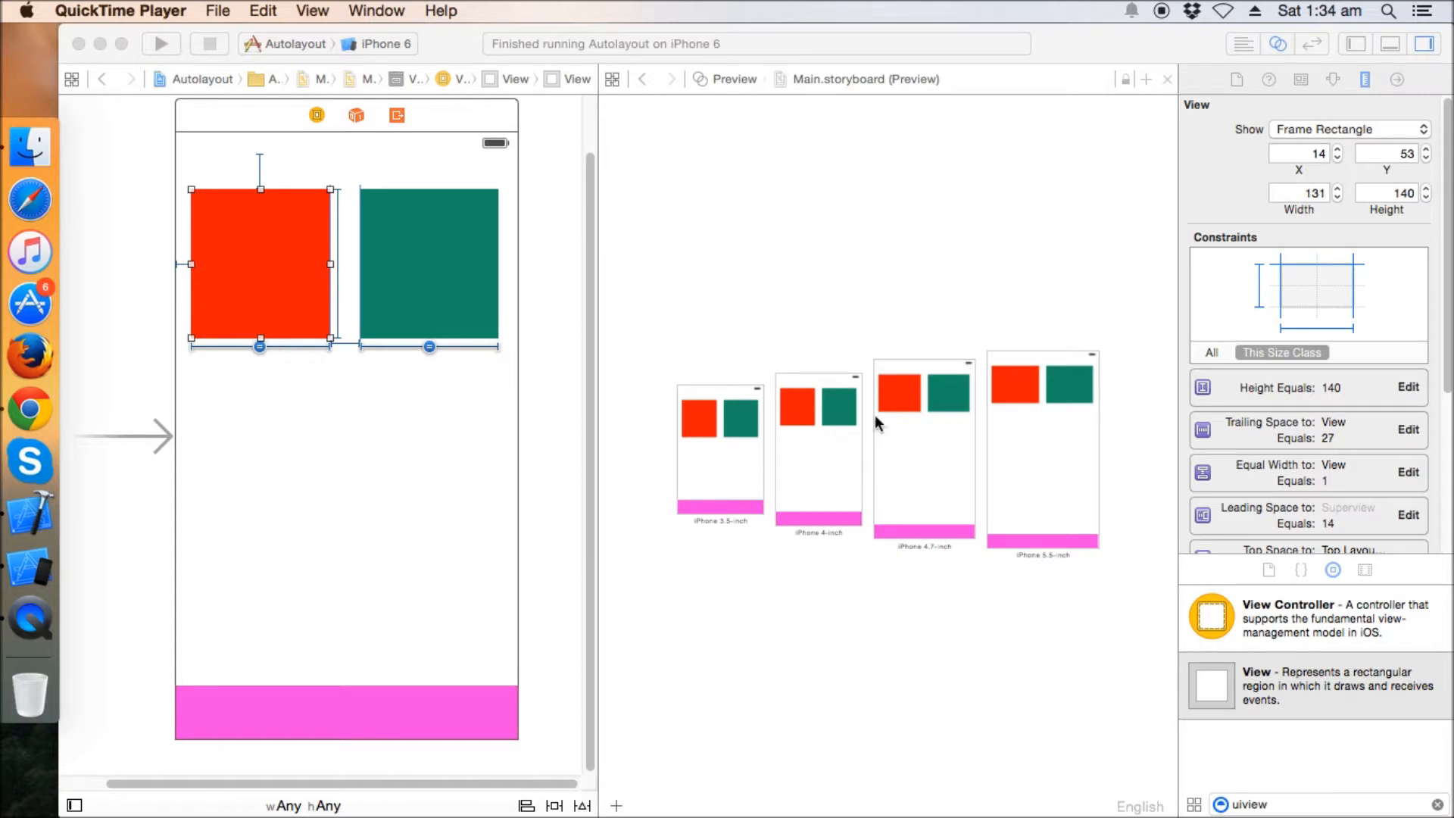
{"action": "mouse_move", "coordinate": [671, 647]}
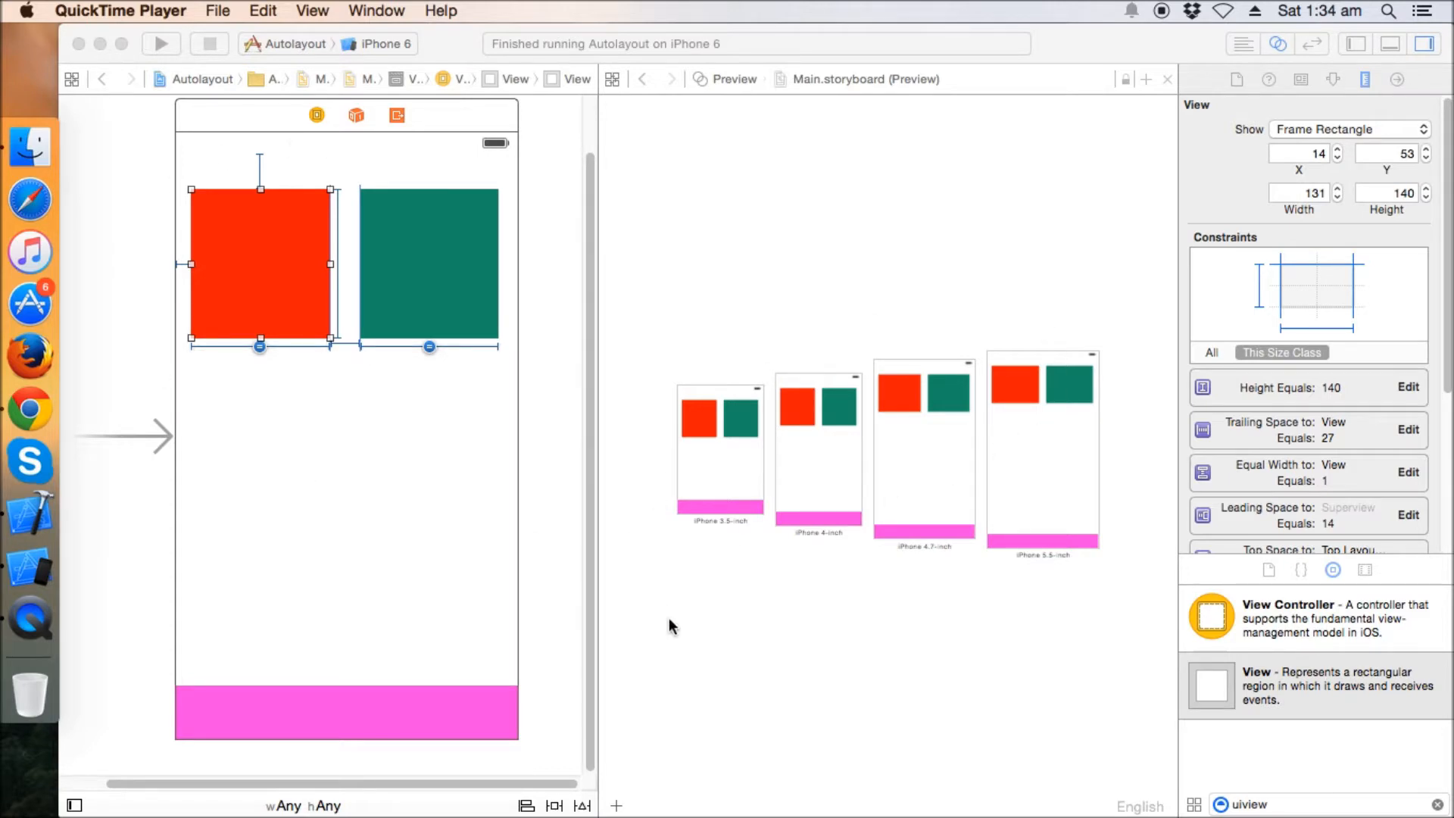
{"action": "mouse_move", "coordinate": [849, 654]}
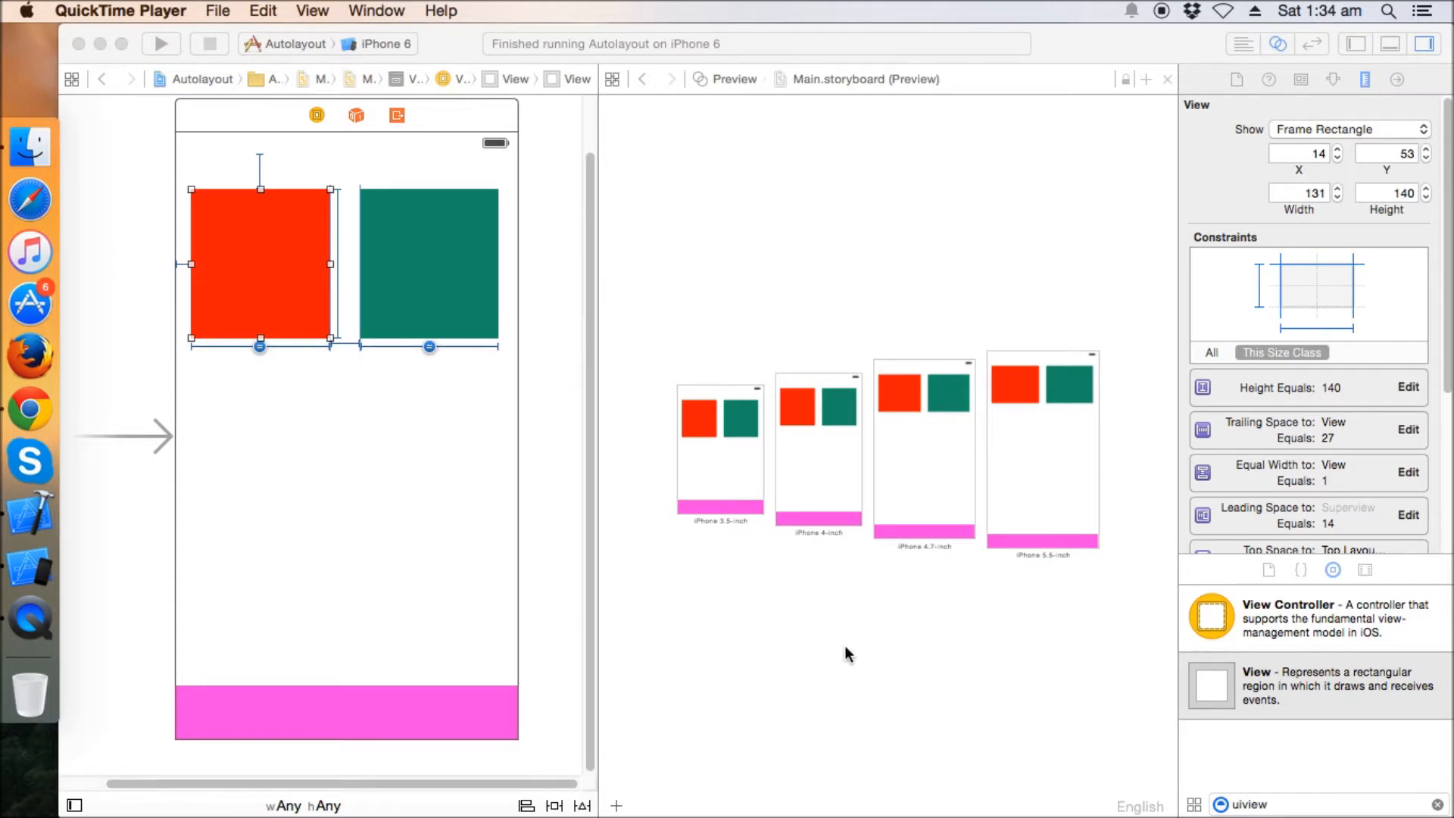
{"action": "mouse_move", "coordinate": [1023, 571]}
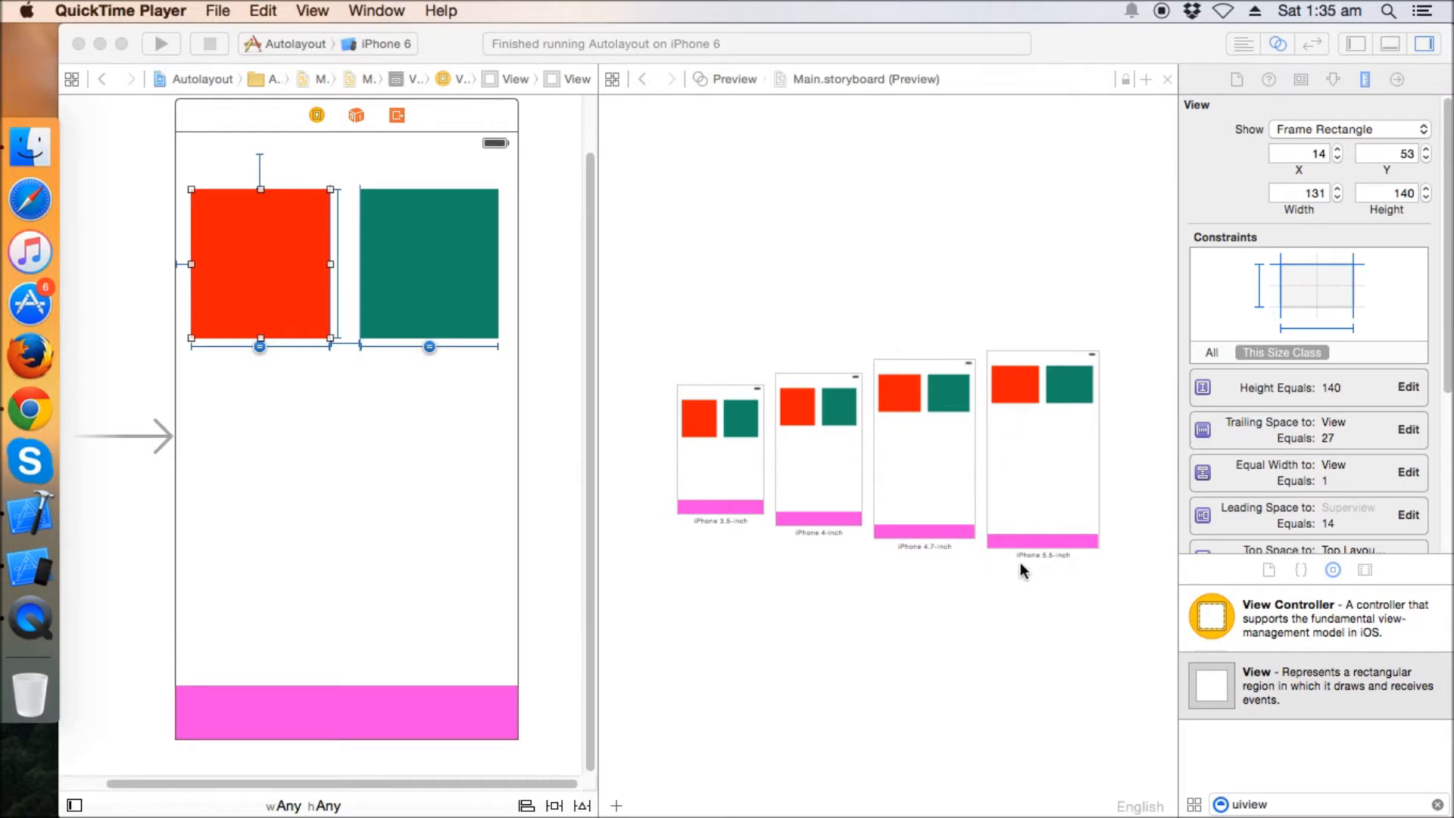
{"action": "mouse_move", "coordinate": [343, 356]}
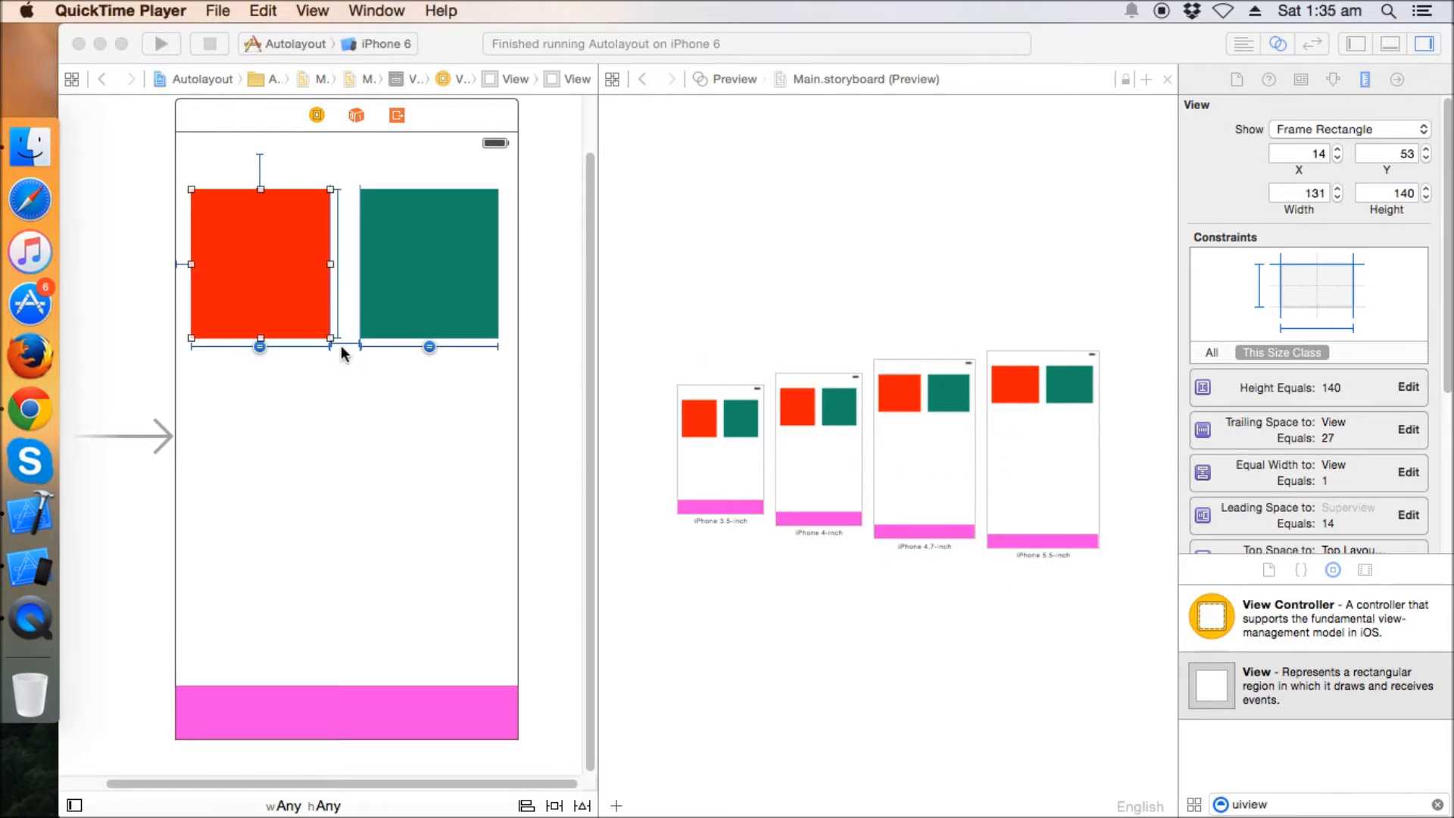
{"action": "mouse_move", "coordinate": [309, 296]}
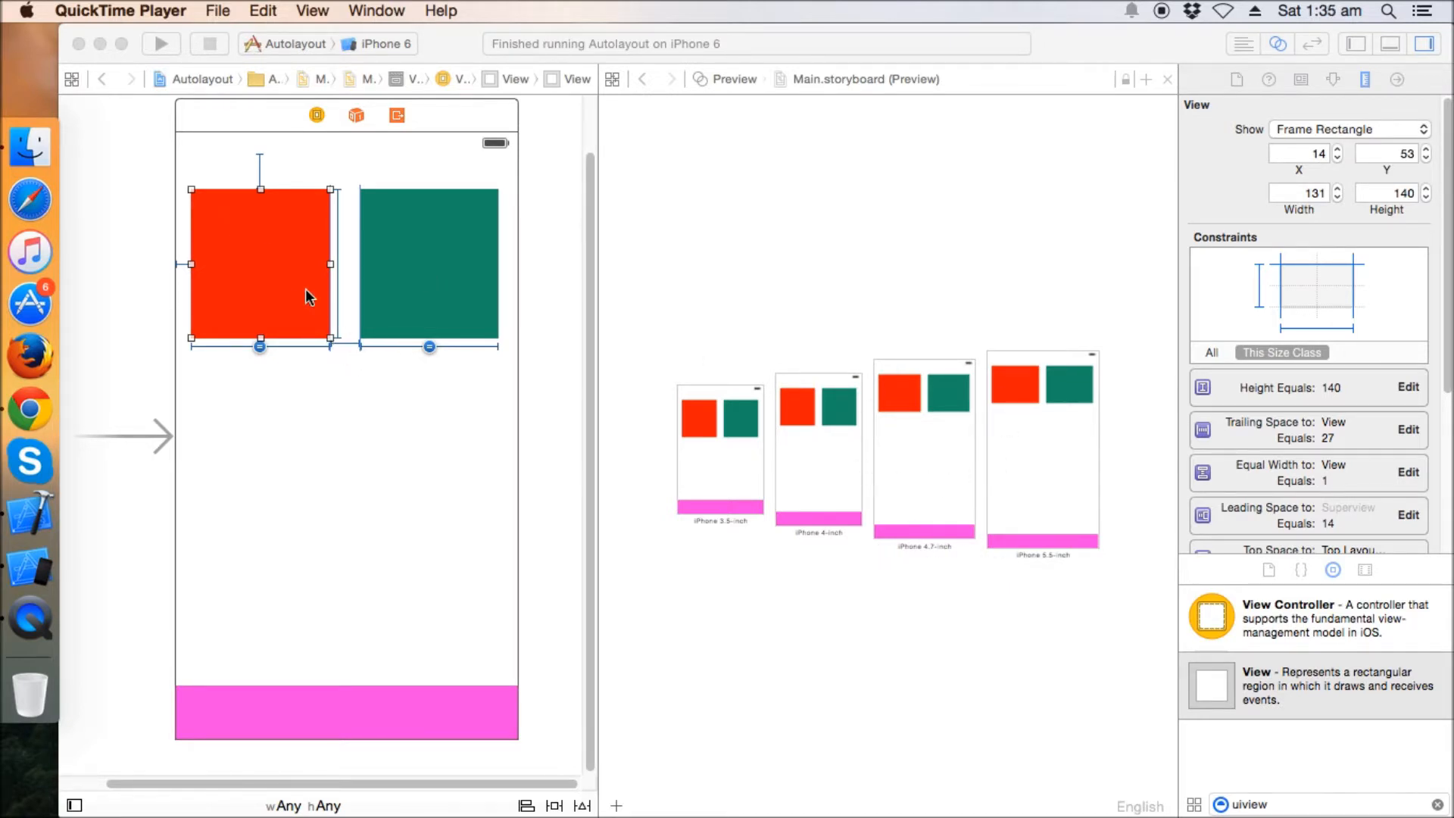
- Switch to Xcode's storyboard showing the red and green squares
{"action": "left_click", "coordinate": [301, 266]}
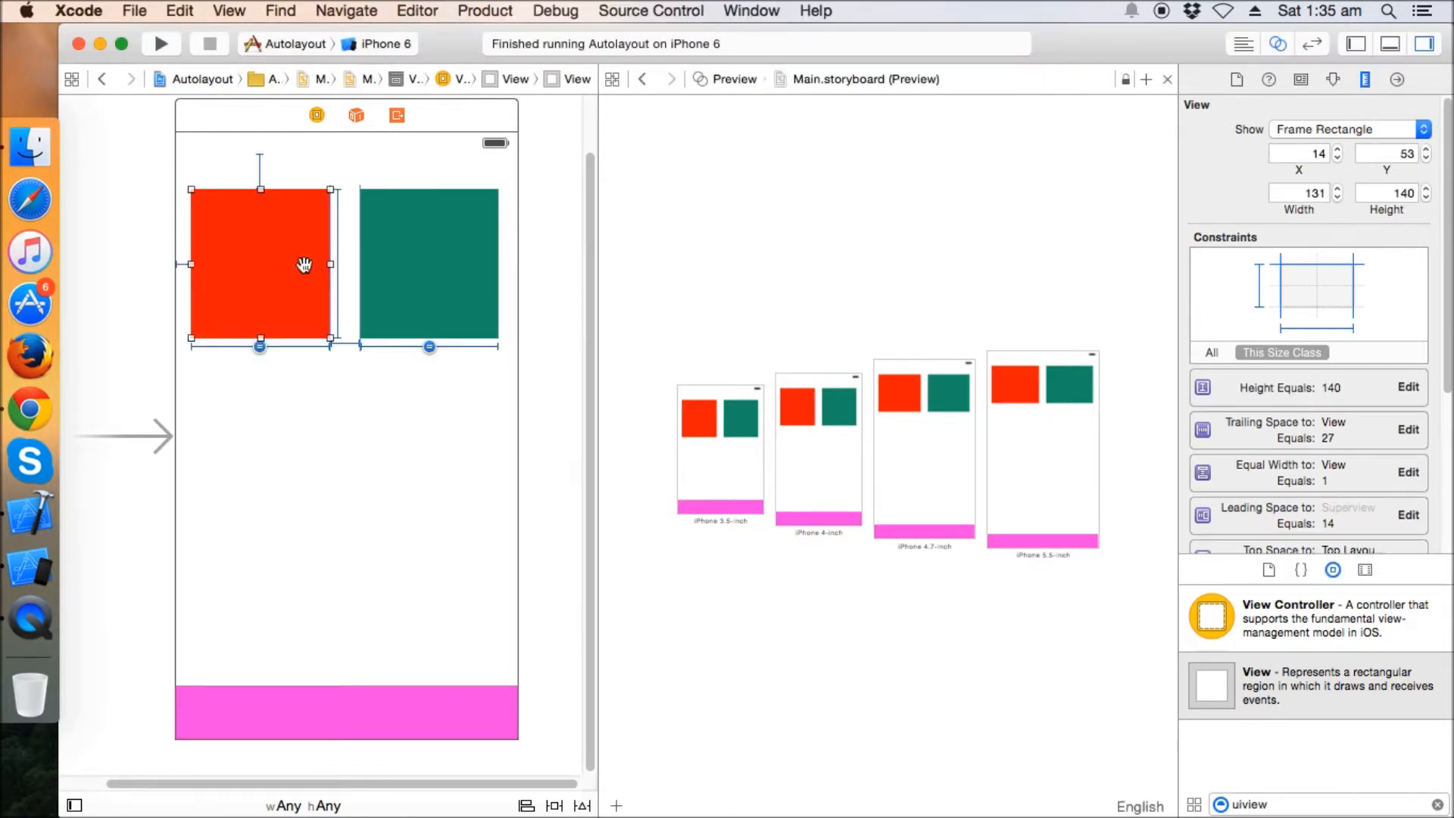
{"action": "mouse_move", "coordinate": [469, 311]}
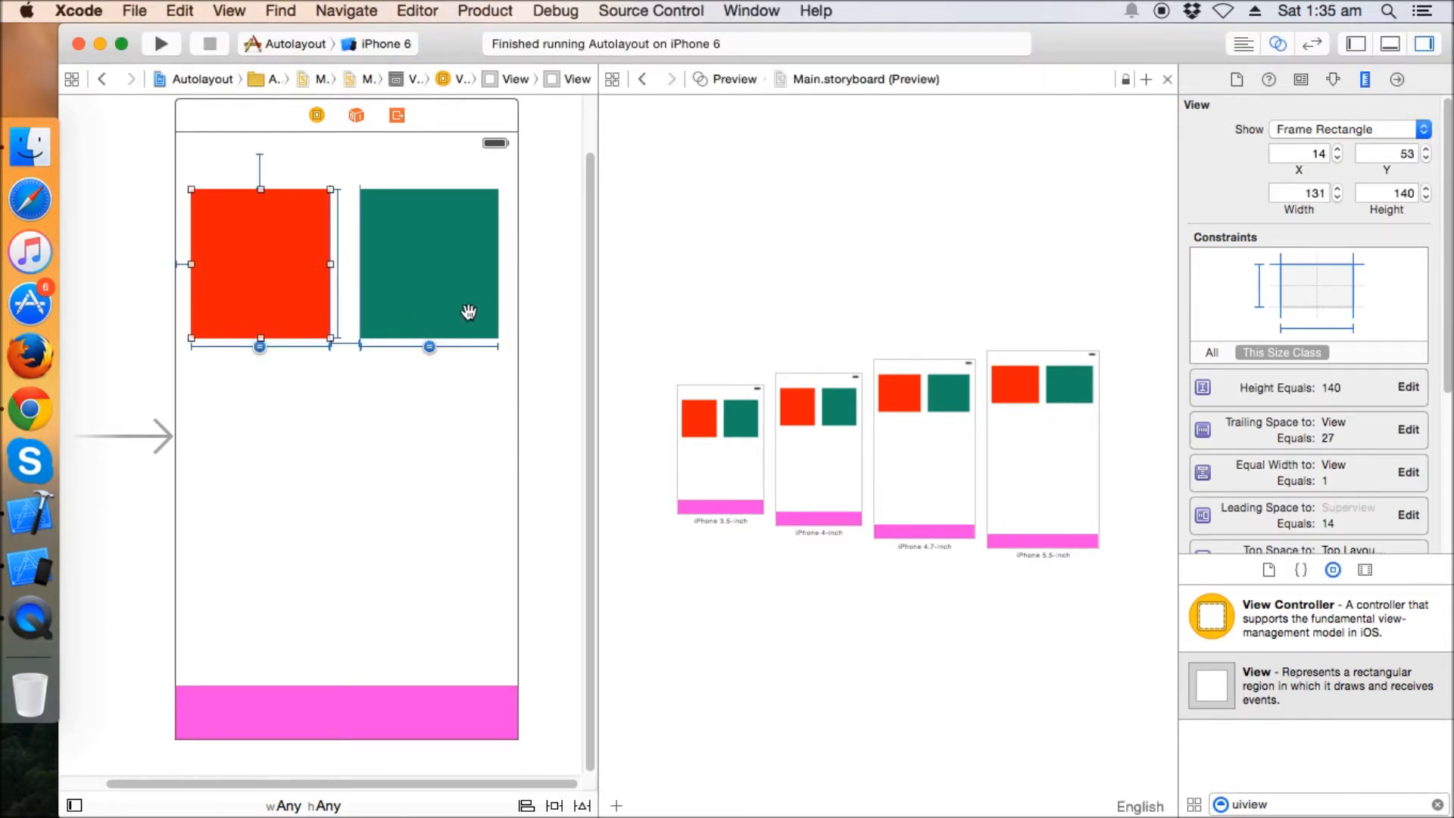
- Add a plain UIView from the Object Library and make its background green
{"action": "left_click", "coordinate": [442, 261]}
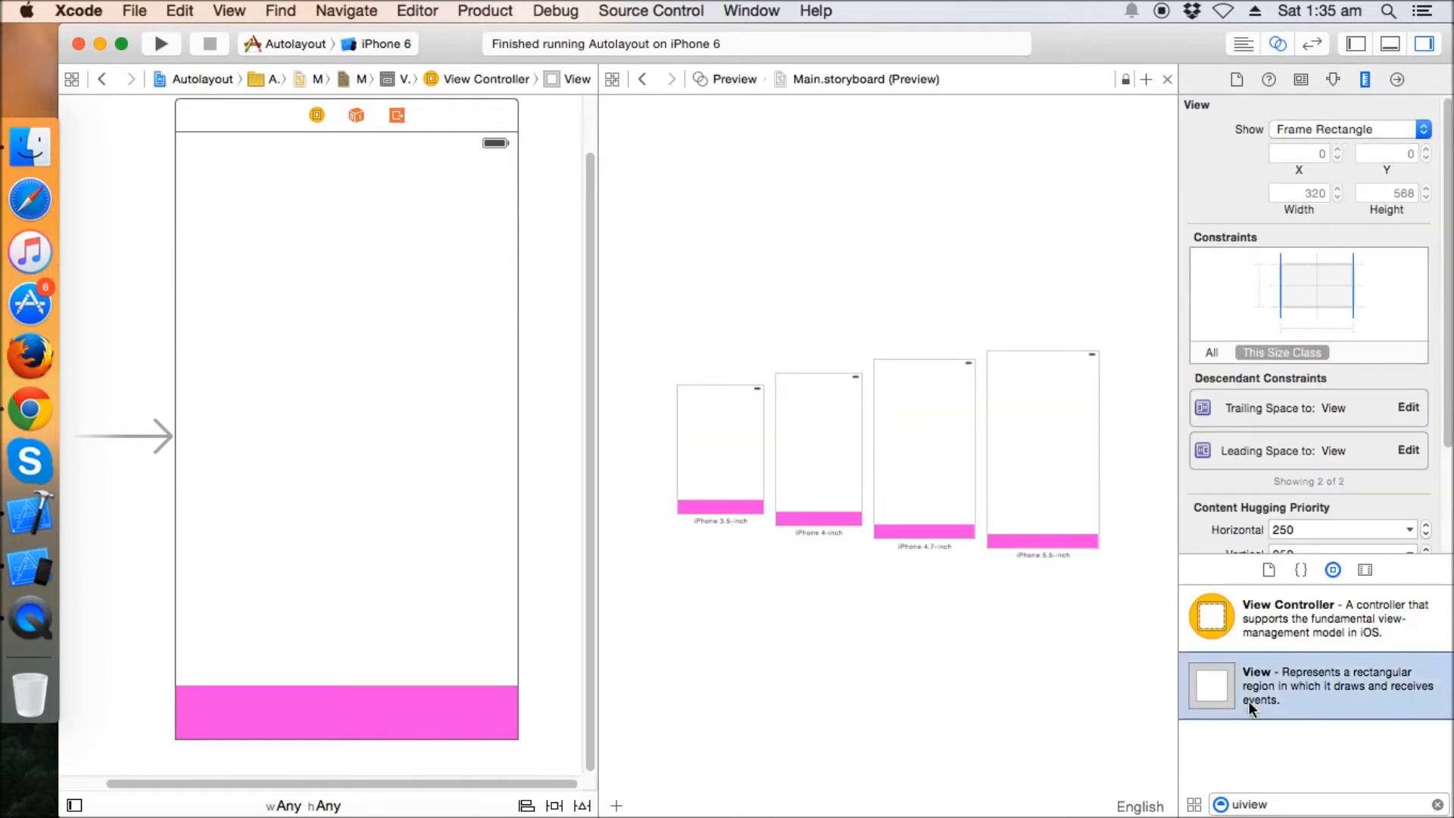
{"action": "left_click_drag", "start_coordinate": [278, 381], "coordinate": [429, 637]}
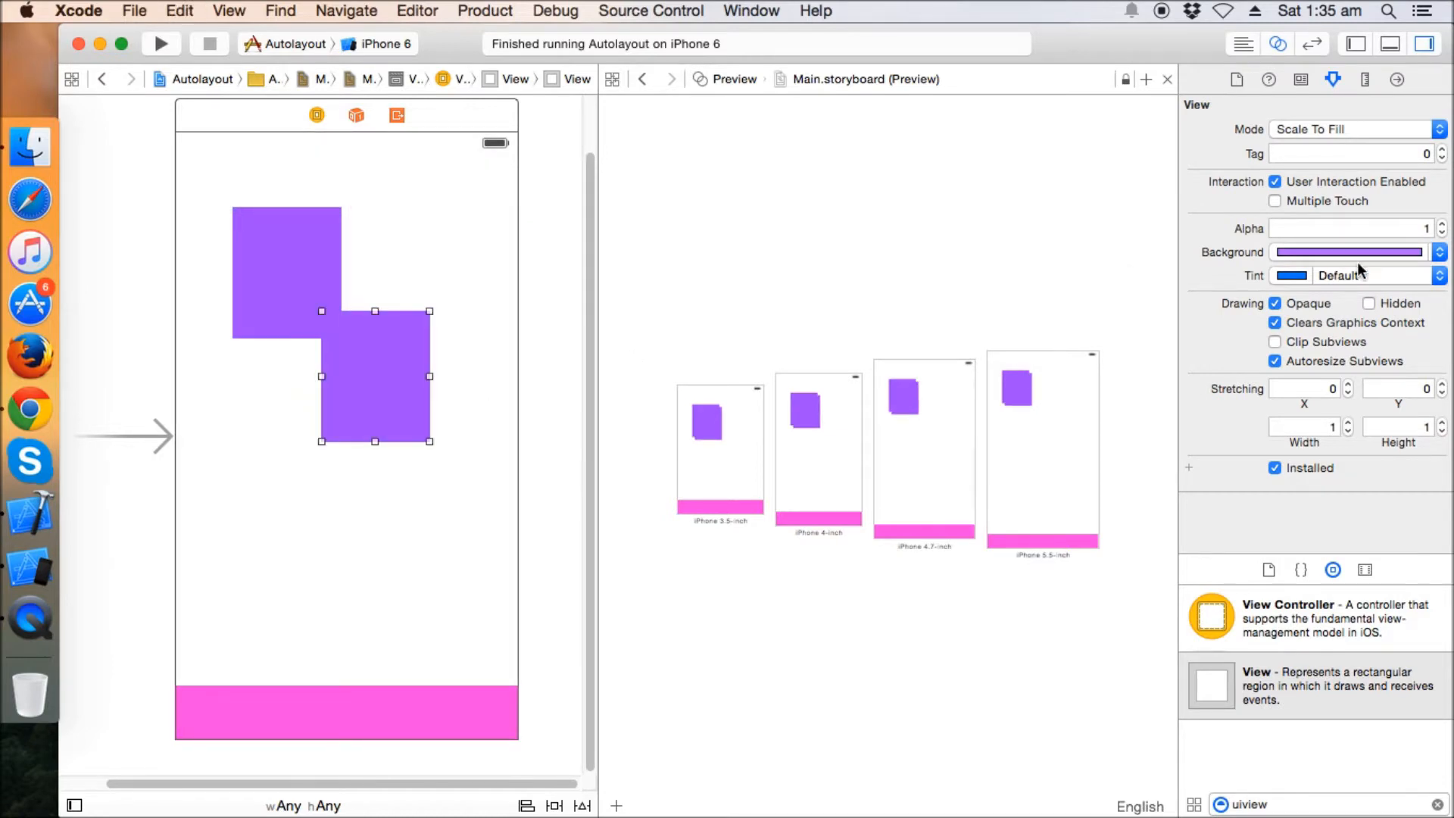
{"action": "left_click", "coordinate": [1436, 252]}
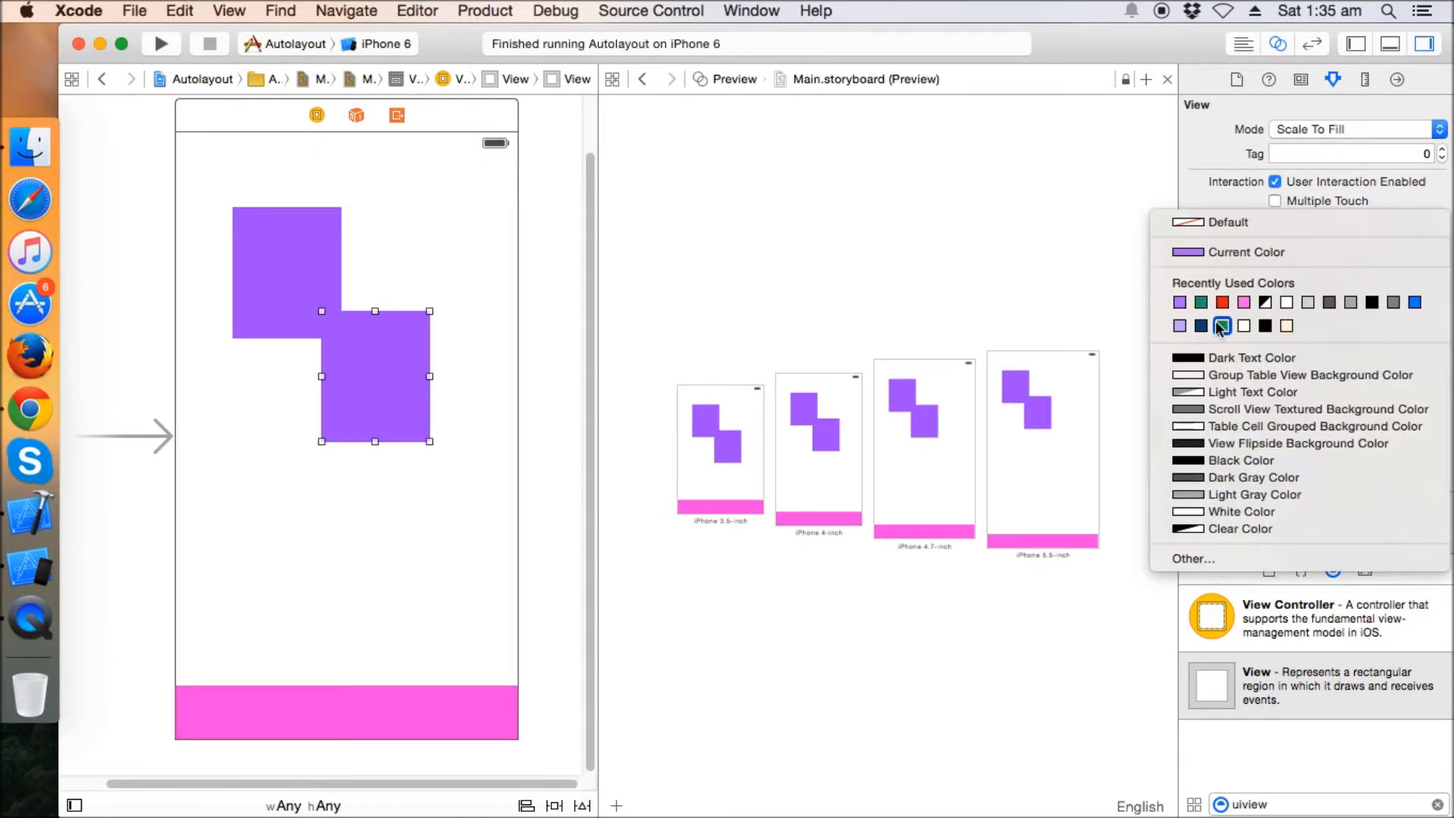
{"action": "left_click", "coordinate": [1222, 325]}
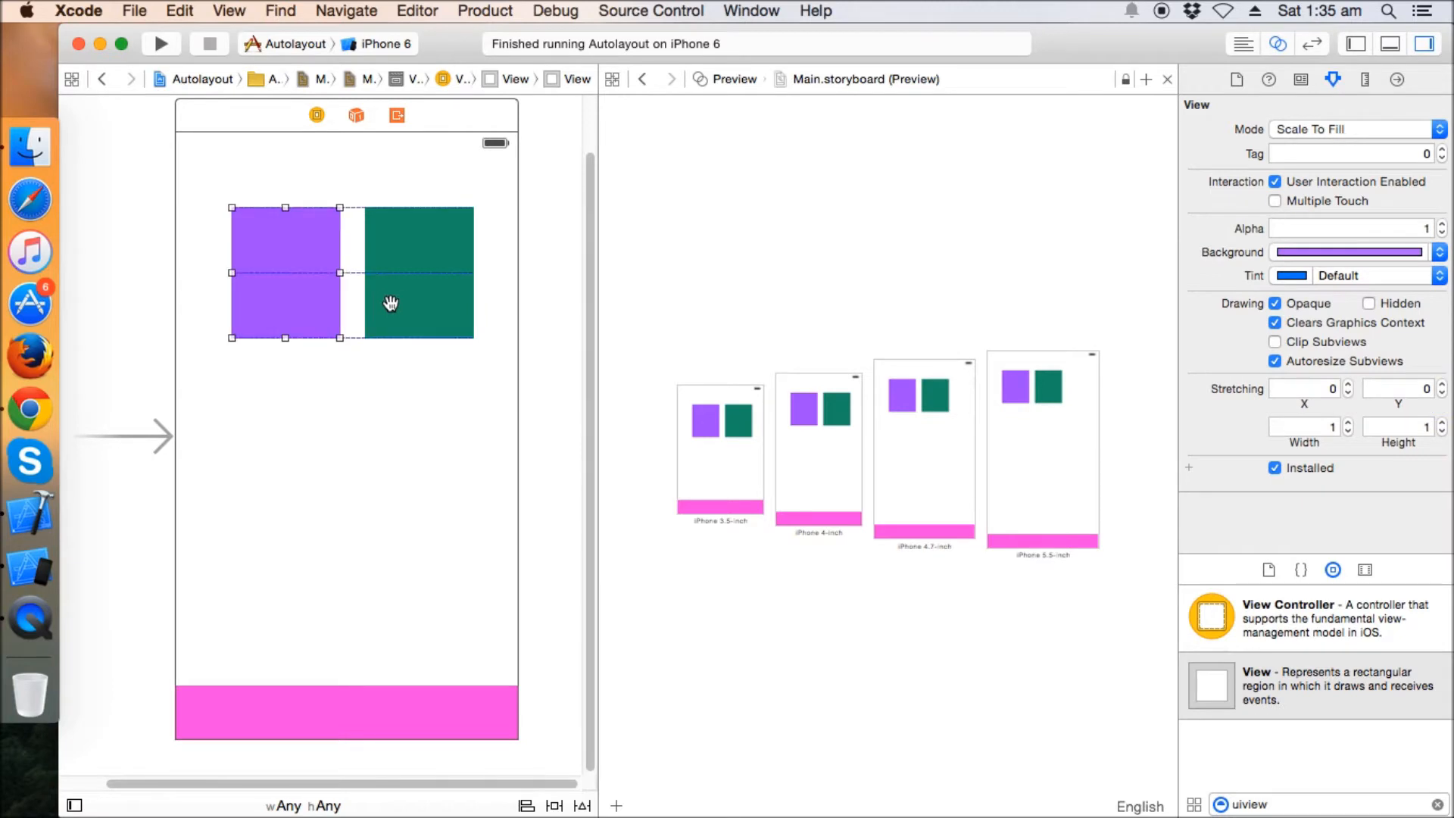
- Inspect the green view's size, then drag it into place beside the purple view
{"action": "left_click", "coordinate": [418, 273]}
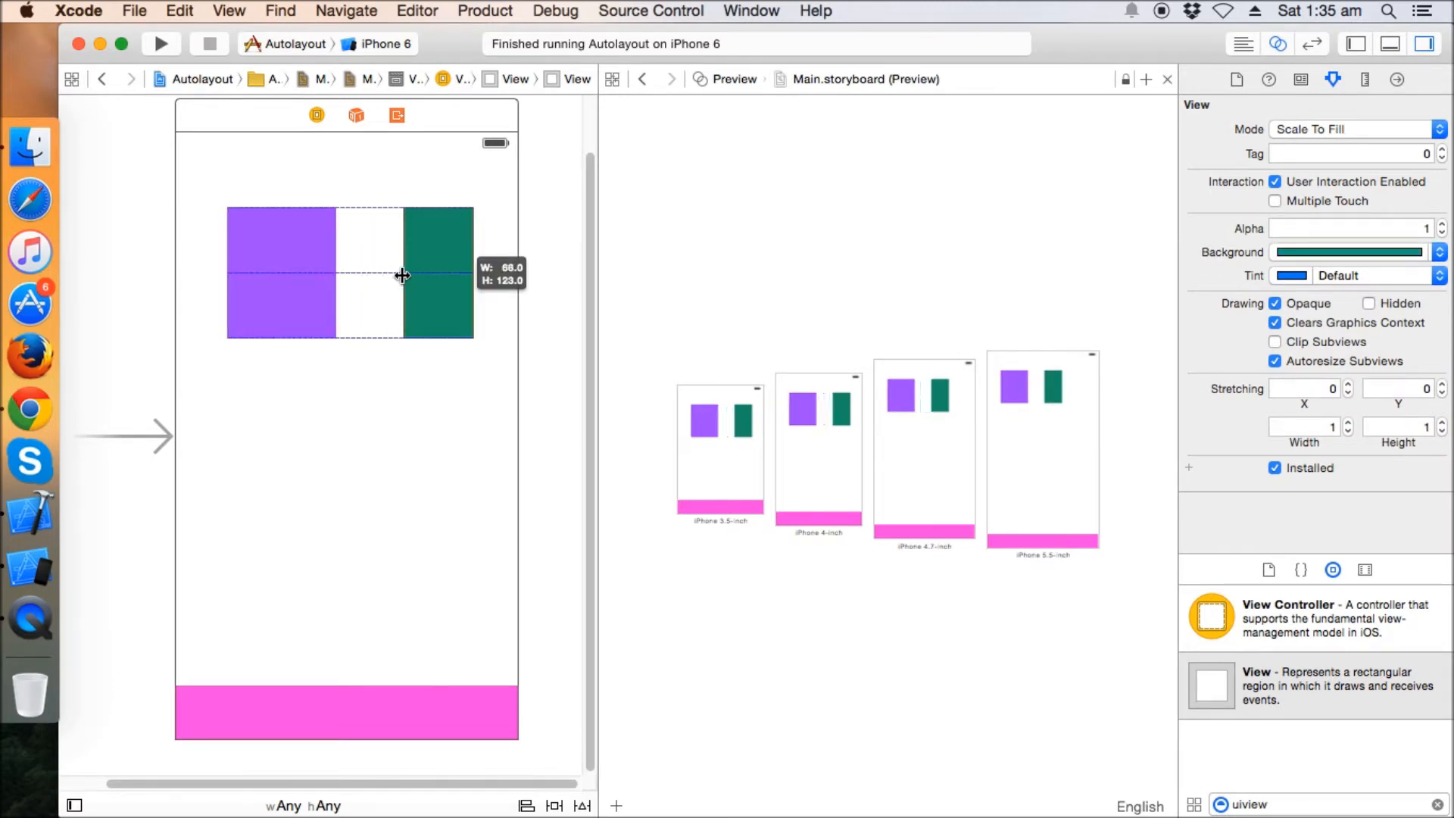
{"action": "left_click", "coordinate": [428, 272]}
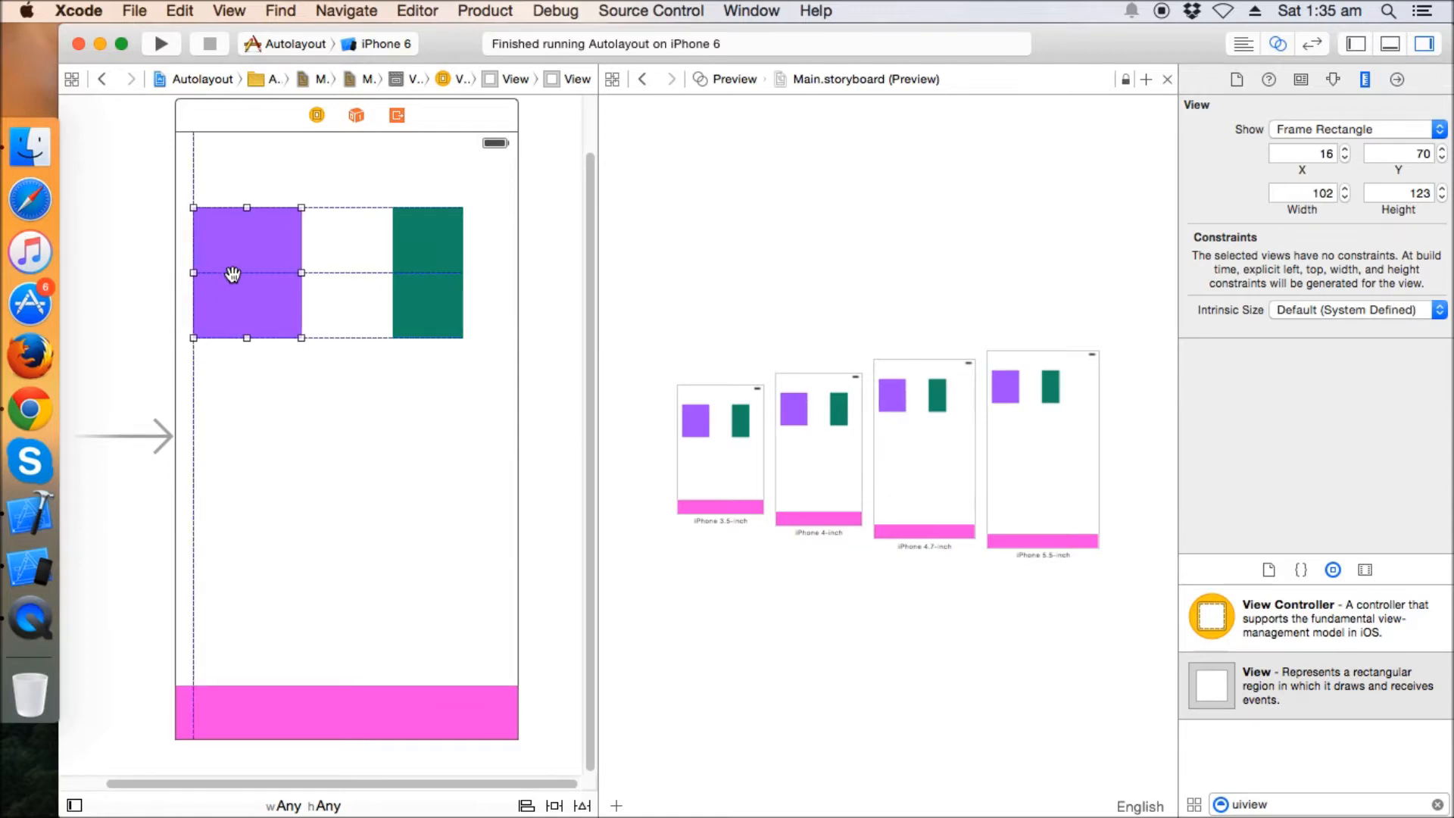
{"action": "left_click", "coordinate": [427, 269]}
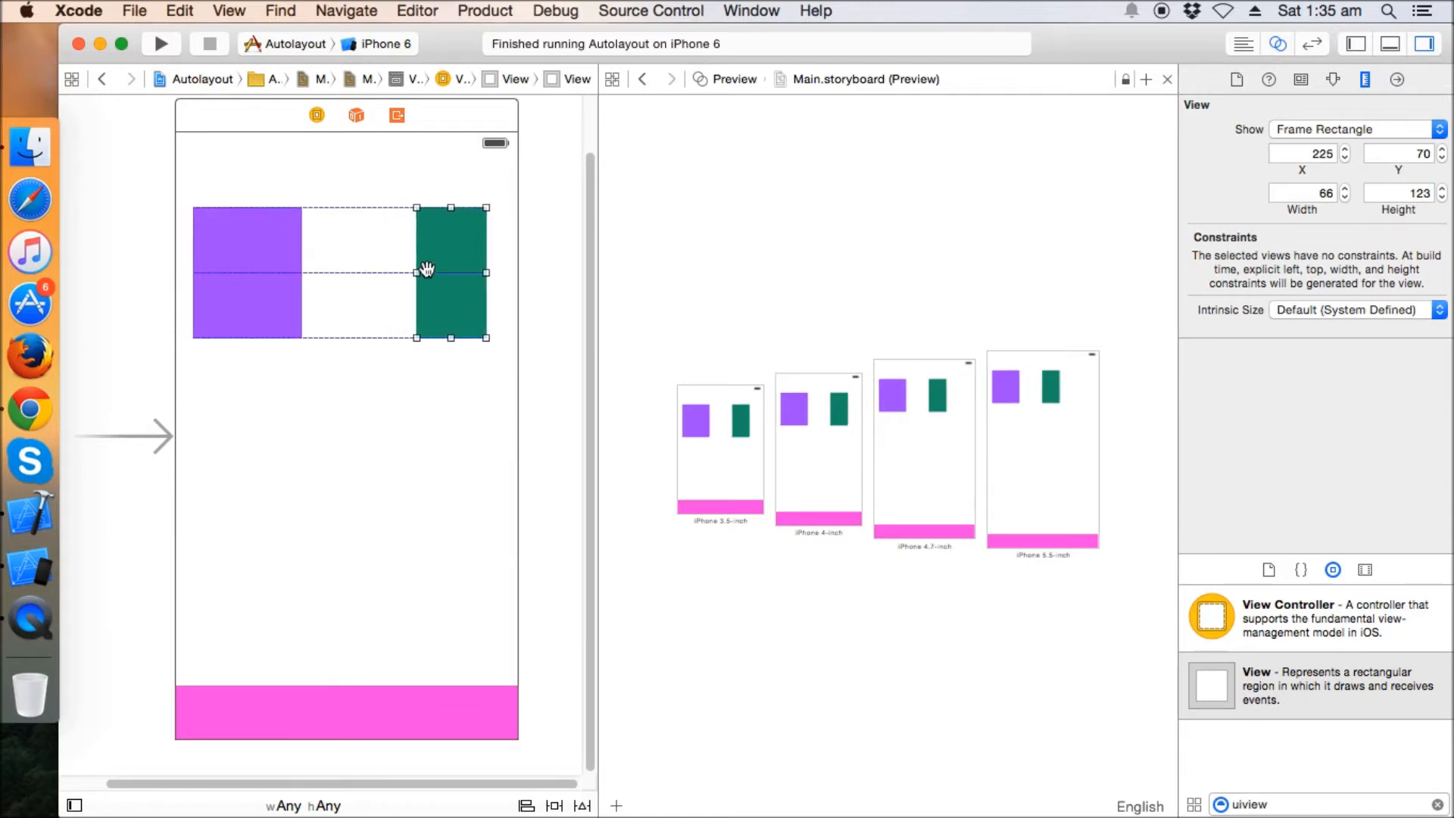
{"action": "left_click_drag", "start_coordinate": [450, 273], "coordinate": [464, 273]}
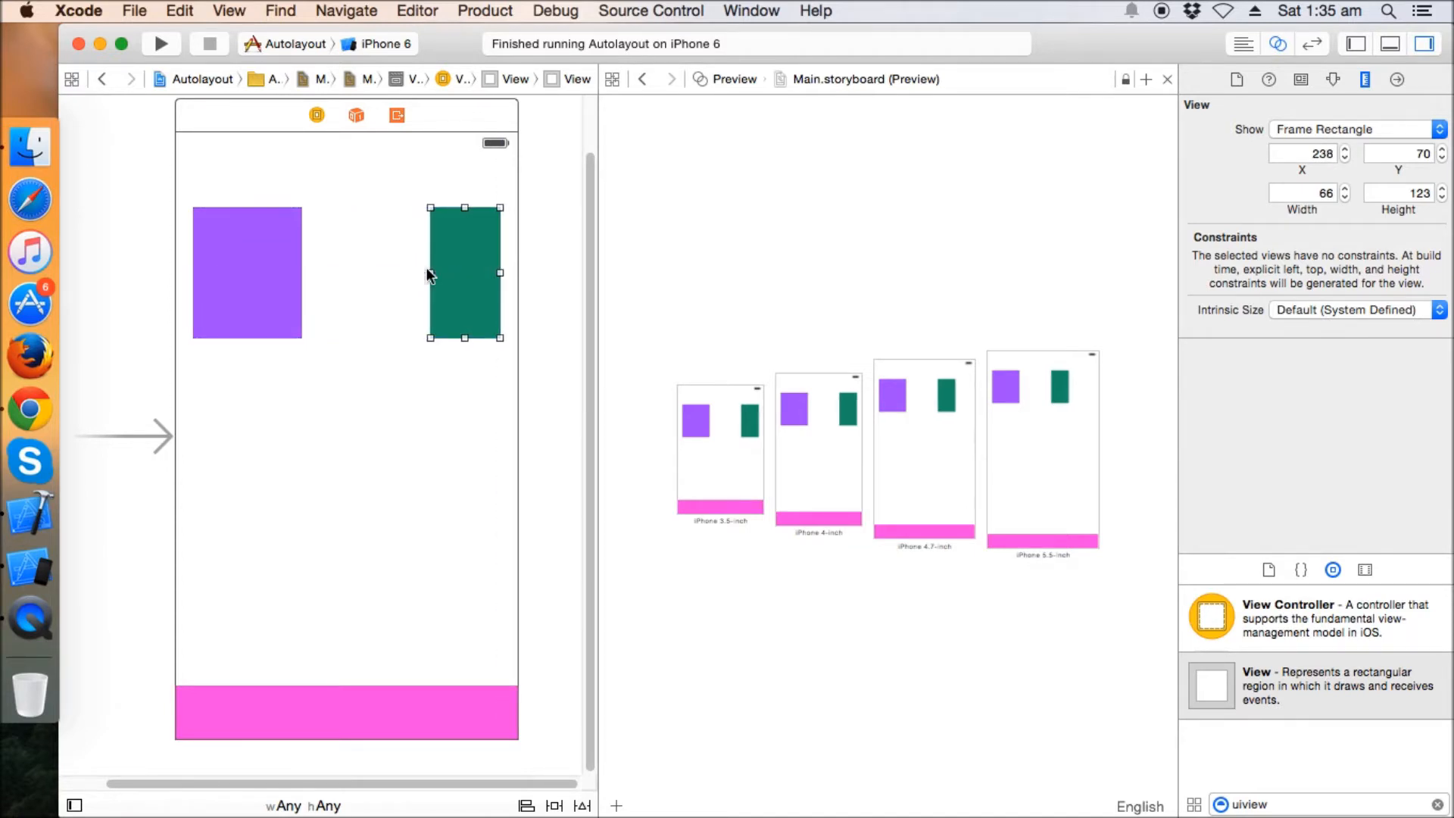
{"action": "left_click_drag", "start_coordinate": [464, 273], "coordinate": [427, 273]}
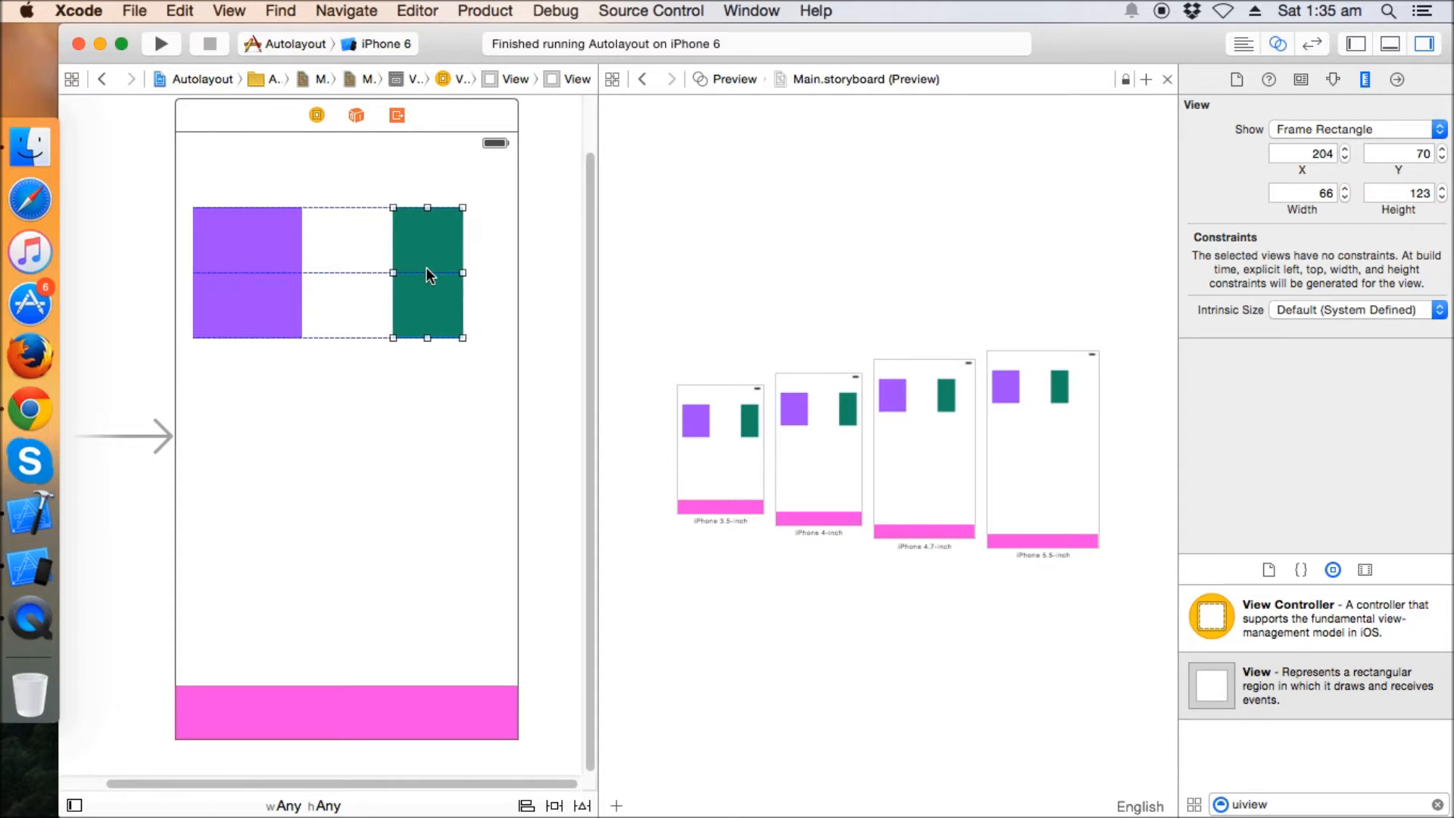
{"action": "left_click_drag", "start_coordinate": [426, 273], "coordinate": [375, 272]}
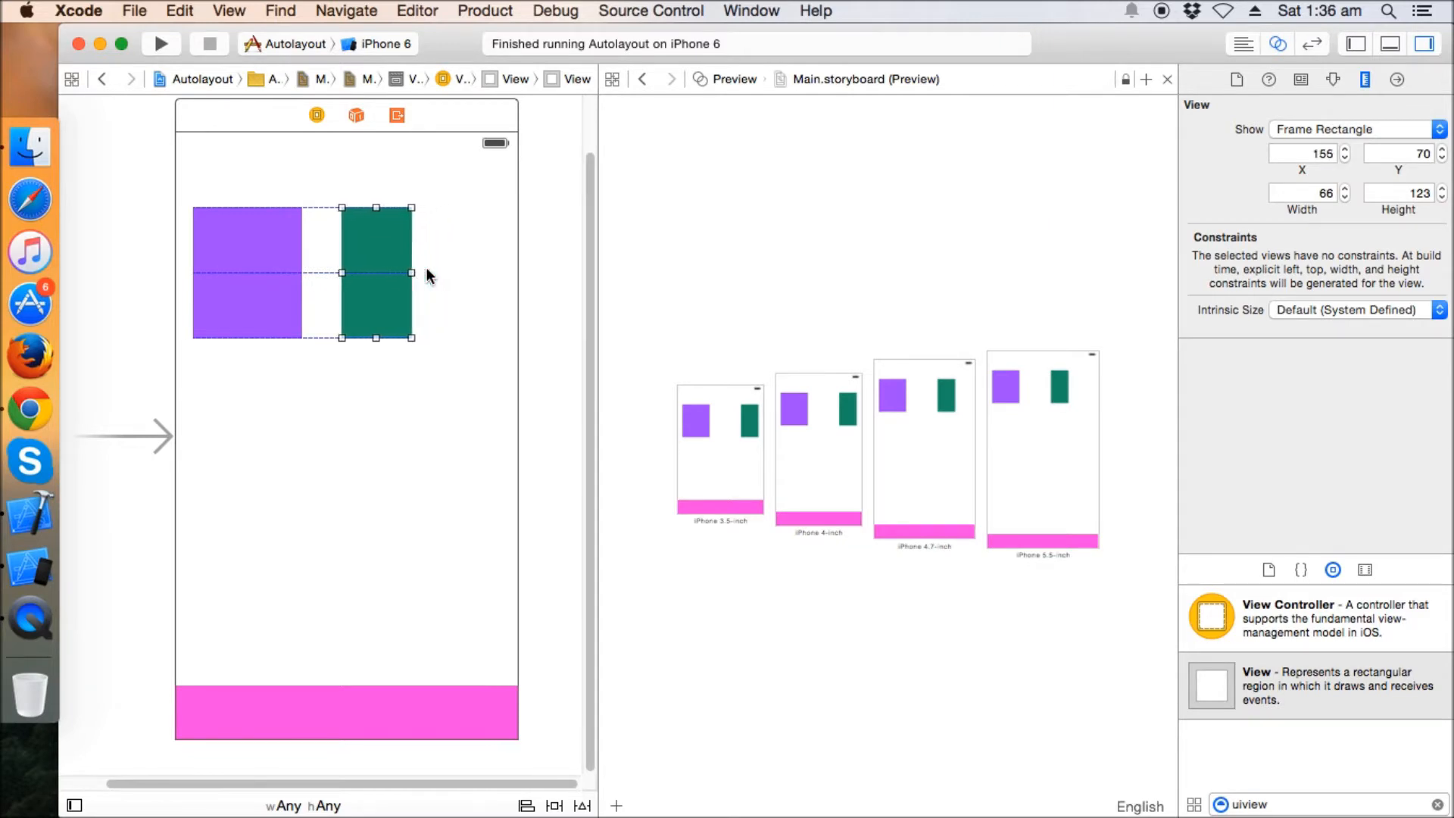
{"action": "left_click_drag", "start_coordinate": [375, 273], "coordinate": [396, 273]}
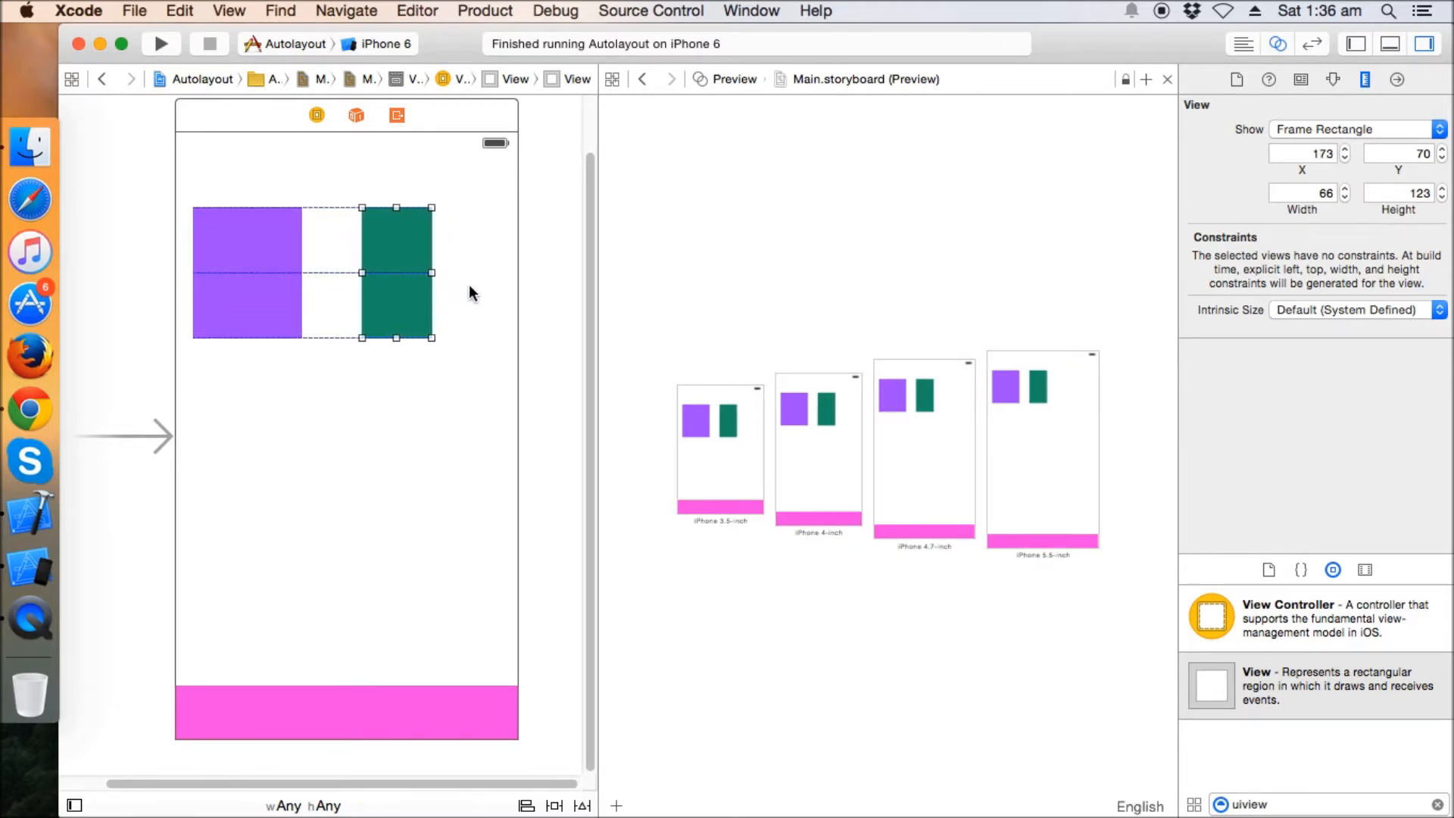
{"action": "left_click_drag", "start_coordinate": [396, 272], "coordinate": [455, 272]}
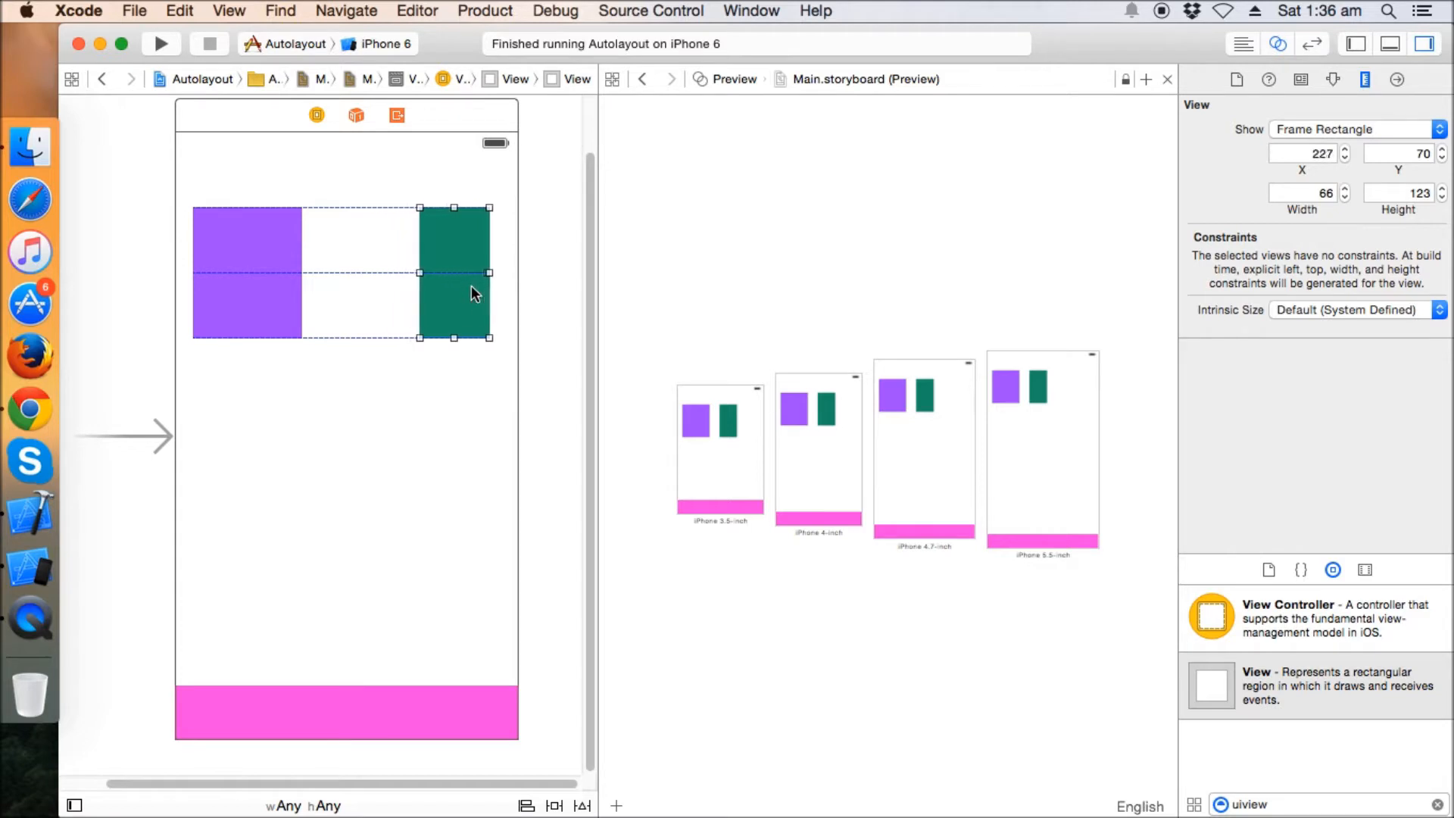
{"action": "left_click_drag", "start_coordinate": [453, 273], "coordinate": [346, 274]}
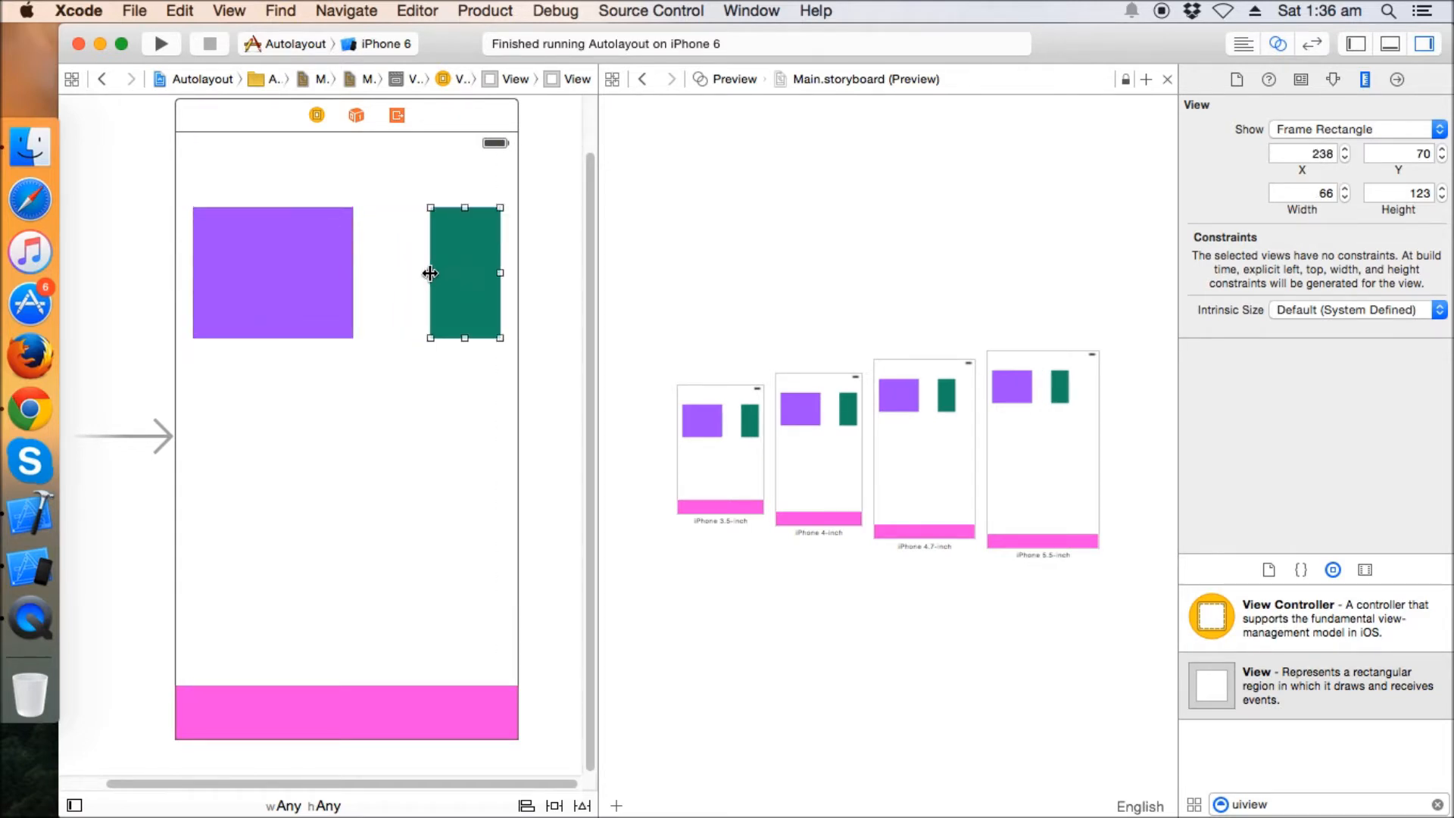
{"action": "left_click", "coordinate": [387, 393]}
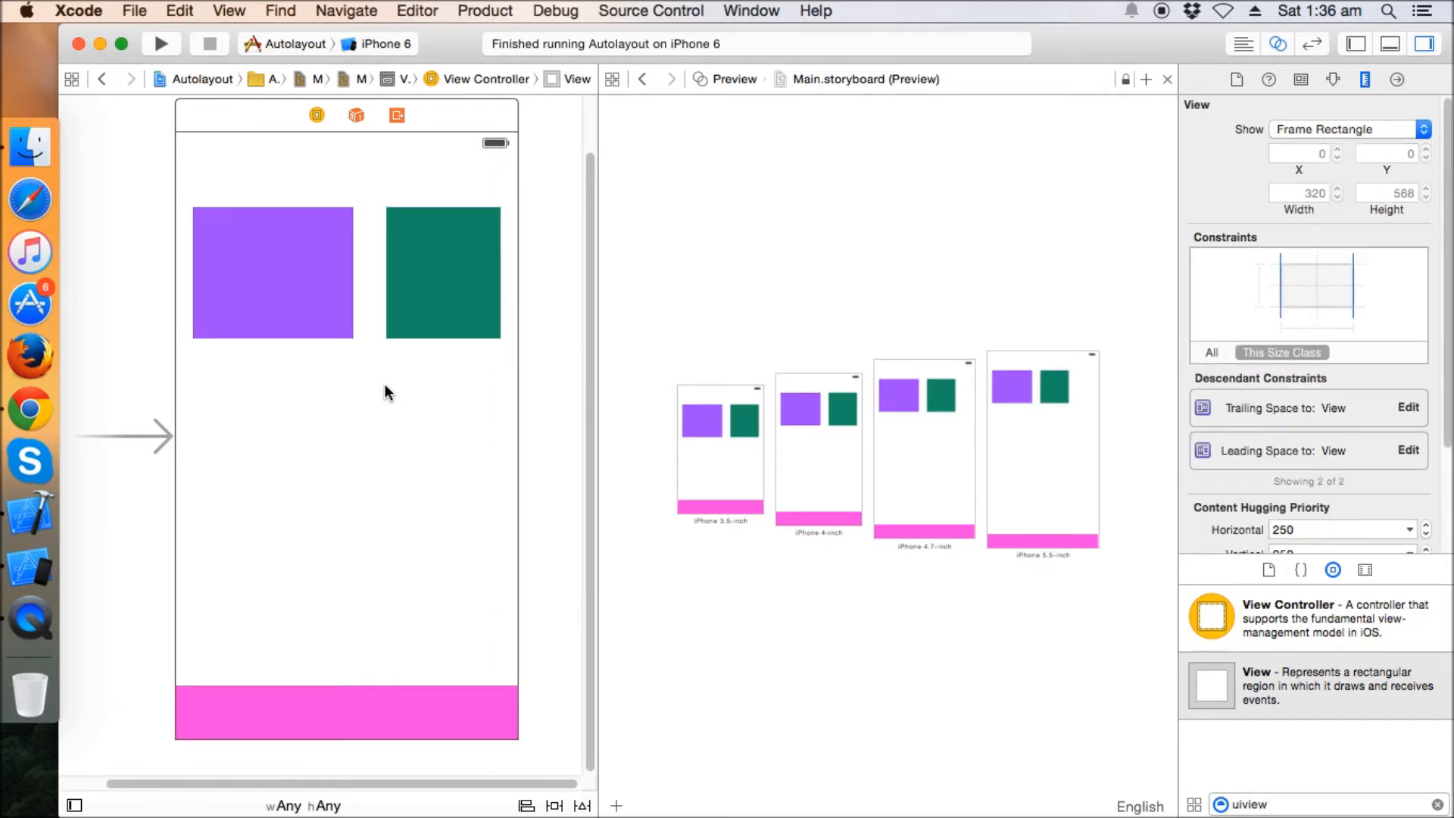
{"action": "mouse_move", "coordinate": [382, 359]}
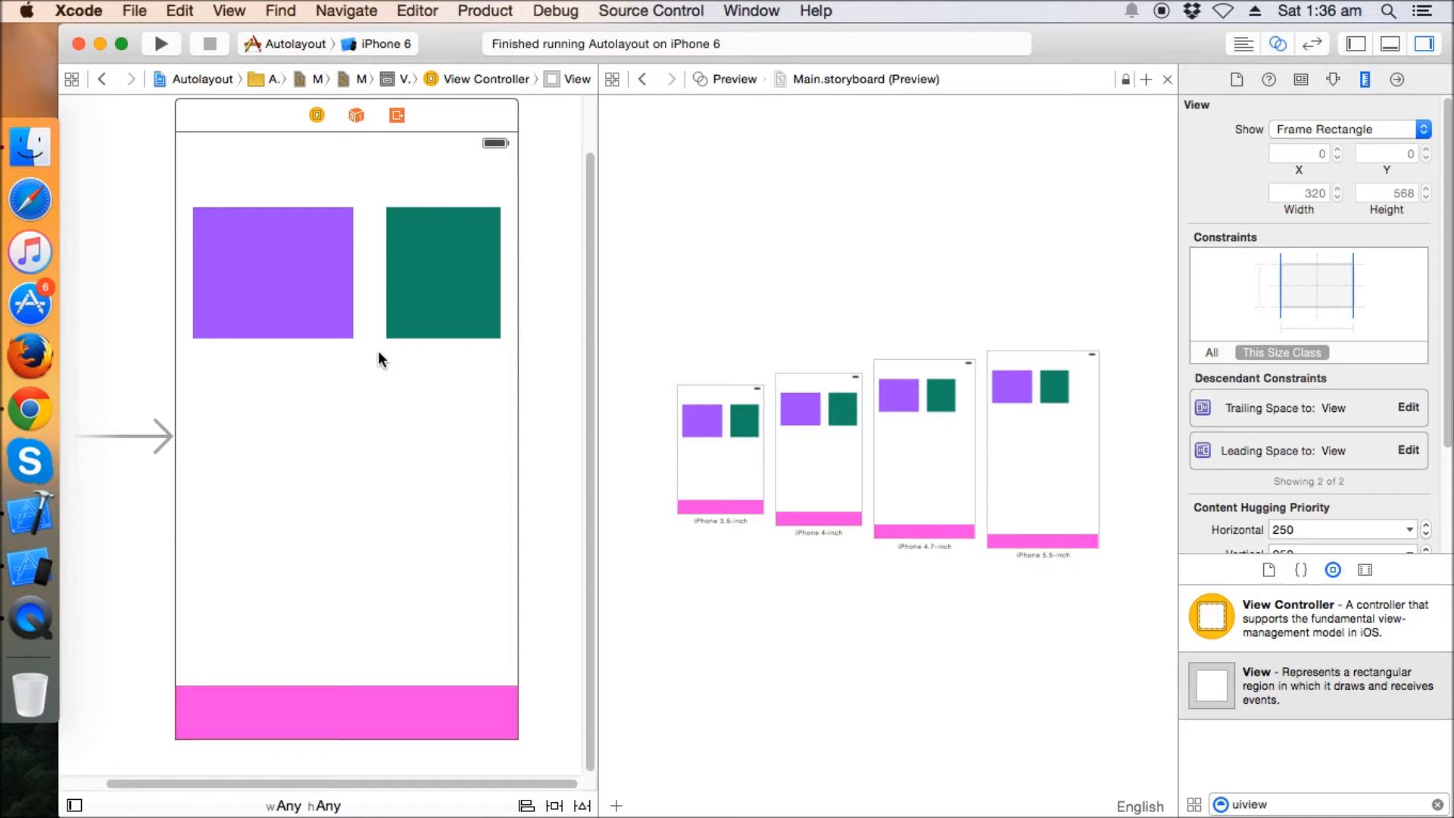
- Pin the purple view top 50 and left 16 without margins, fixing its height
{"action": "left_click", "coordinate": [273, 273]}
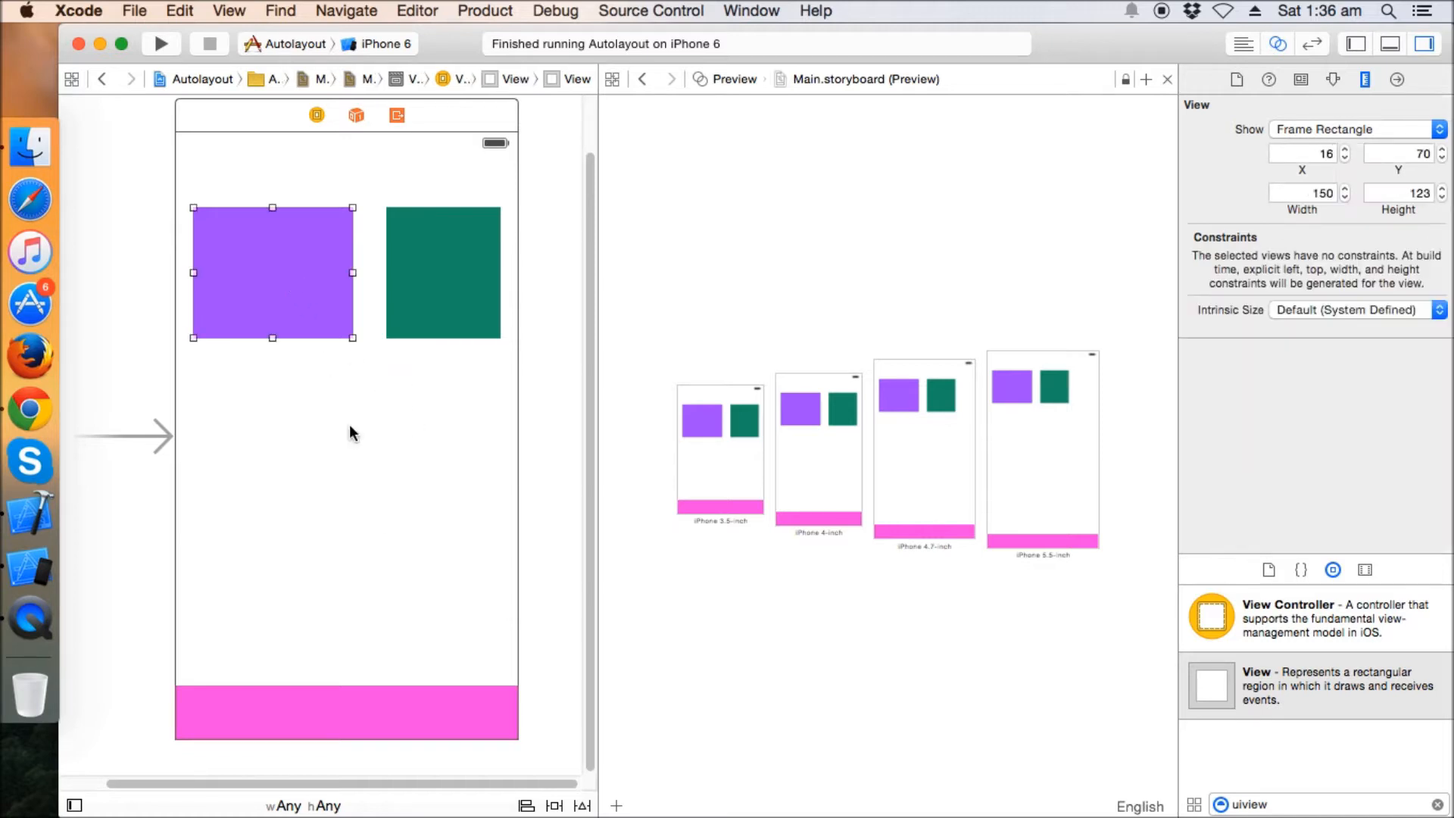
{"action": "left_click", "coordinate": [556, 804]}
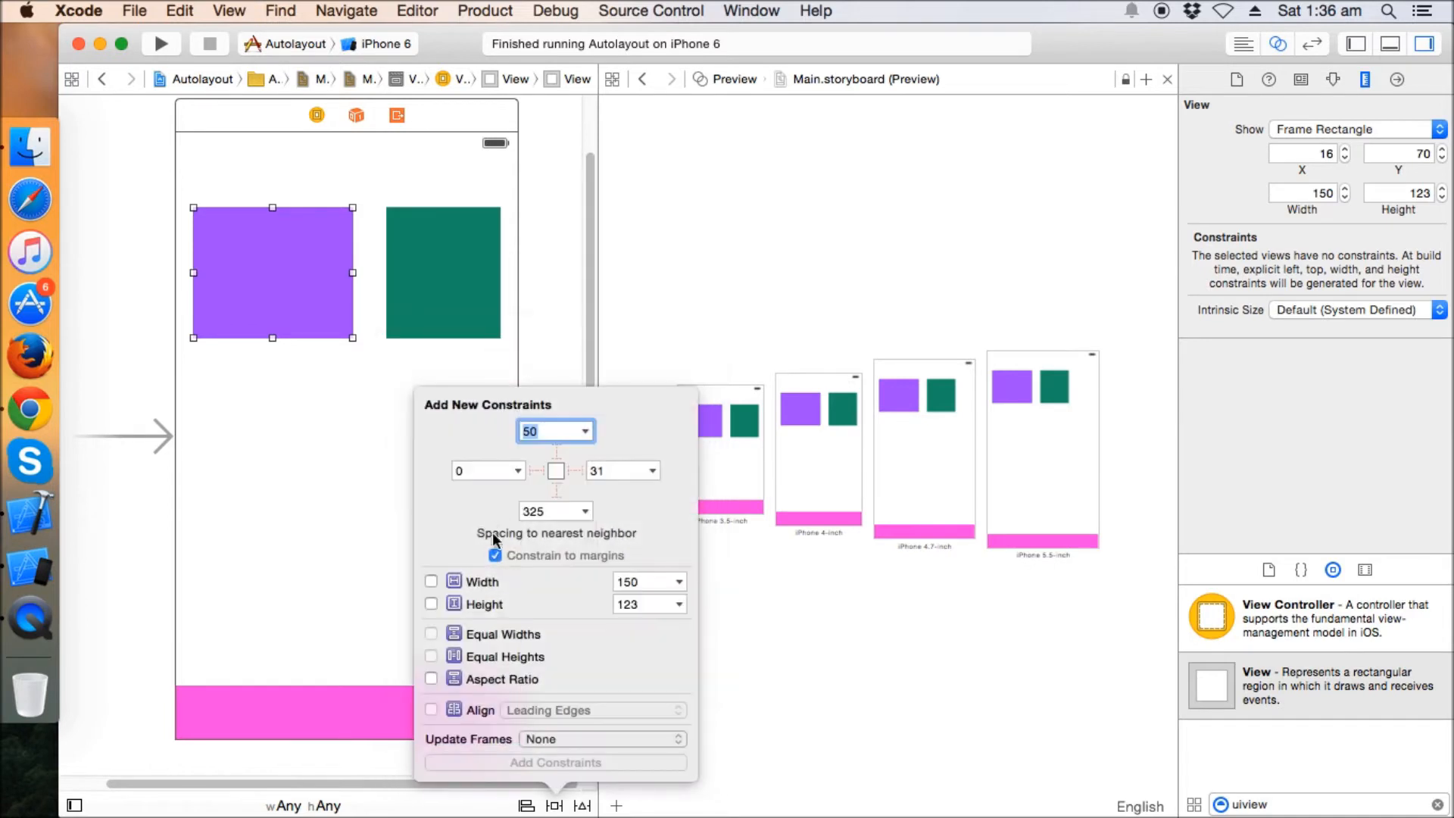
{"action": "left_click", "coordinate": [495, 556]}
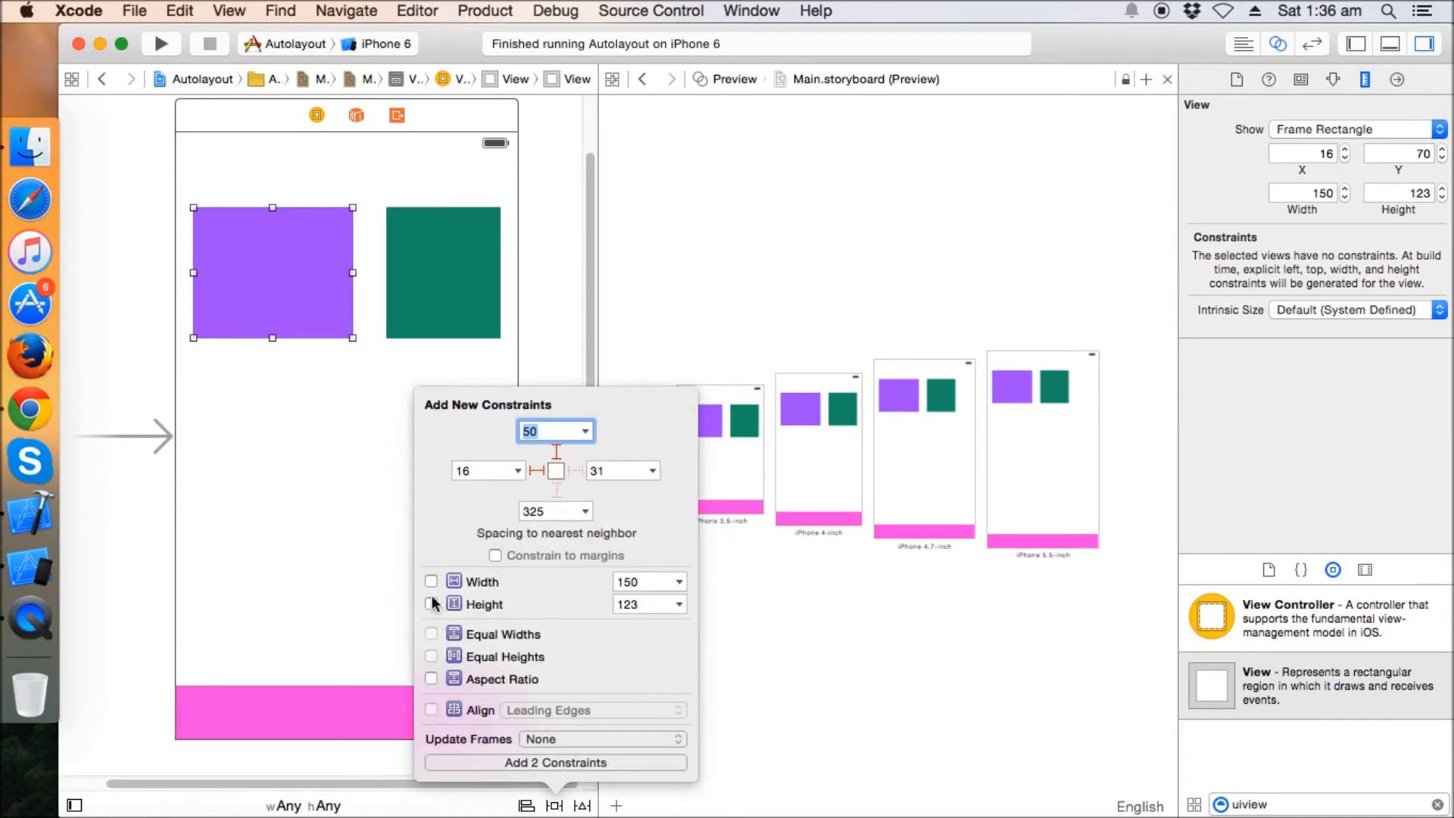
{"action": "left_click", "coordinate": [555, 763]}
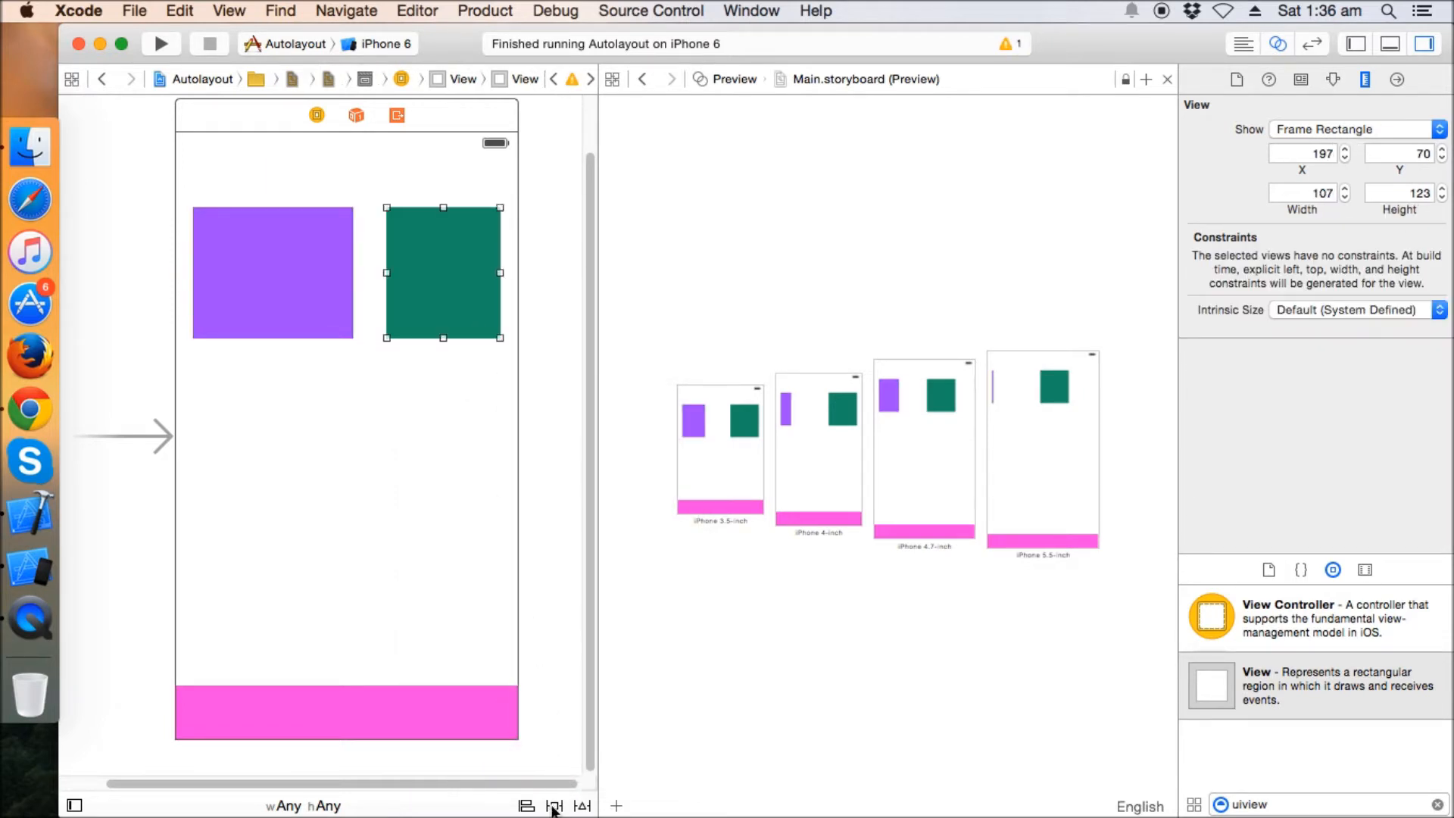
- Add top 50, right 16 and fixed 123-point height constraints to the green view
{"action": "left_click", "coordinate": [554, 805]}
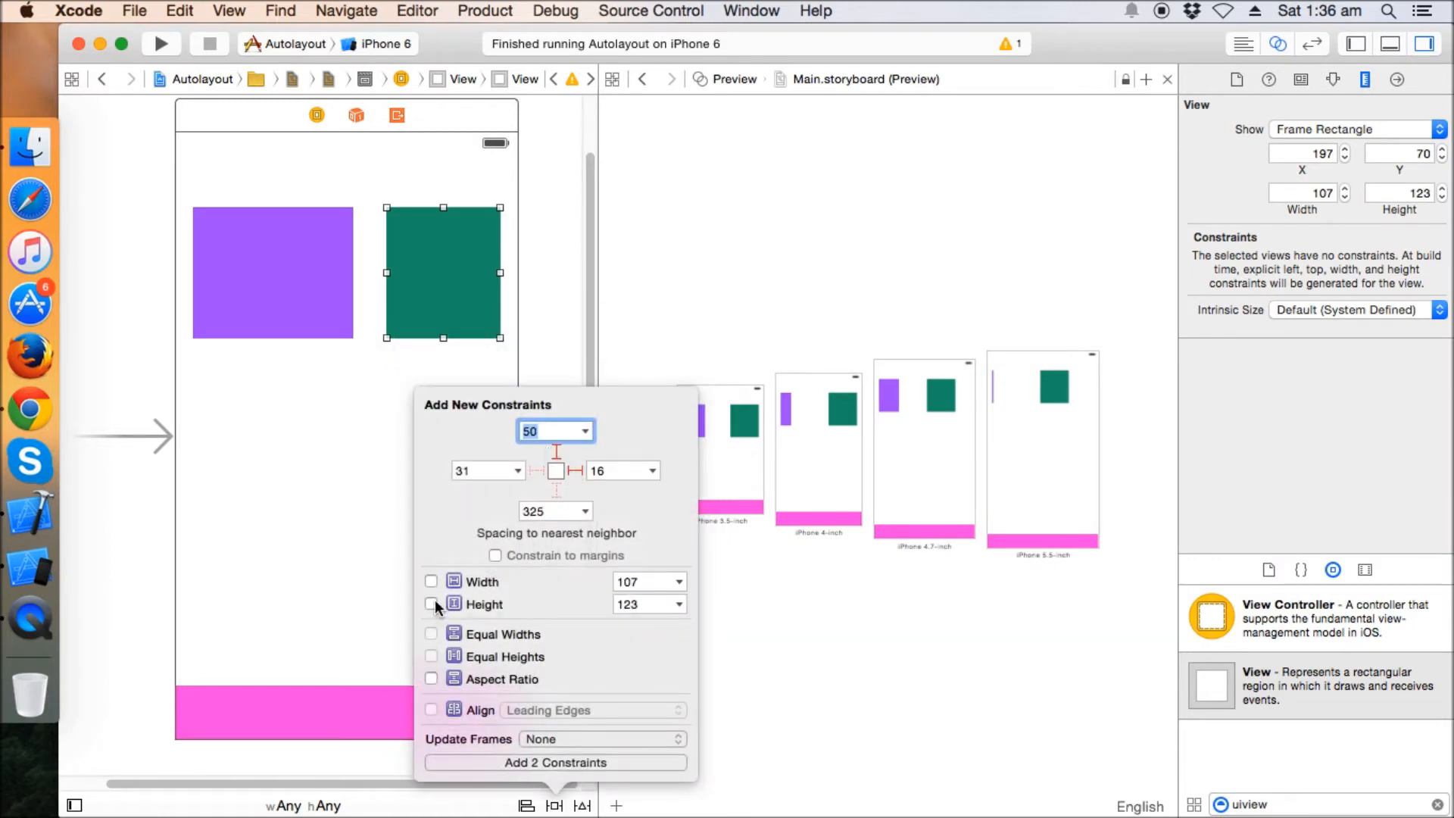
{"action": "left_click", "coordinate": [555, 762]}
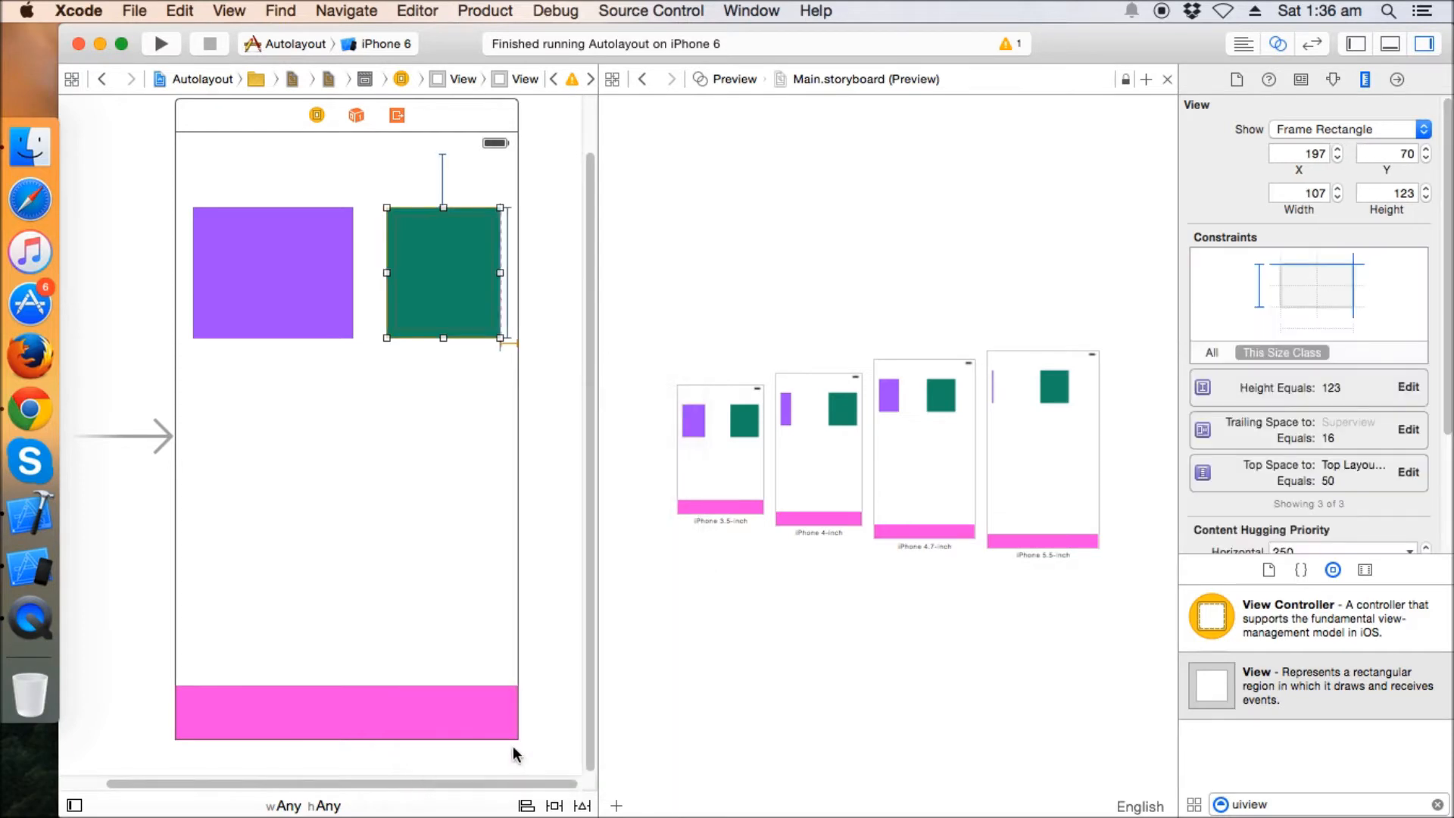
{"action": "left_click", "coordinate": [273, 272]}
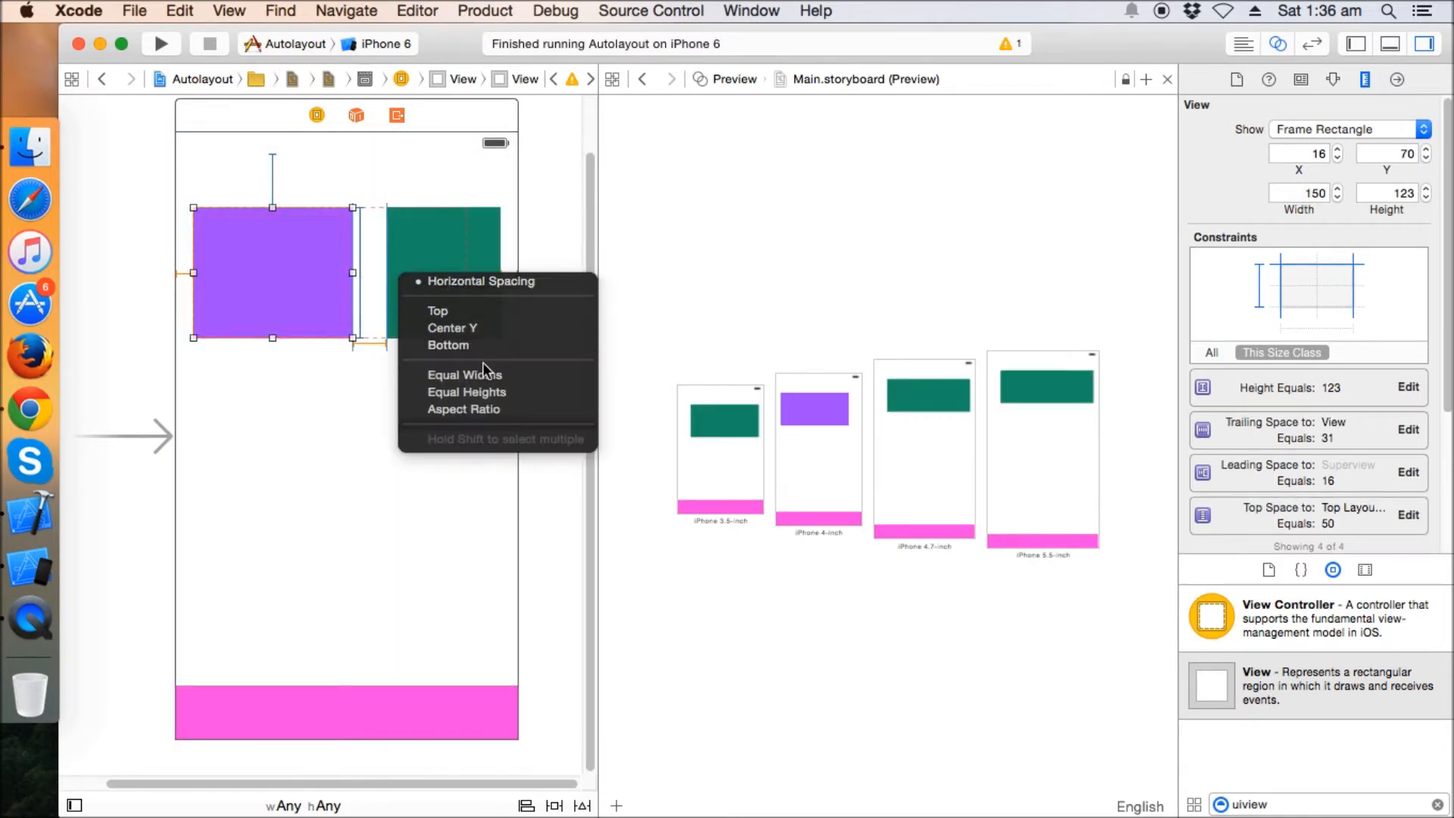
- Choose Equal Widths between the purple and green views
{"action": "left_click", "coordinate": [464, 374]}
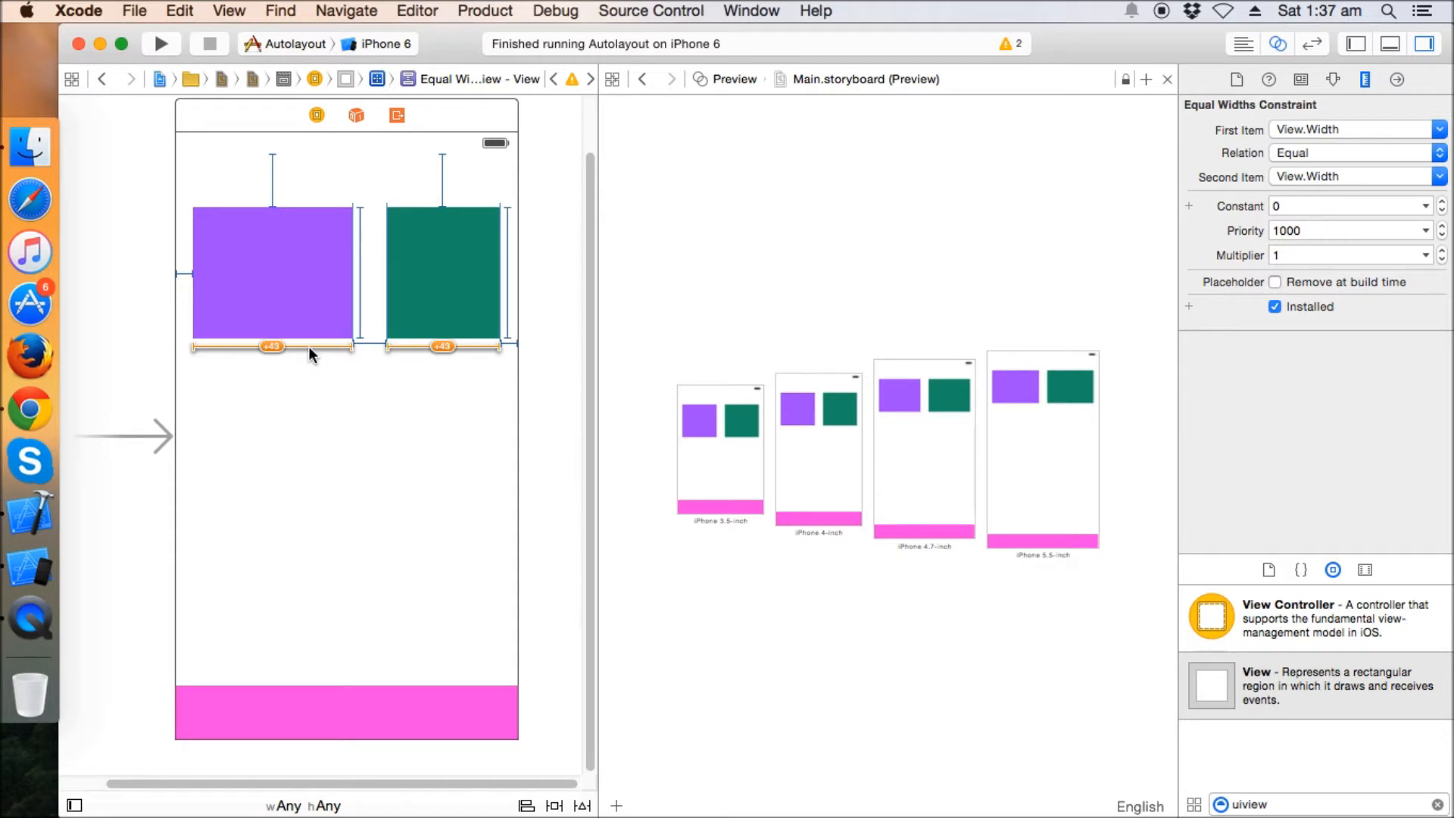
{"action": "mouse_move", "coordinate": [287, 155]}
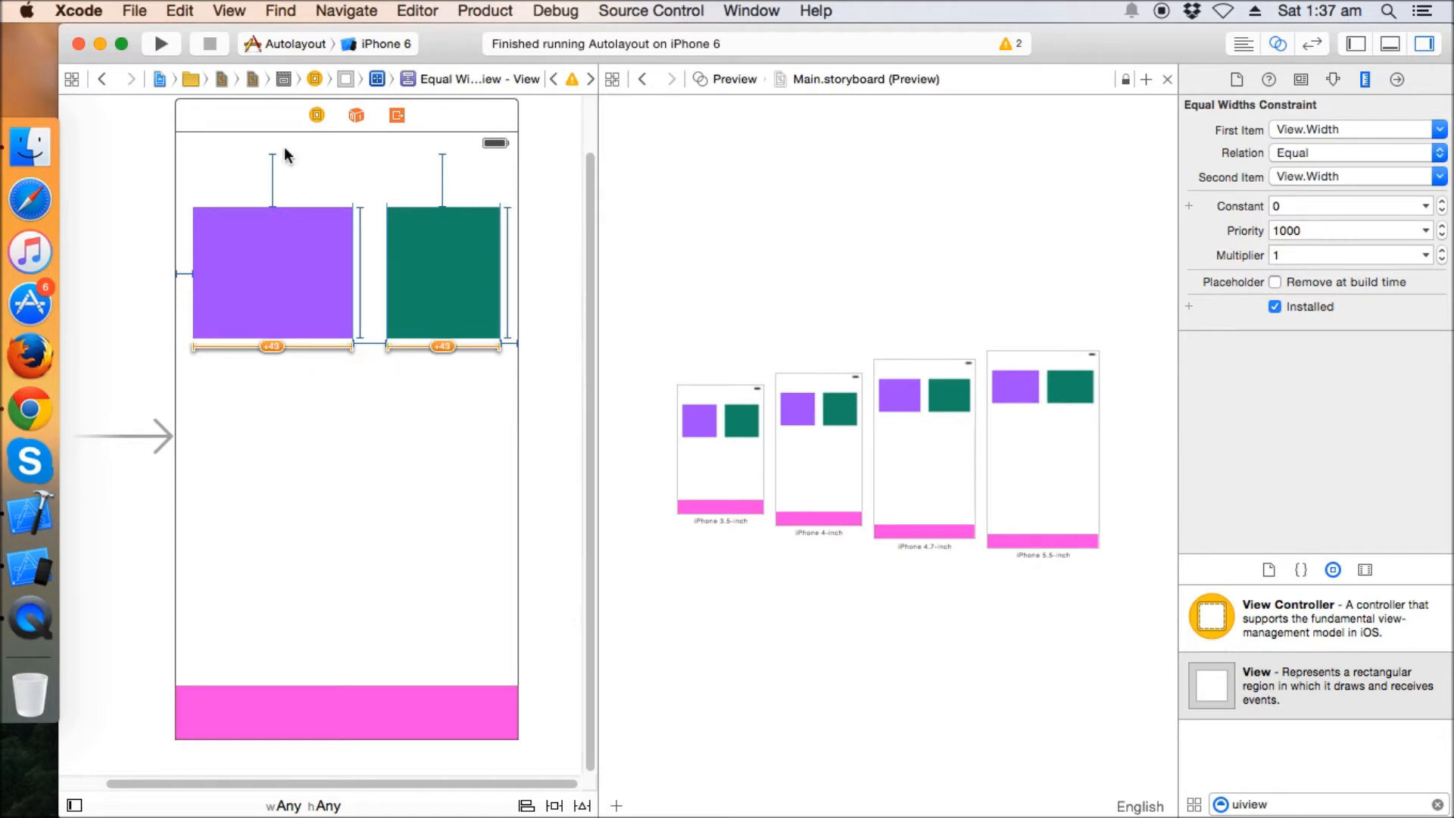
{"action": "mouse_move", "coordinate": [1443, 259]}
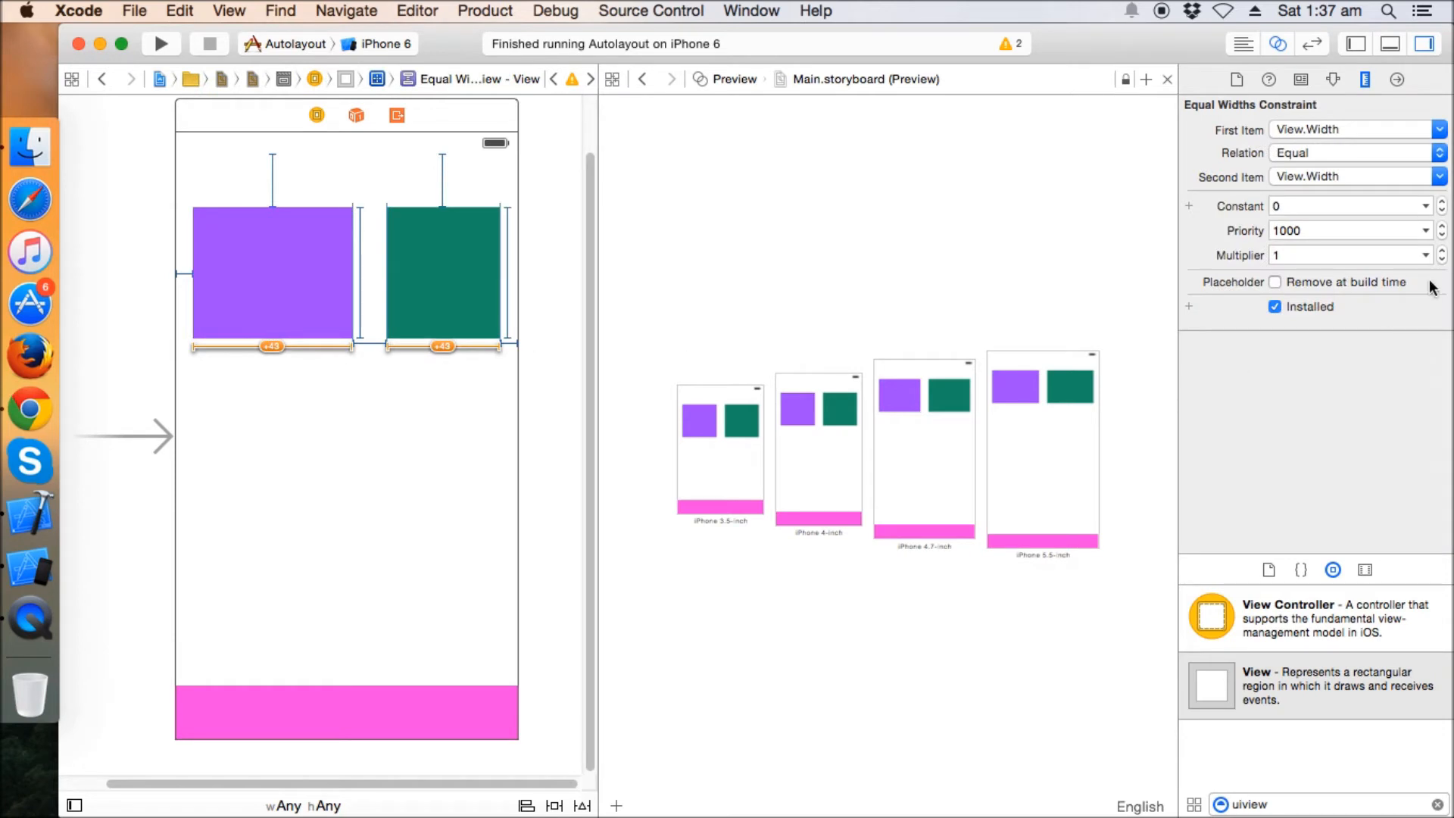
- Set the Equal Widths constraint's multiplier to 1.4 via its stepper
{"action": "left_click", "coordinate": [273, 274]}
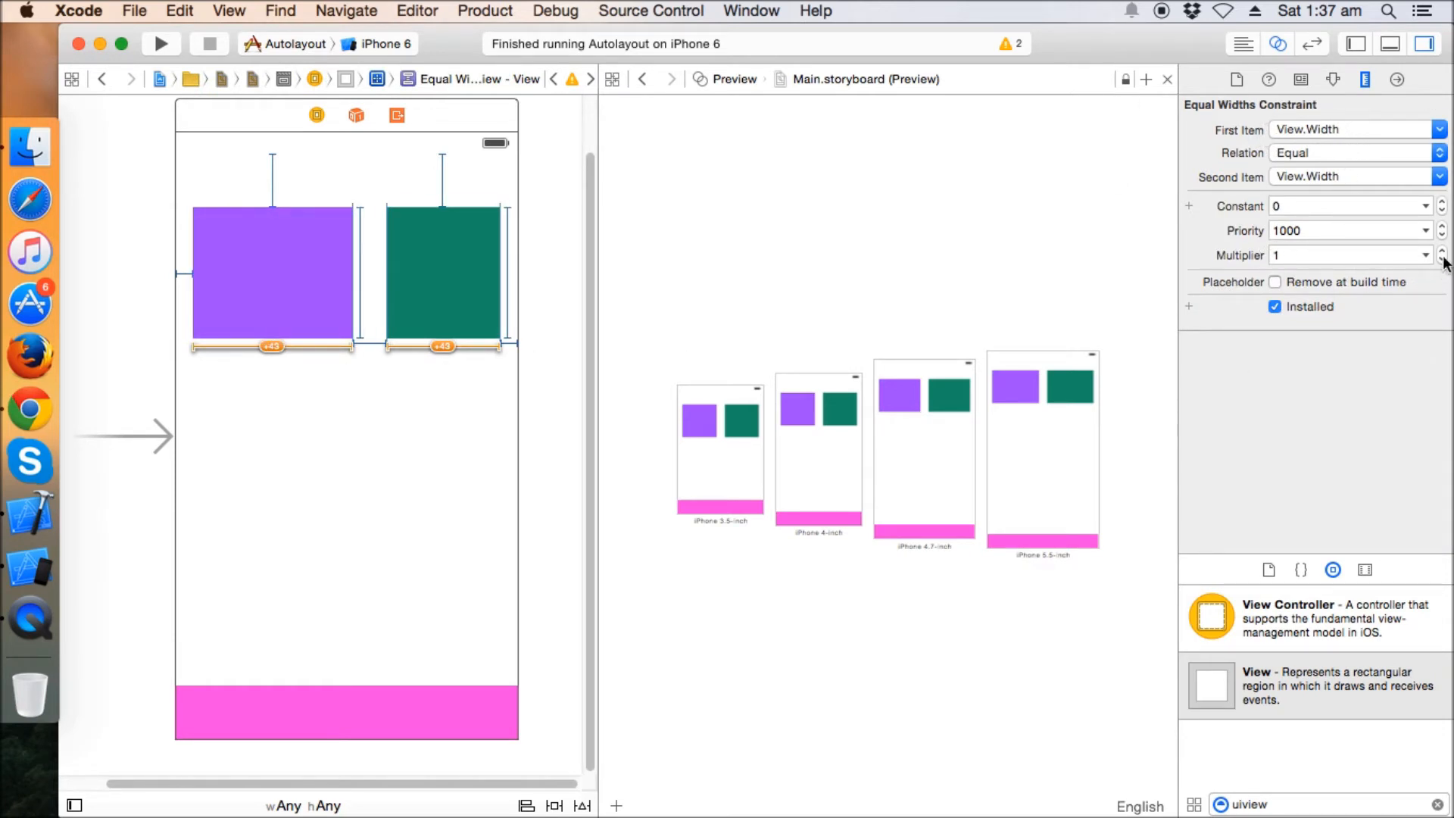
{"action": "mouse_move", "coordinate": [1443, 255]}
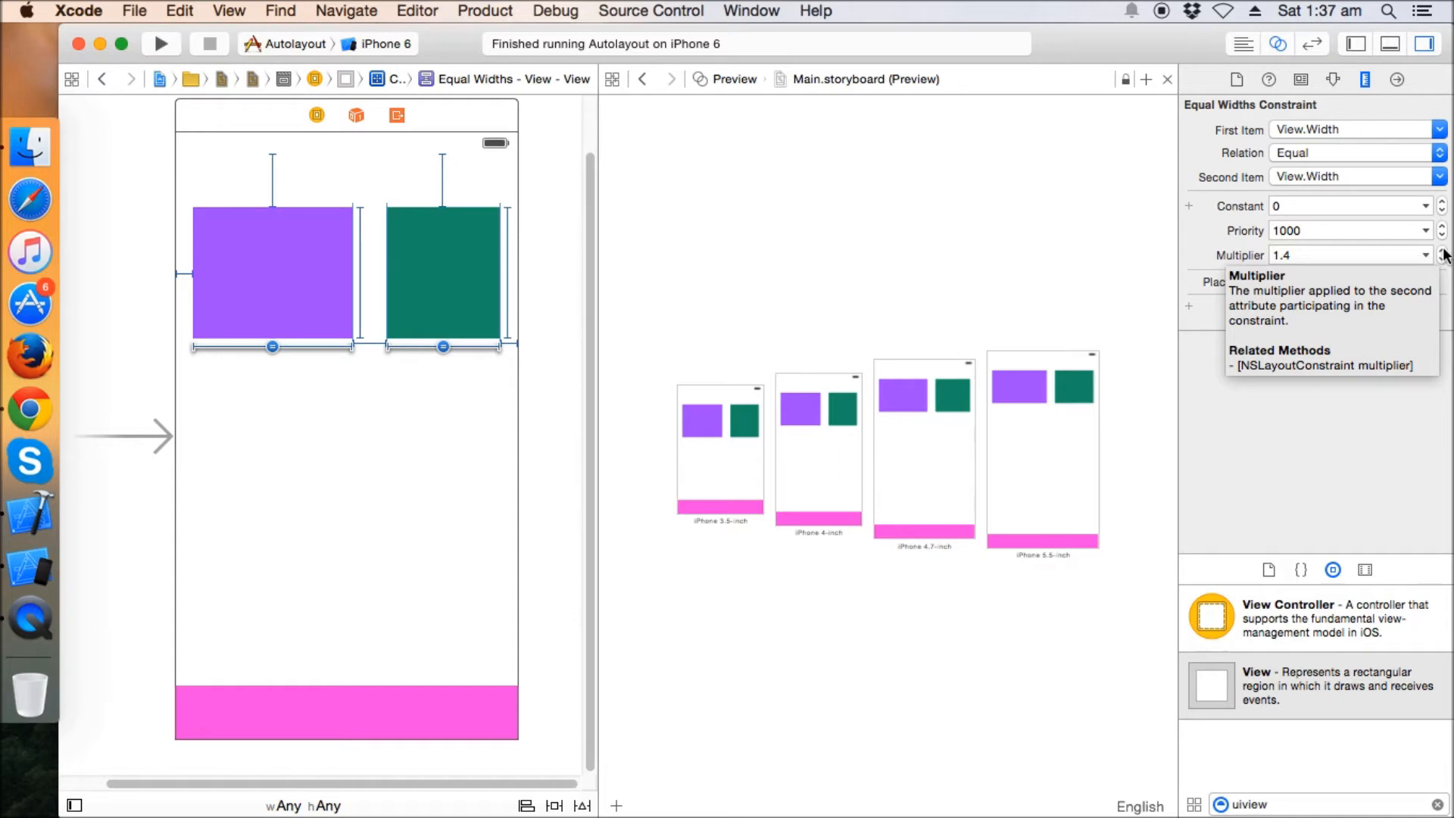
{"action": "left_click", "coordinate": [1443, 257]}
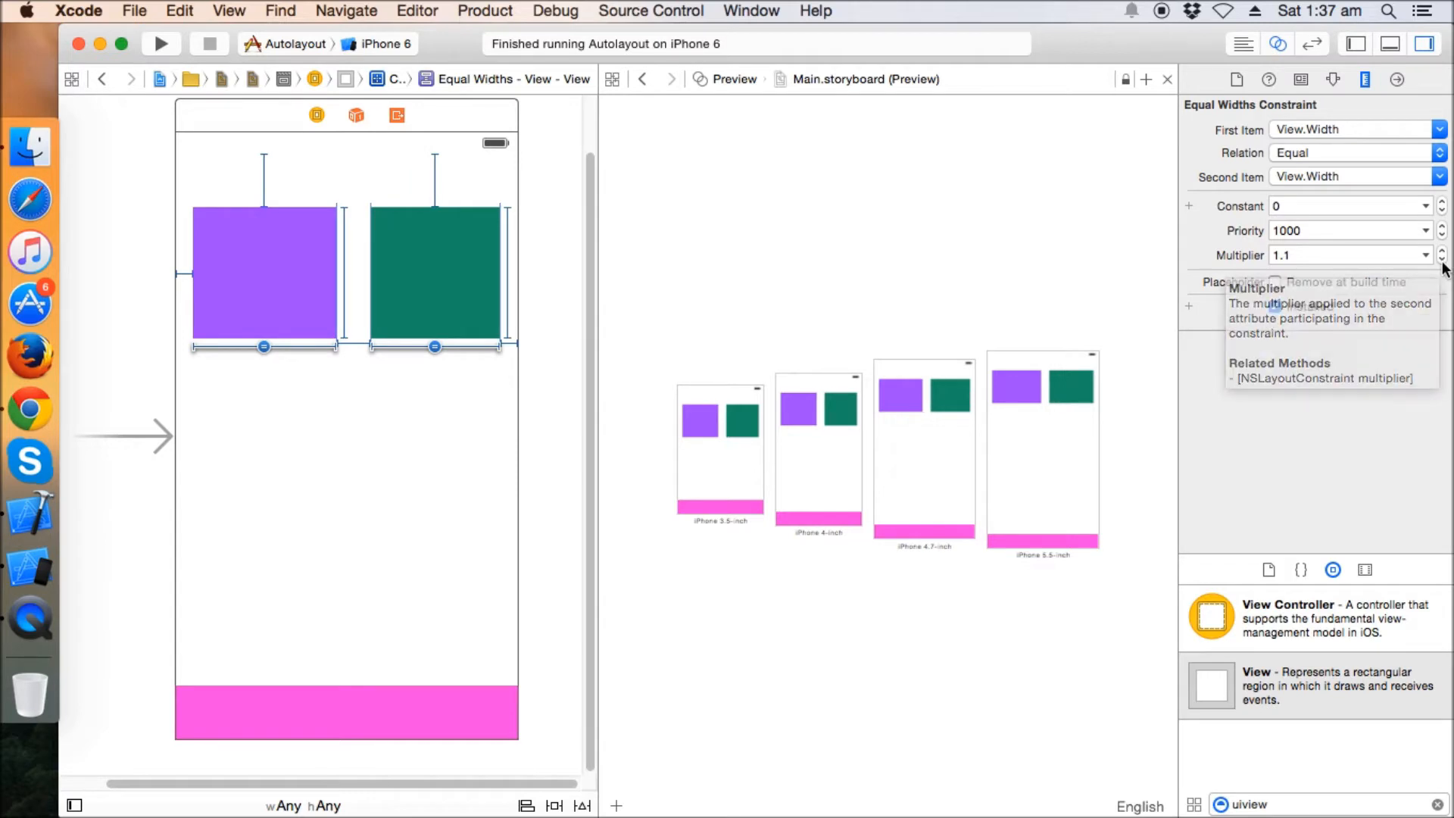
{"action": "left_click", "coordinate": [1444, 250]}
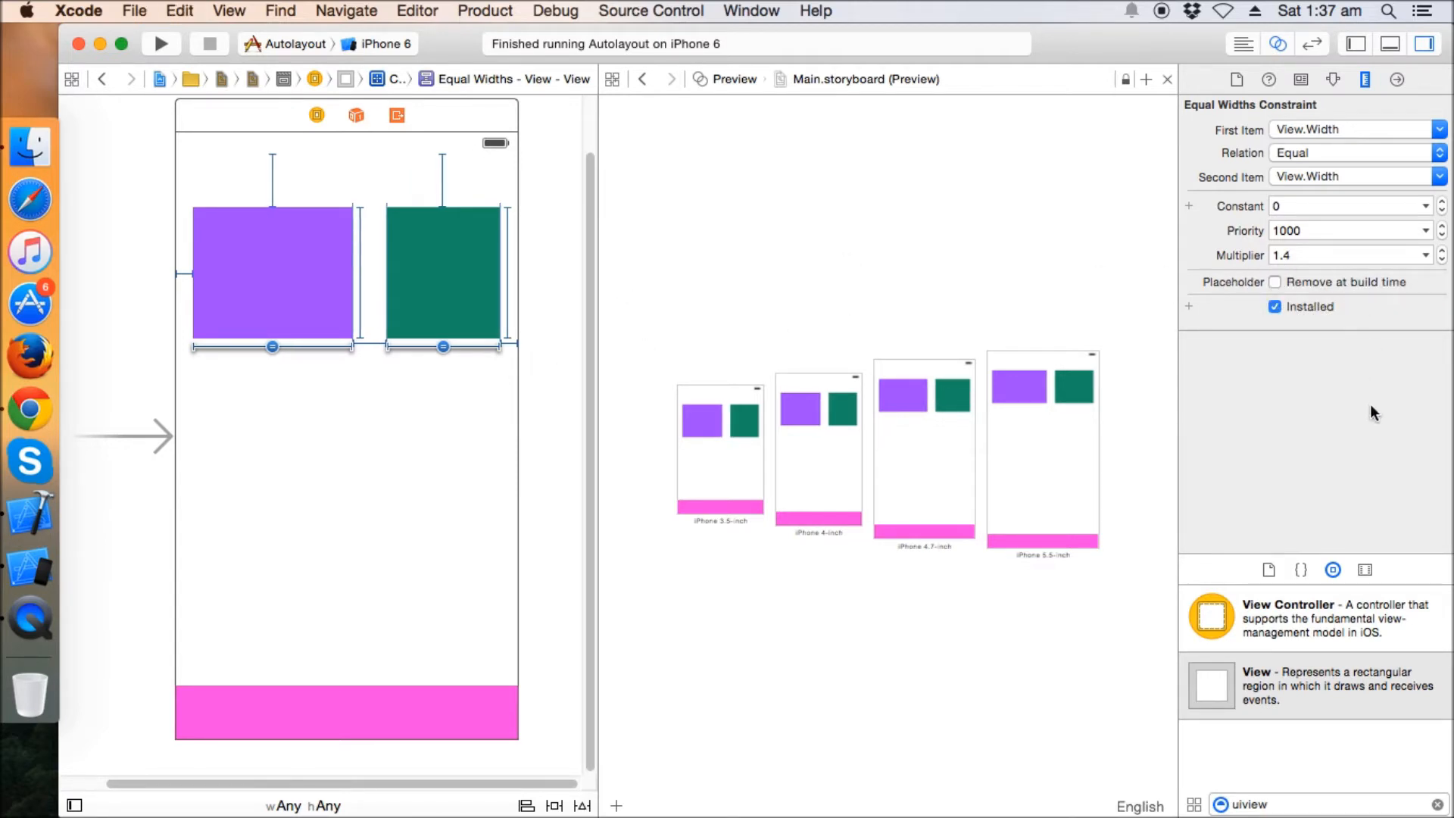
{"action": "left_click", "coordinate": [441, 272]}
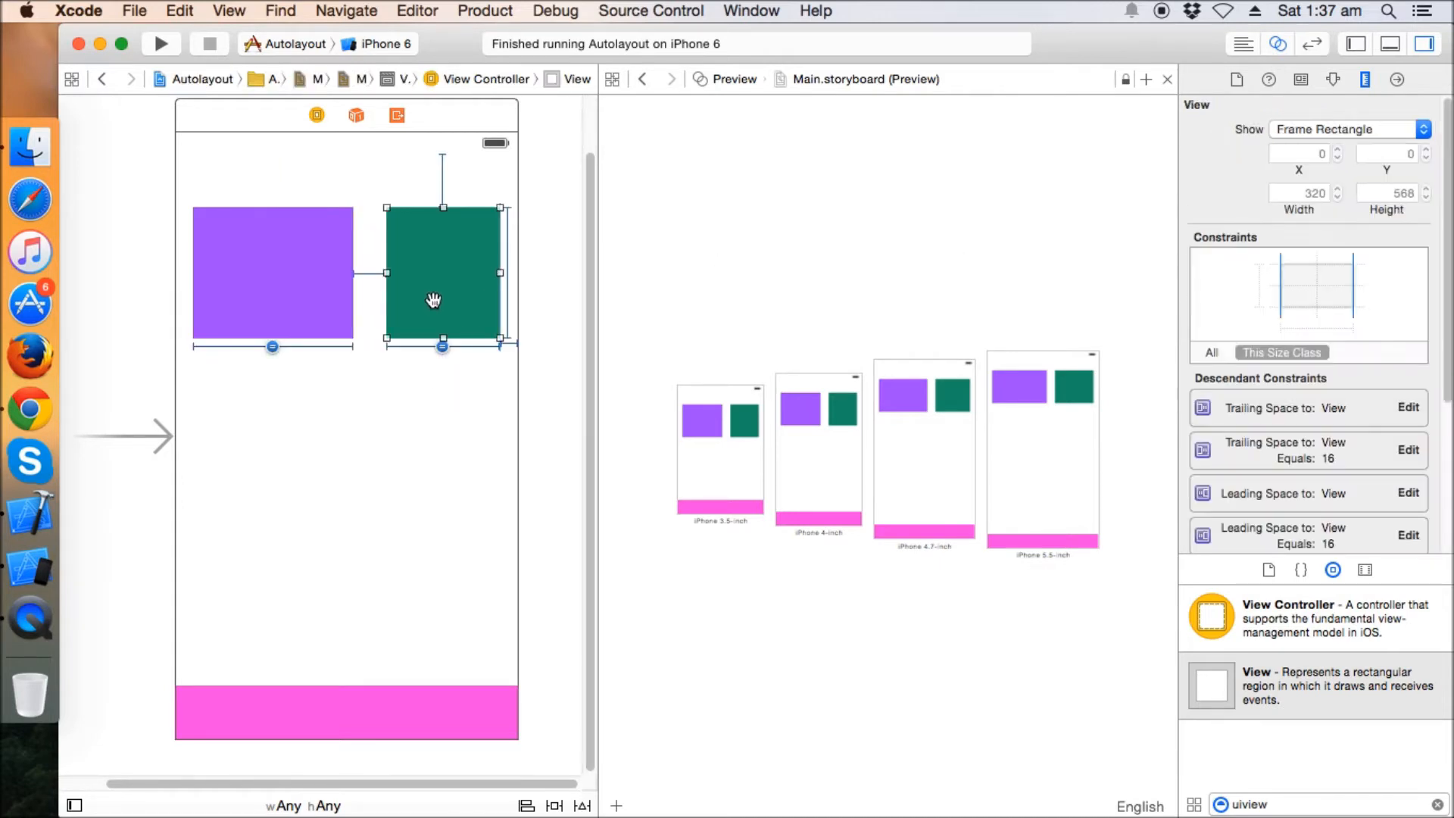
{"action": "left_click", "coordinate": [273, 273]}
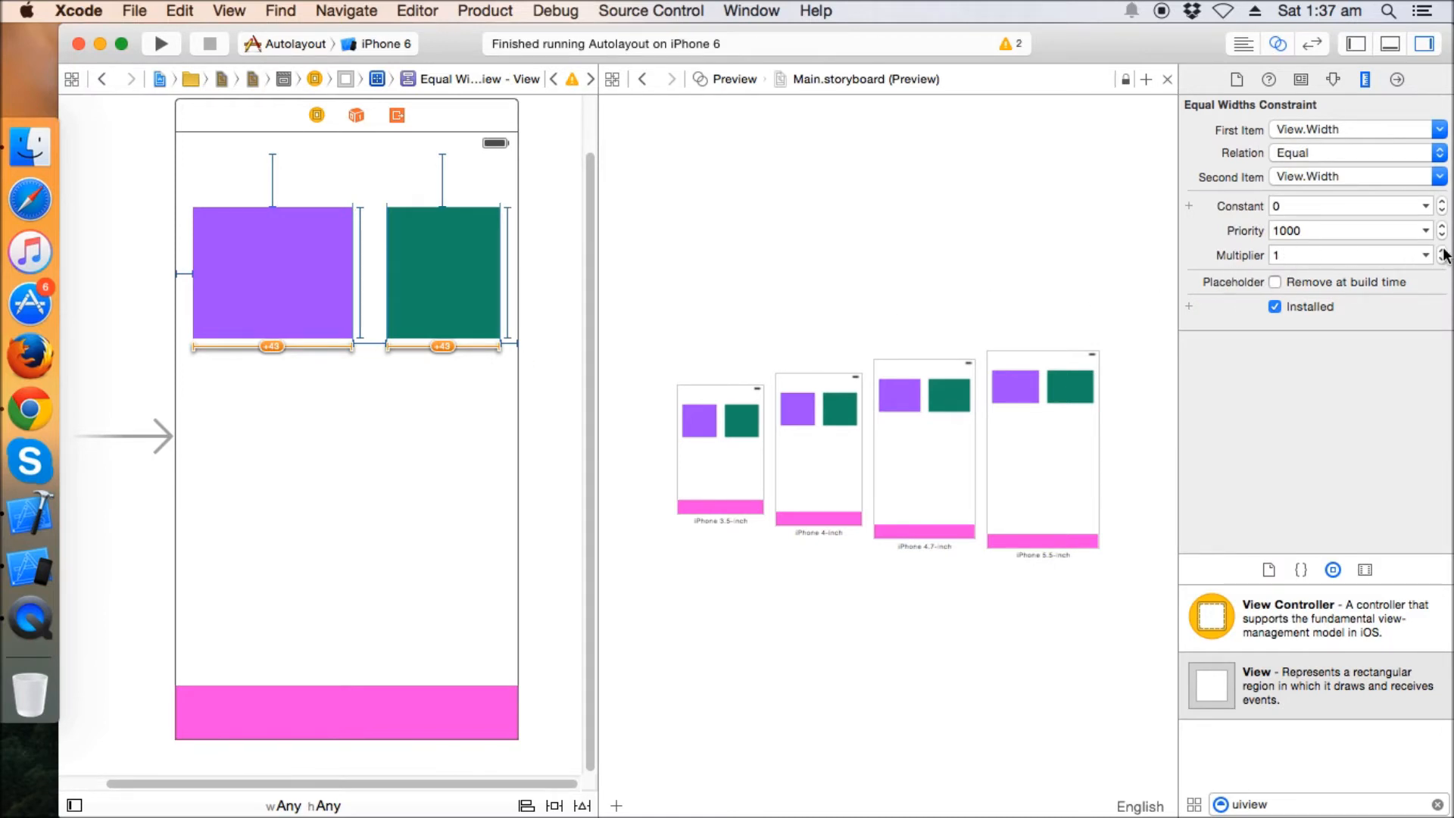
{"action": "left_click", "coordinate": [1452, 250]}
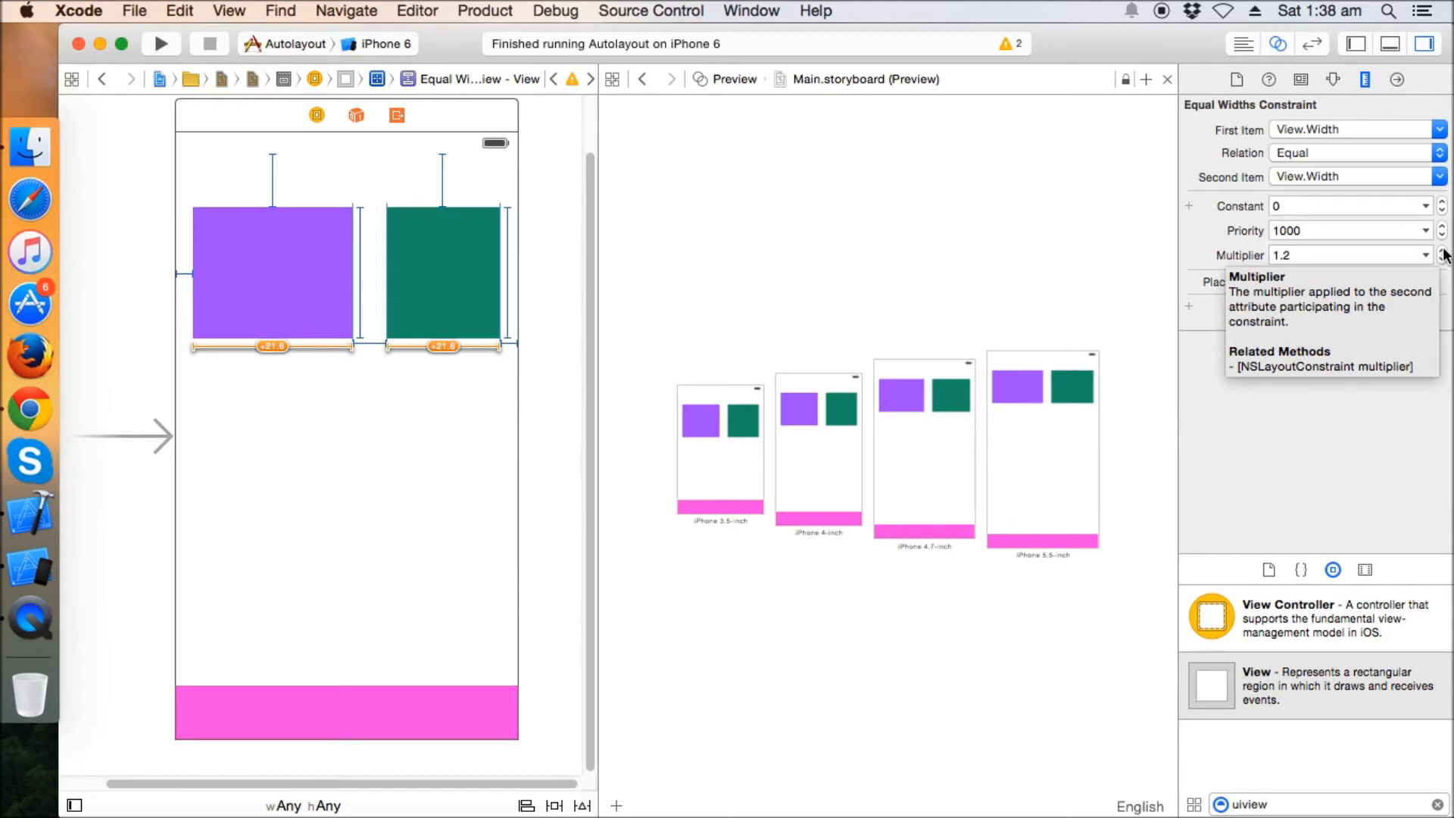
{"action": "left_click", "coordinate": [1451, 251]}
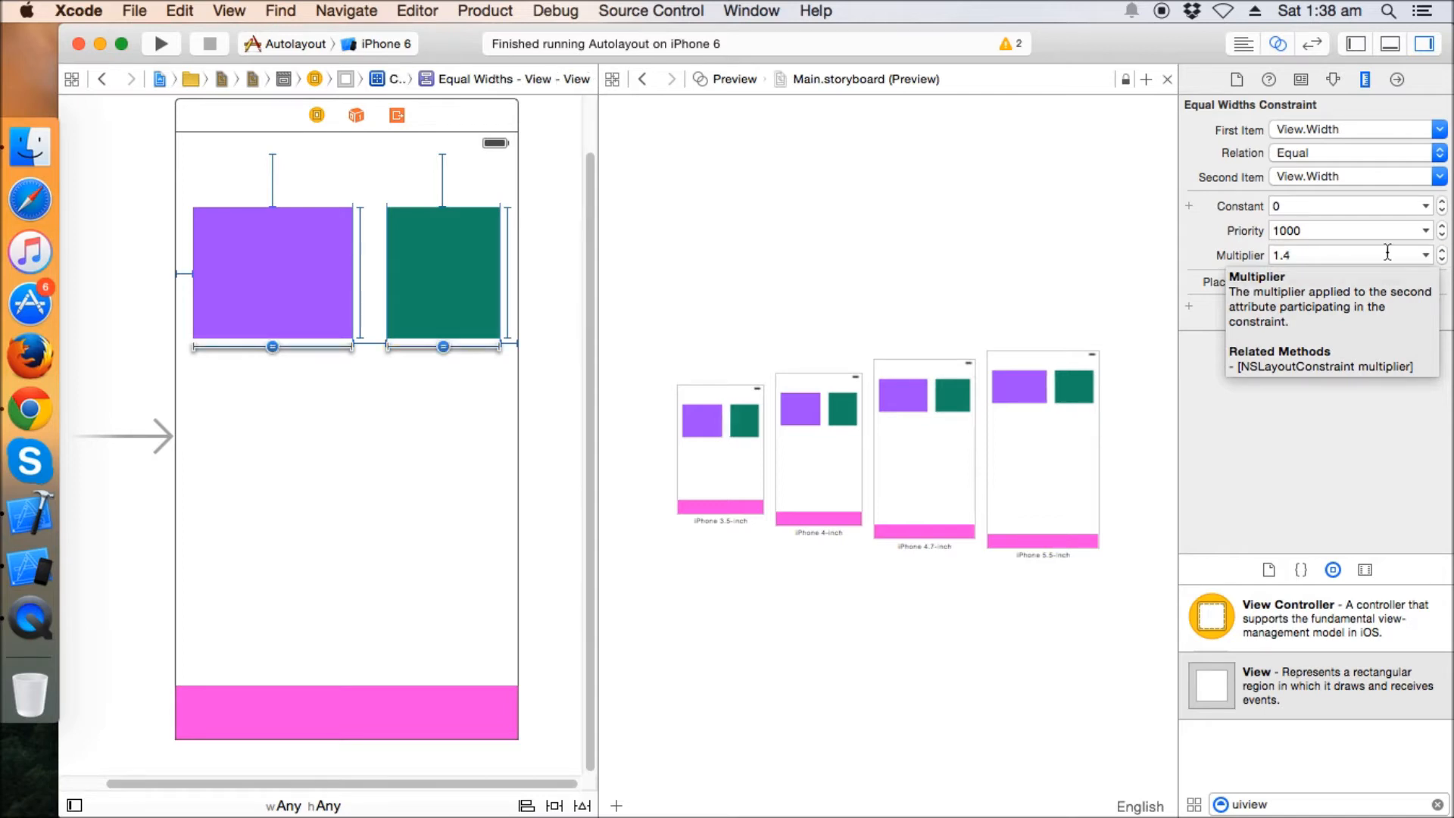
- Review purple (150 pt), green (107 pt) and background view constraints in the Size inspector
{"action": "left_click", "coordinate": [294, 271]}
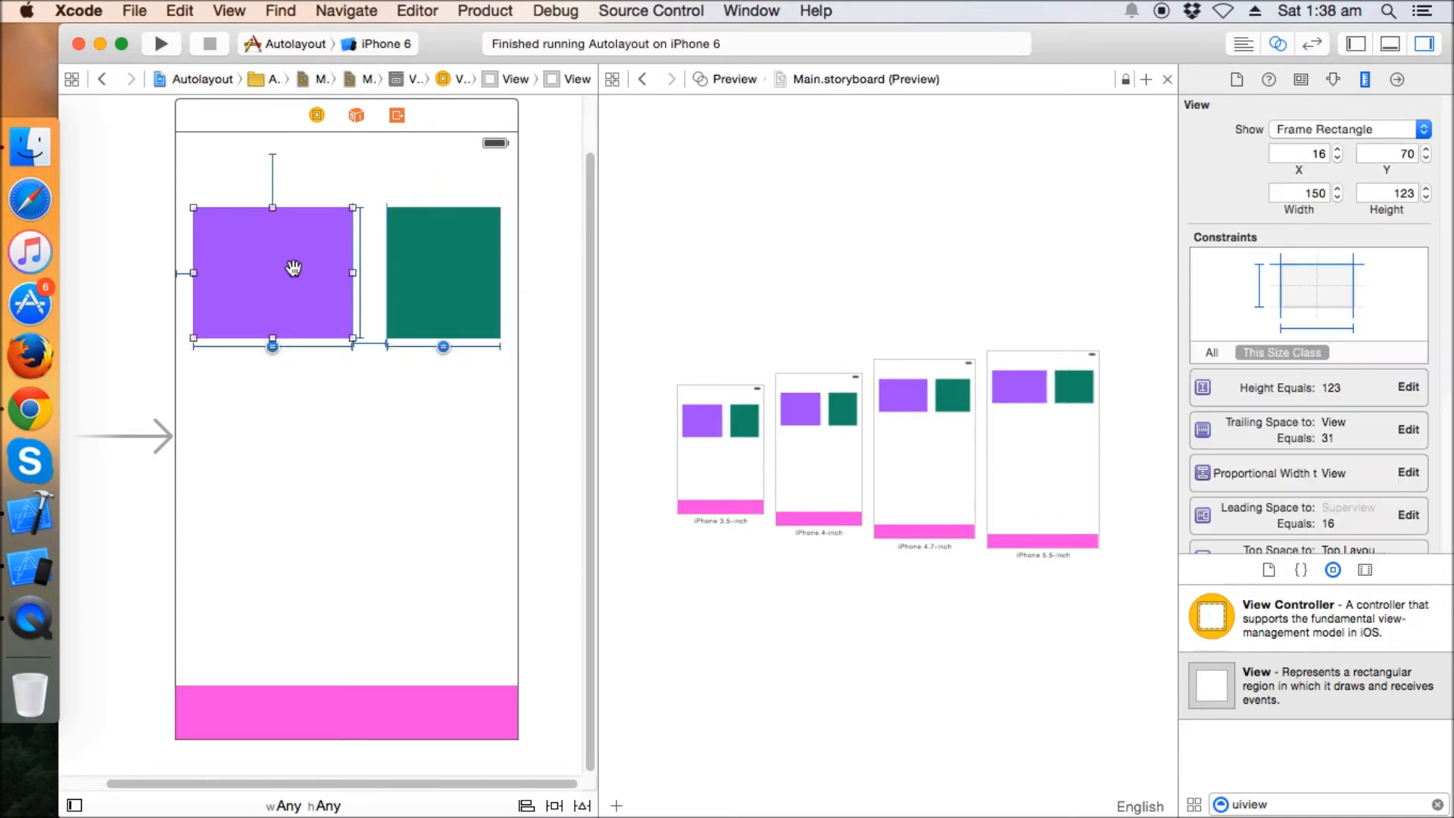
{"action": "mouse_move", "coordinate": [289, 290]}
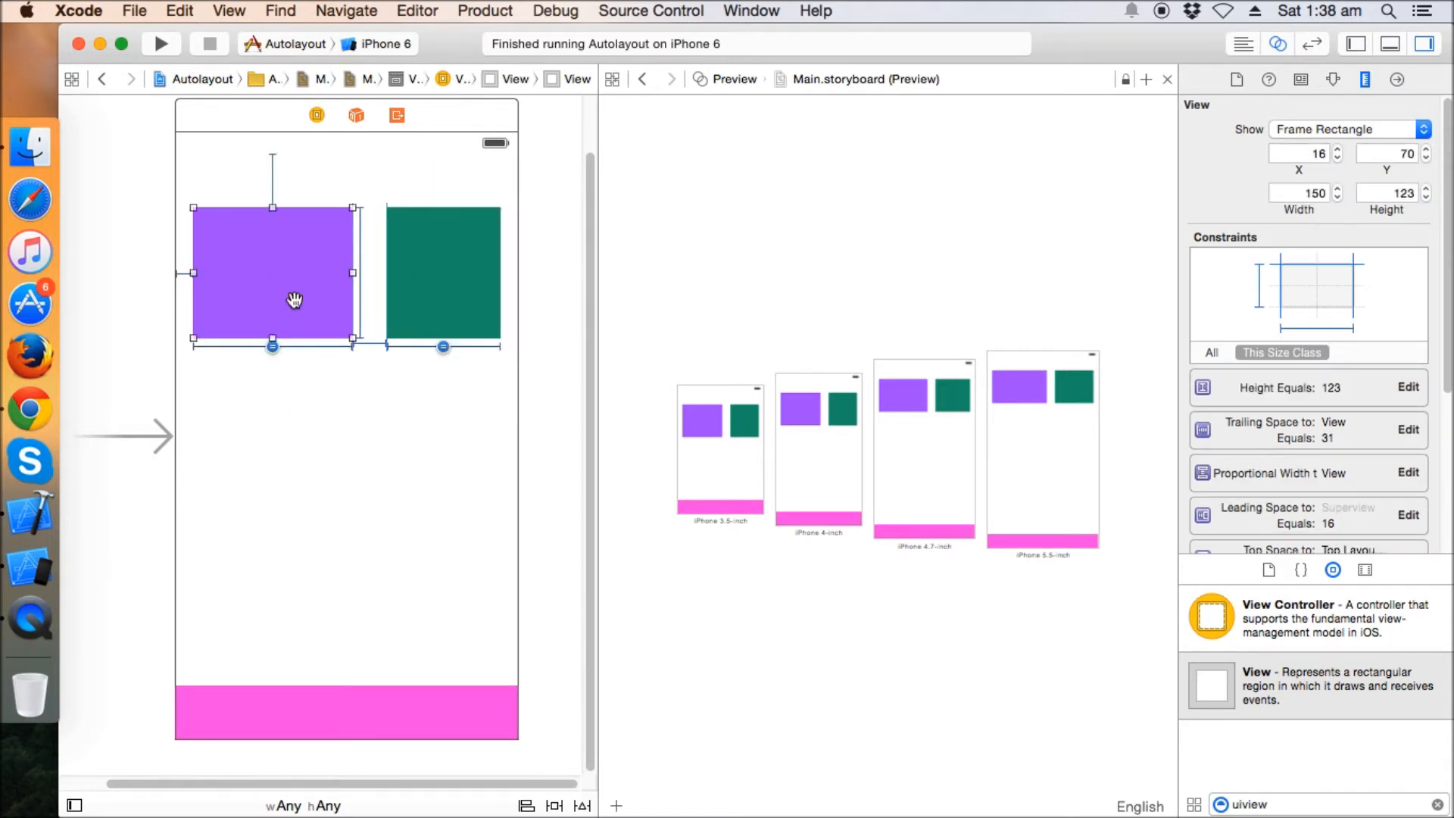
{"action": "mouse_move", "coordinate": [400, 291]}
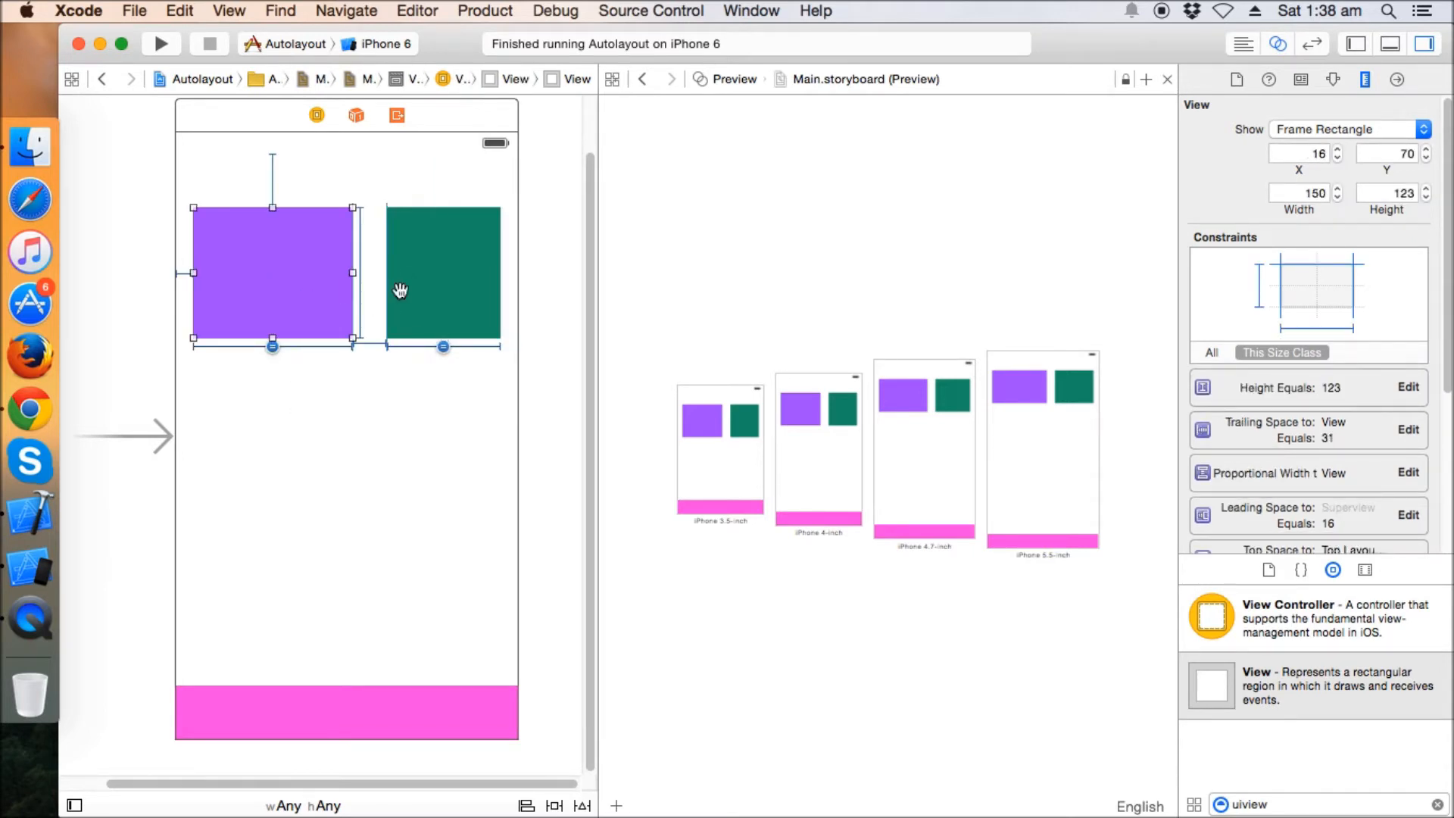
{"action": "mouse_move", "coordinate": [481, 292]}
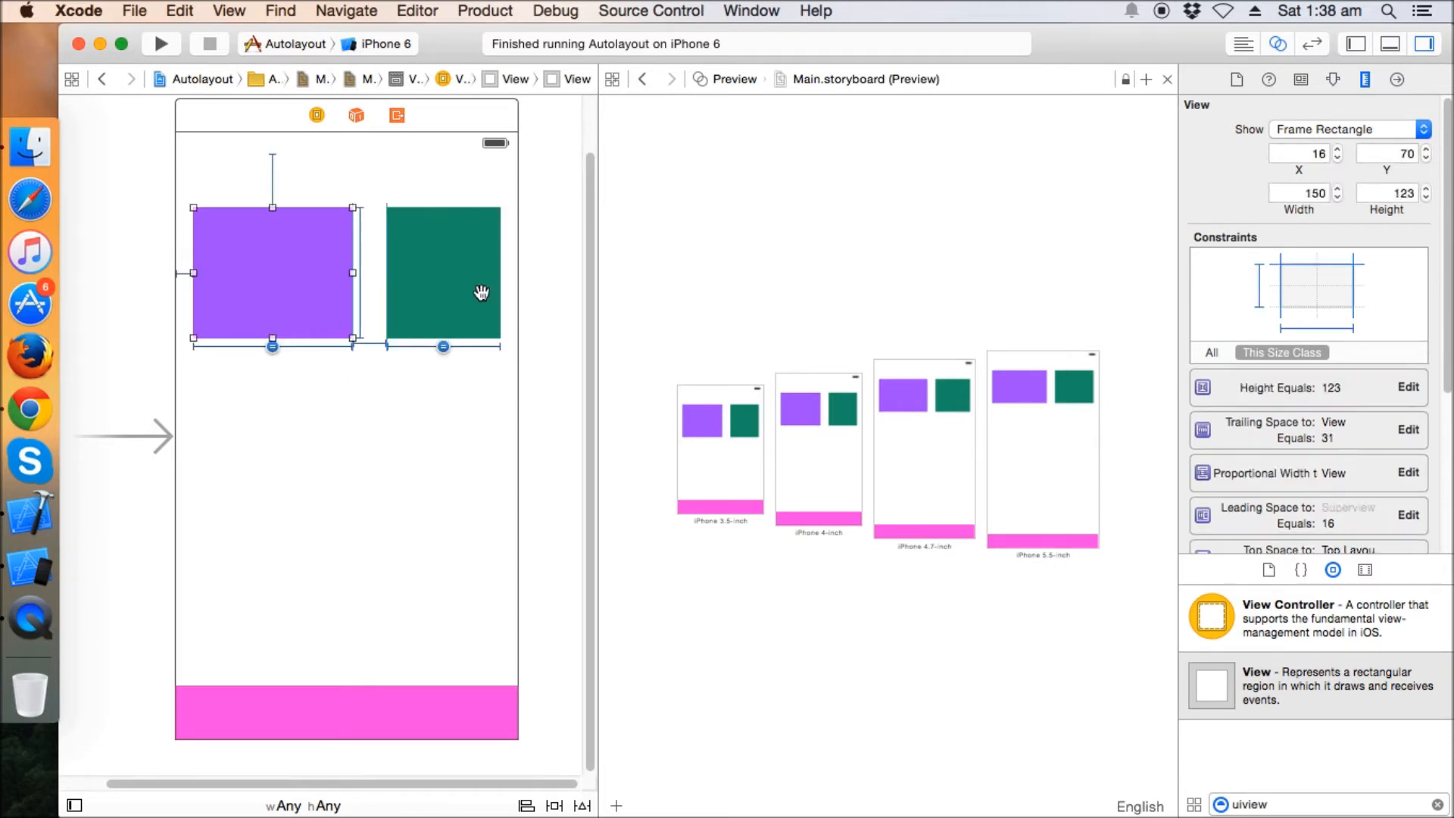
{"action": "left_click", "coordinate": [443, 273]}
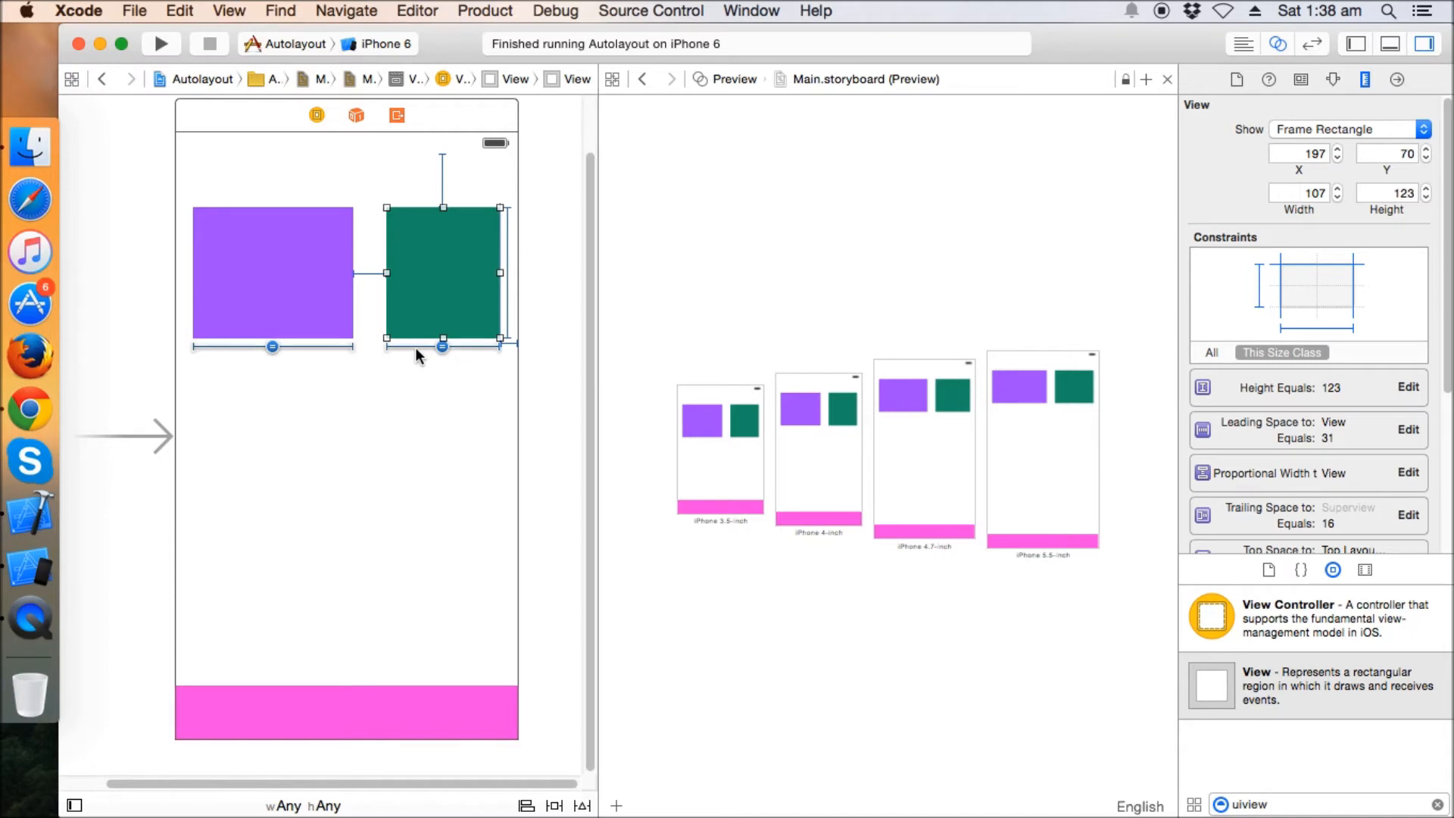
{"action": "left_click", "coordinate": [405, 414]}
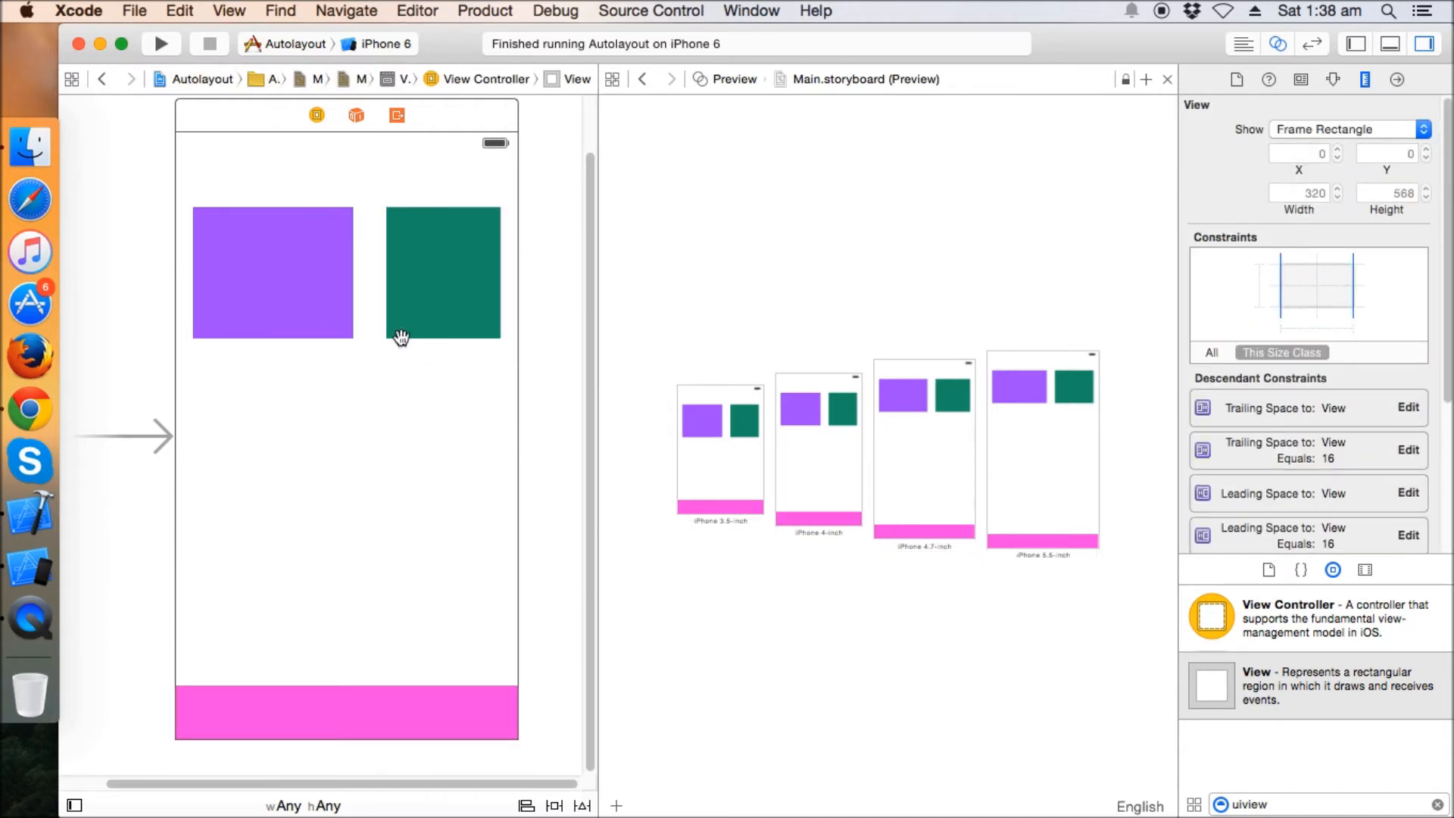
{"action": "left_click", "coordinate": [272, 273]}
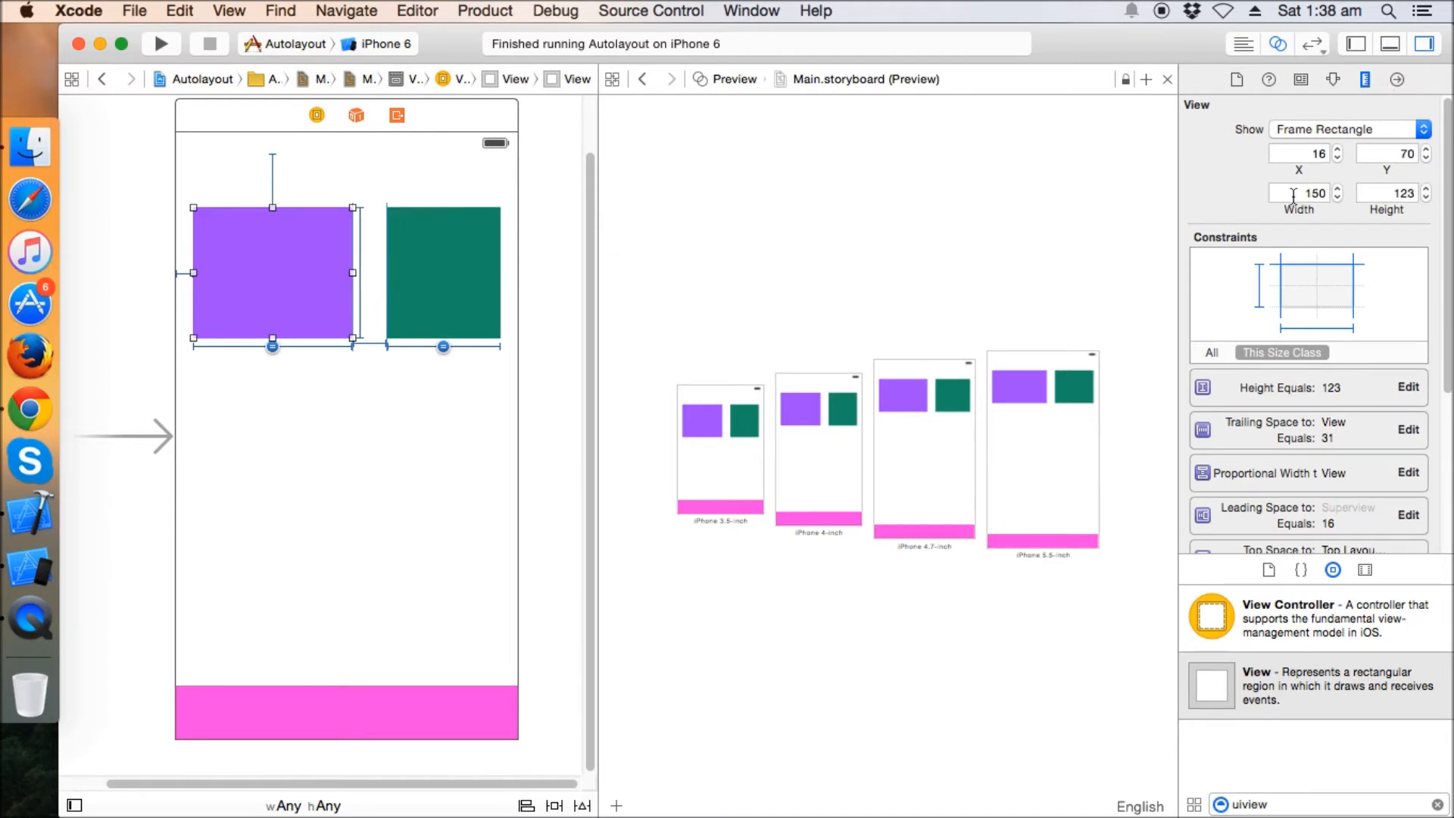
{"action": "mouse_move", "coordinate": [437, 276]}
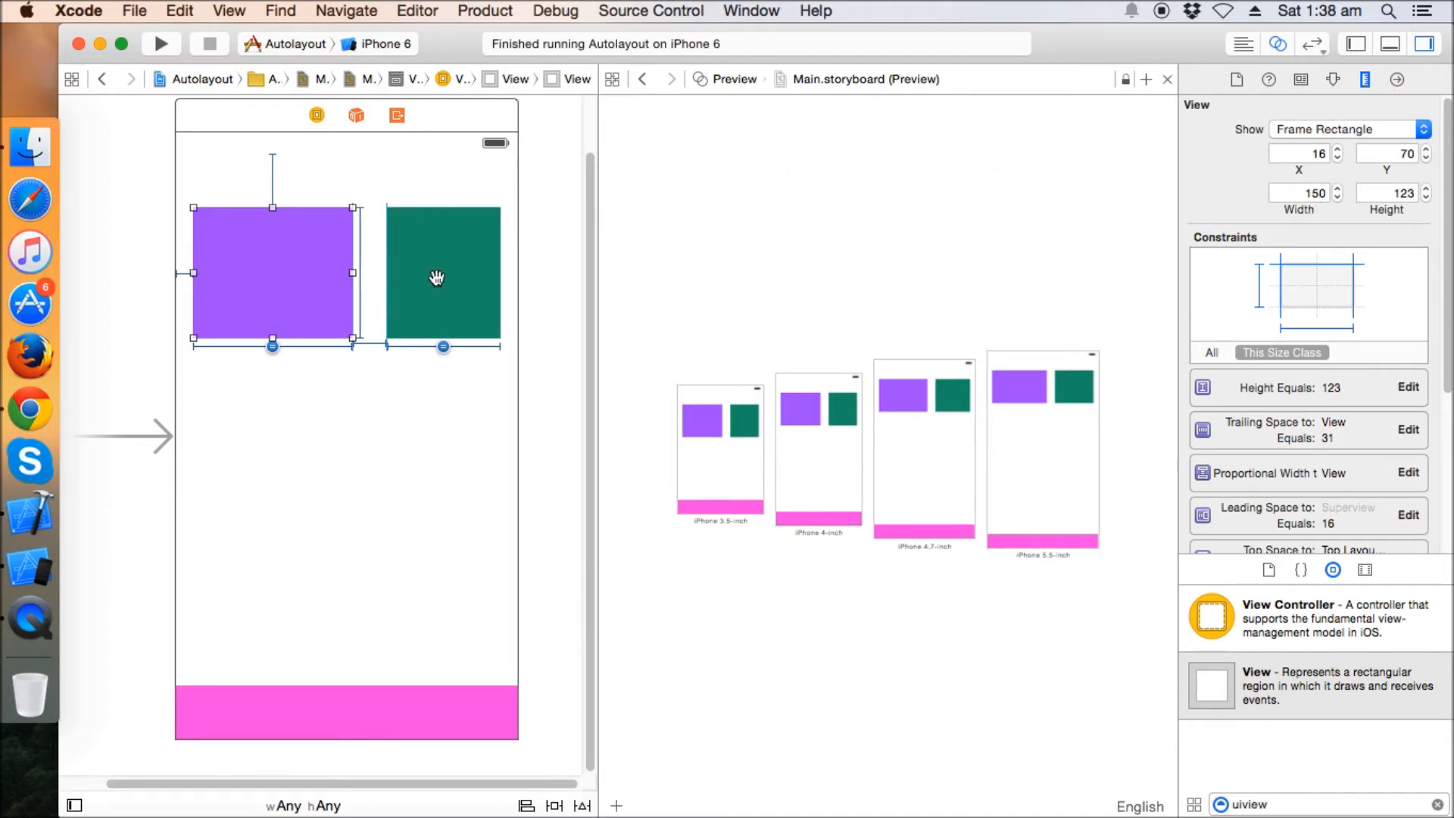
{"action": "left_click", "coordinate": [1398, 11]}
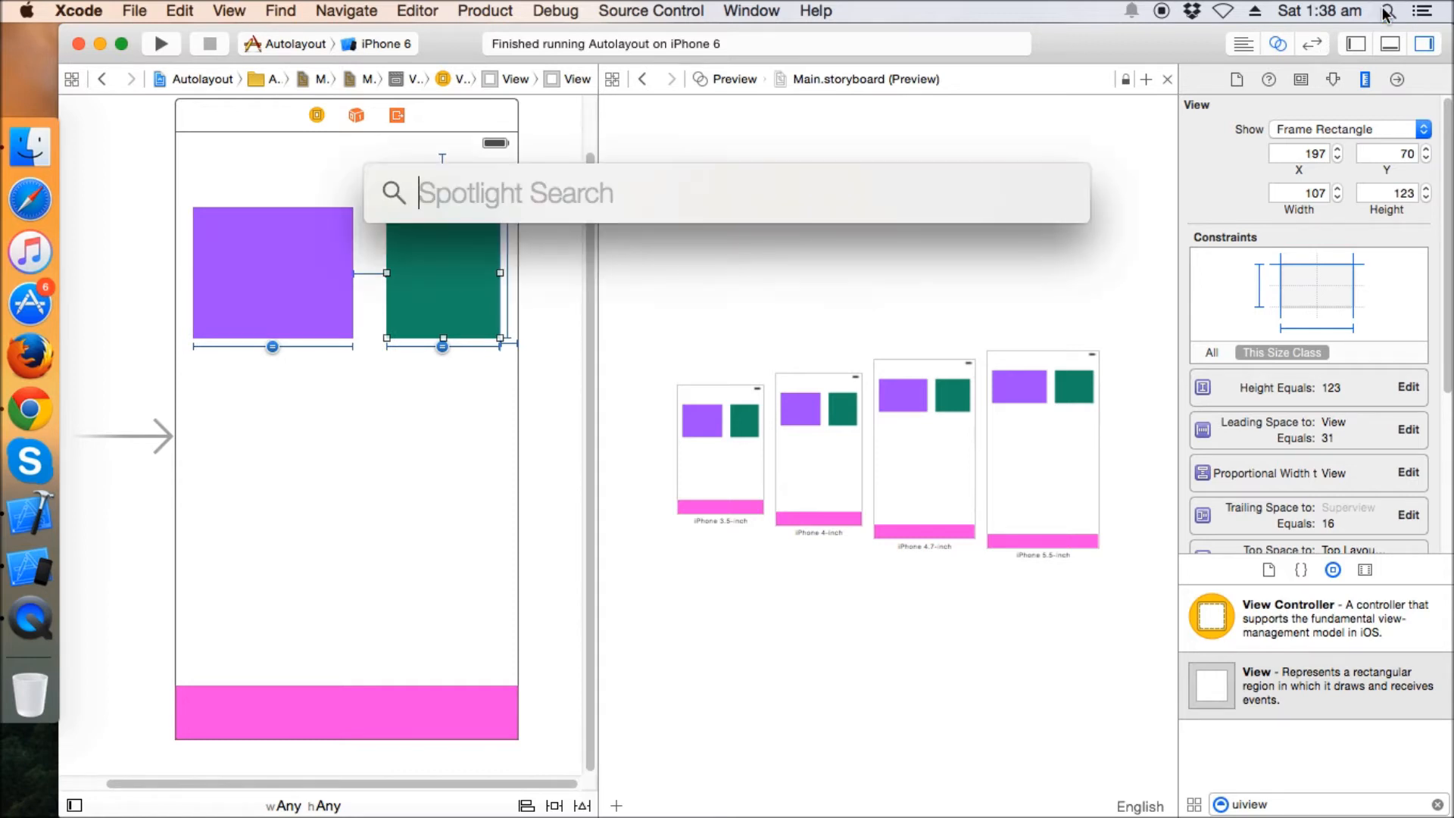
{"action": "type", "text": "15"}
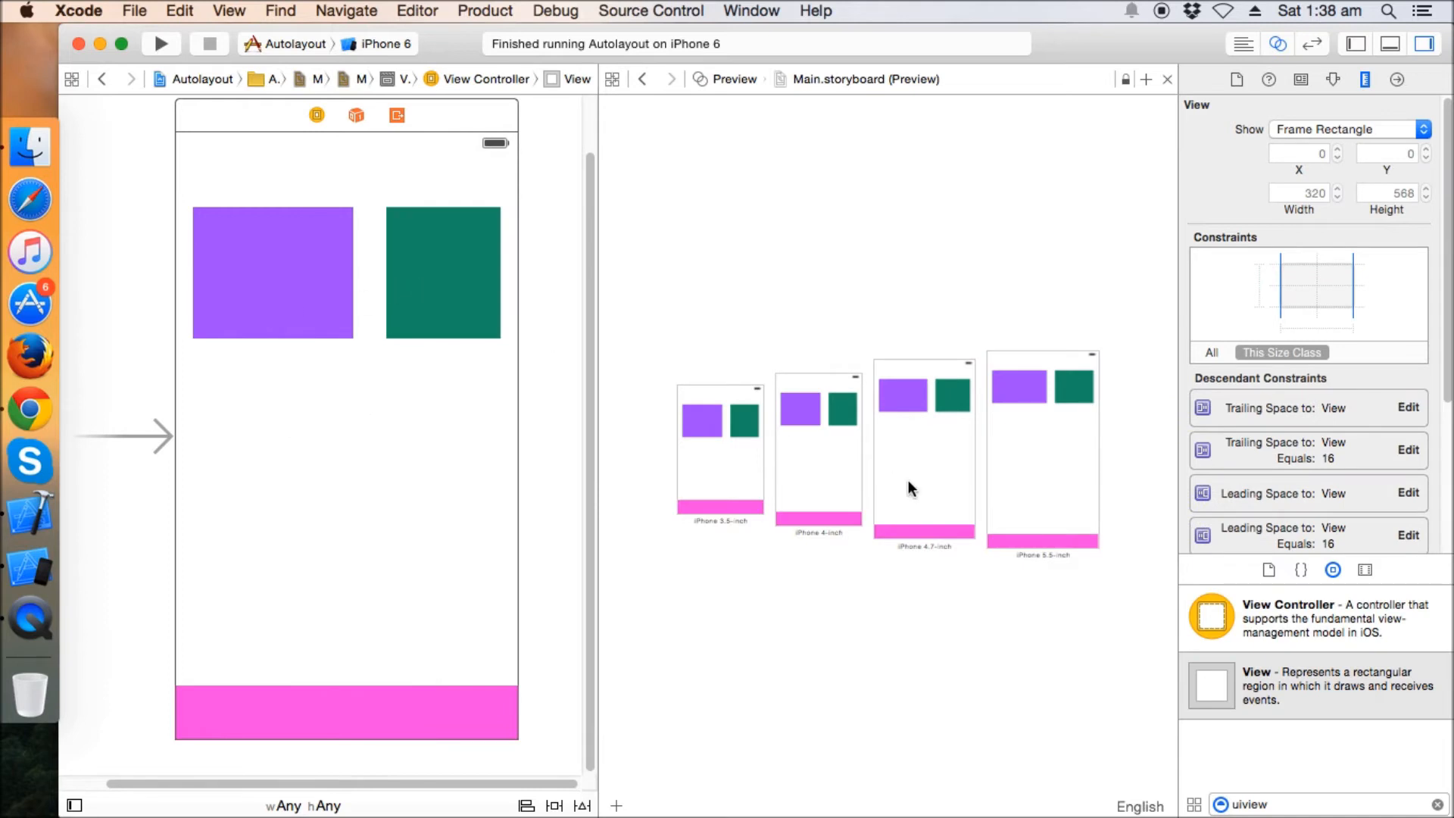
{"action": "mouse_move", "coordinate": [1025, 328]}
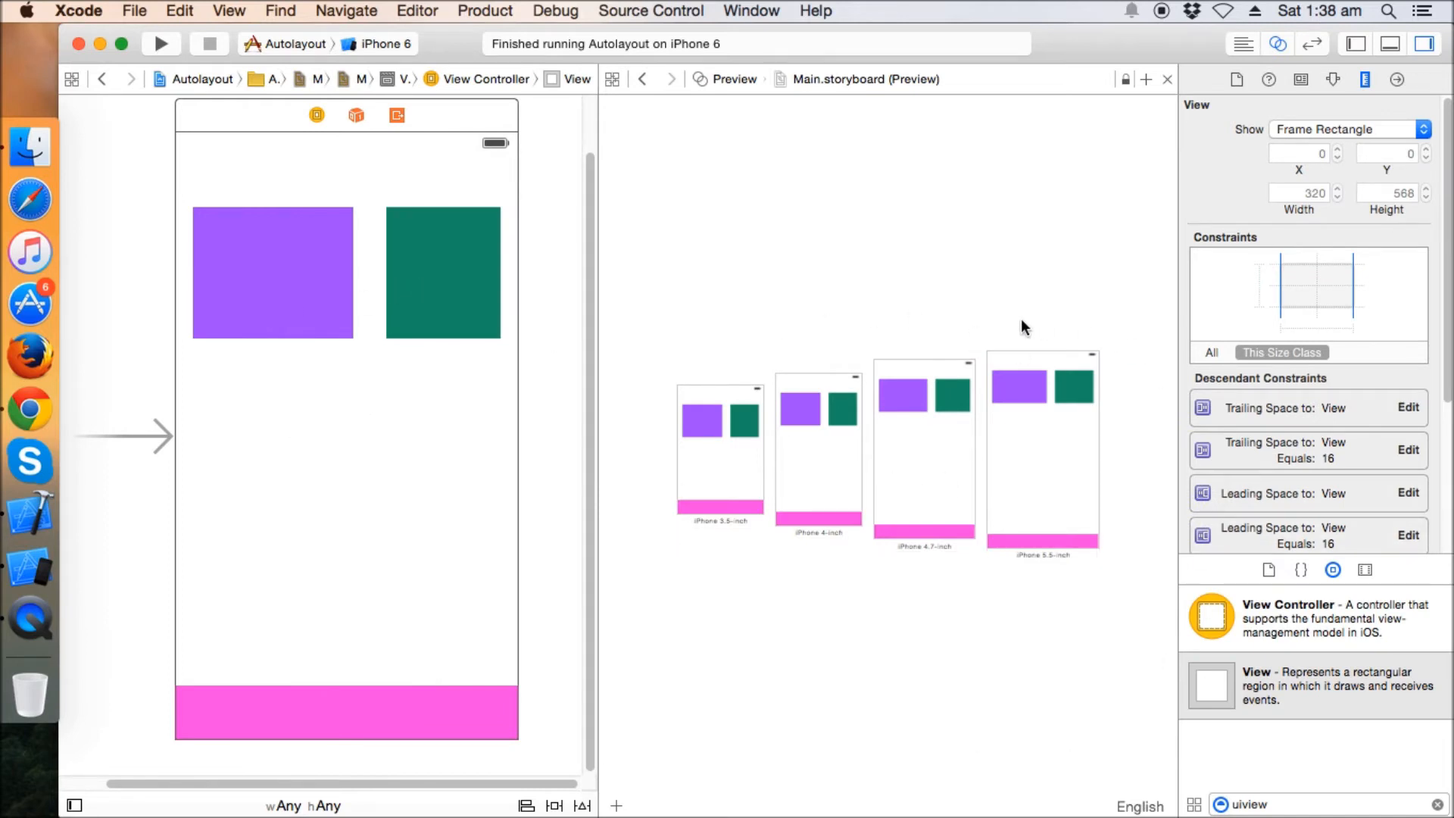
{"action": "mouse_move", "coordinate": [333, 289]}
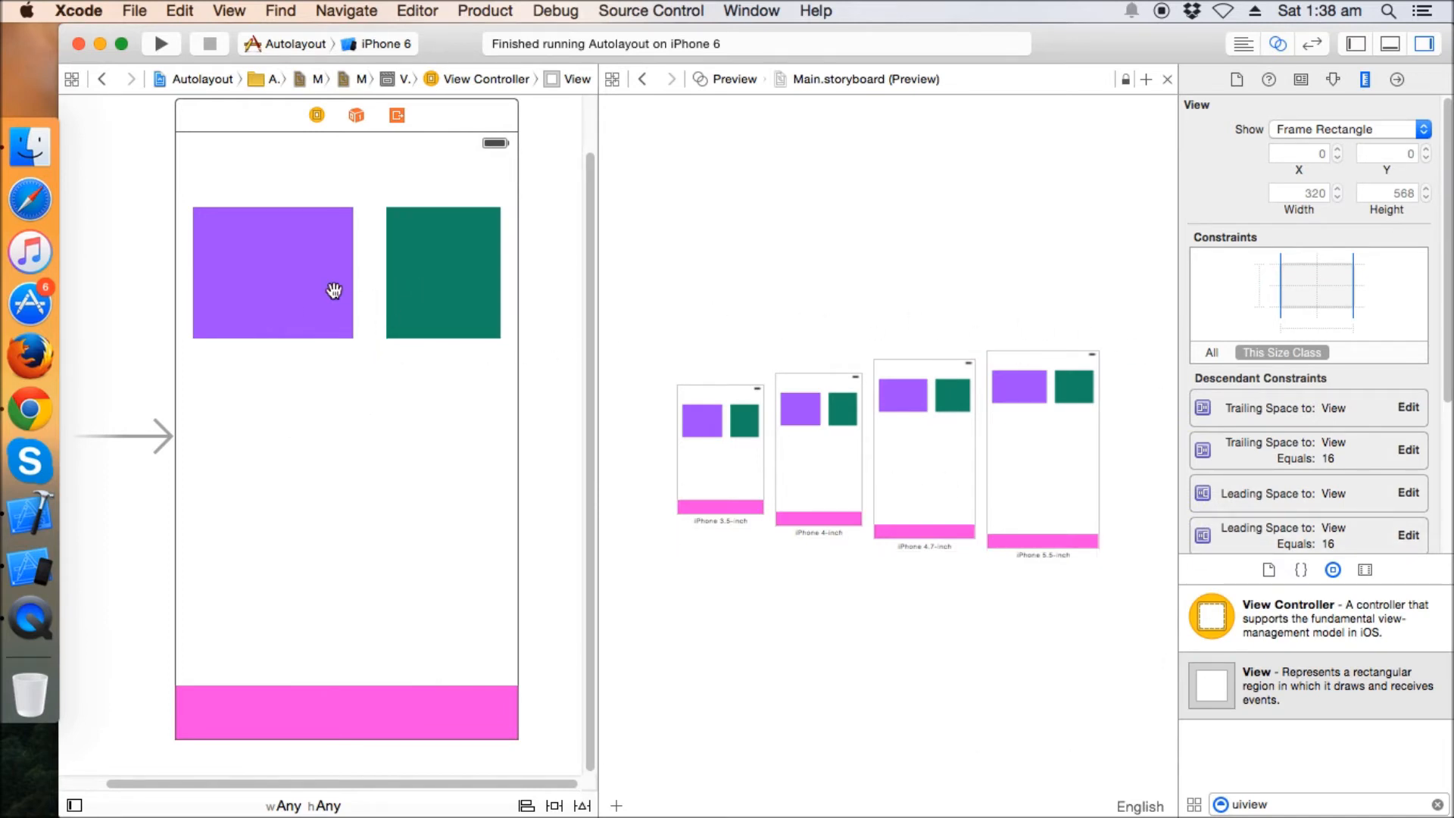
- Recheck widths: purple 150 points, green 107 points, both 123 high
{"action": "left_click", "coordinate": [273, 273]}
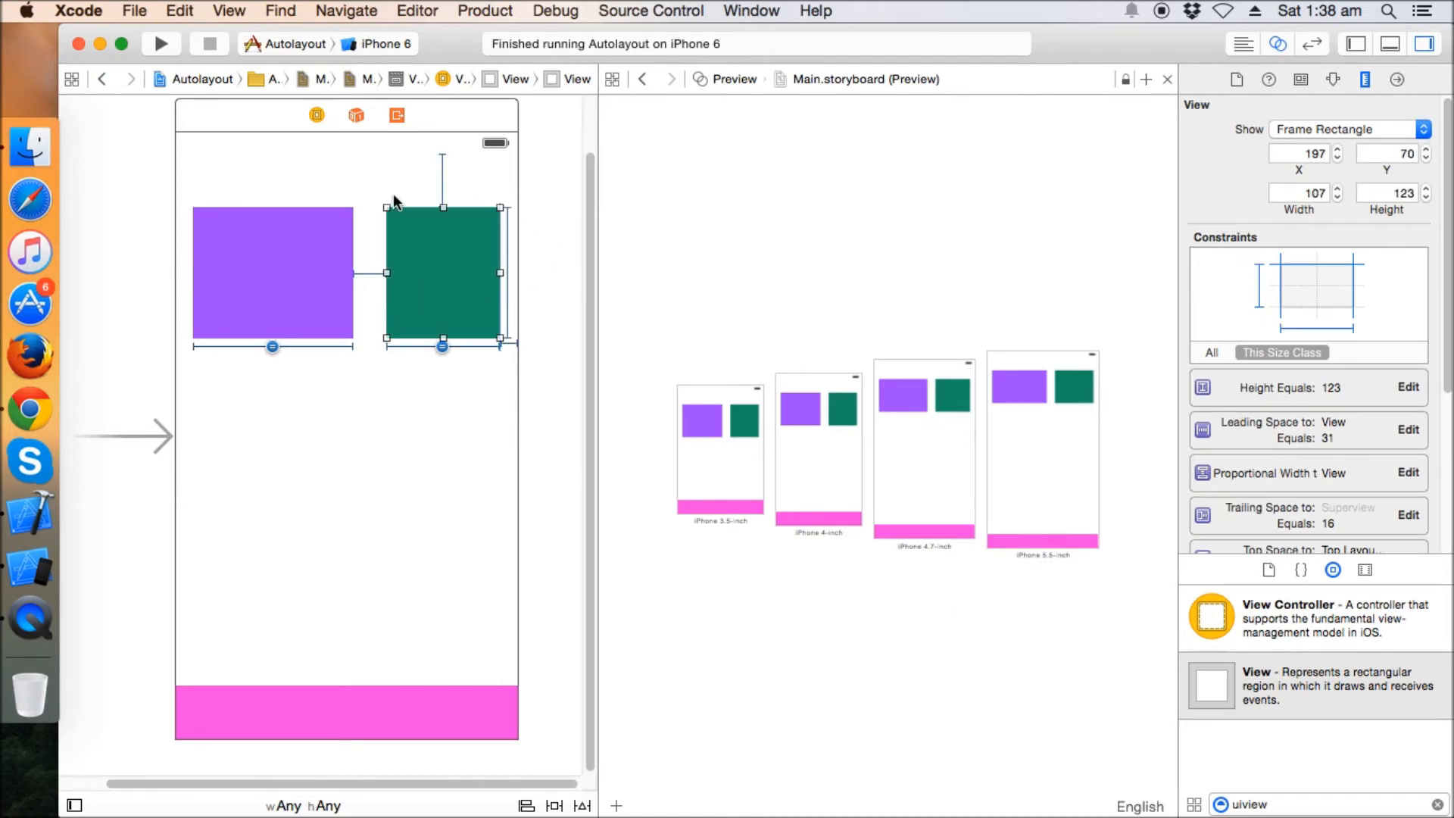
{"action": "mouse_move", "coordinate": [491, 211]}
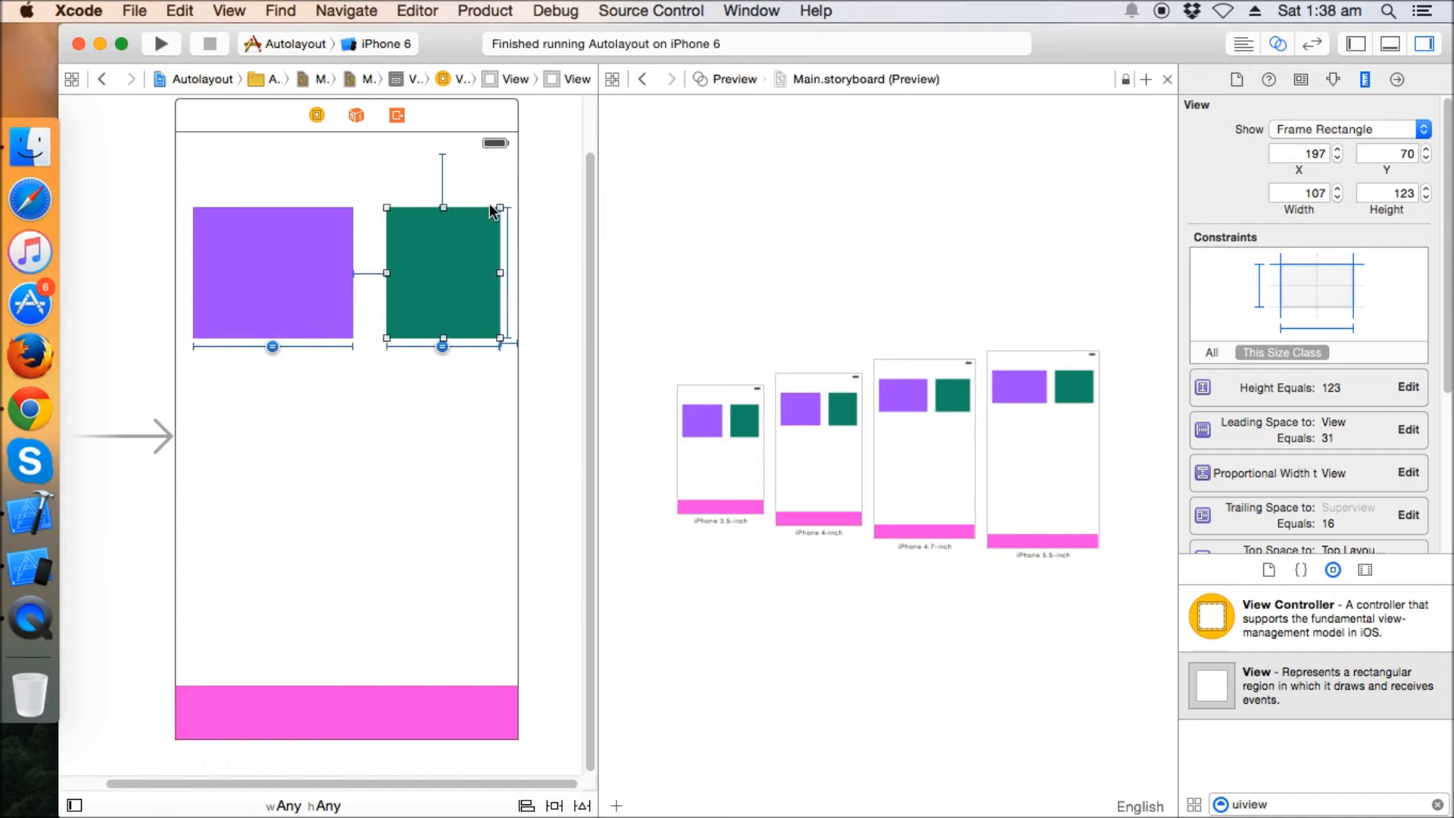
{"action": "left_click", "coordinate": [272, 274]}
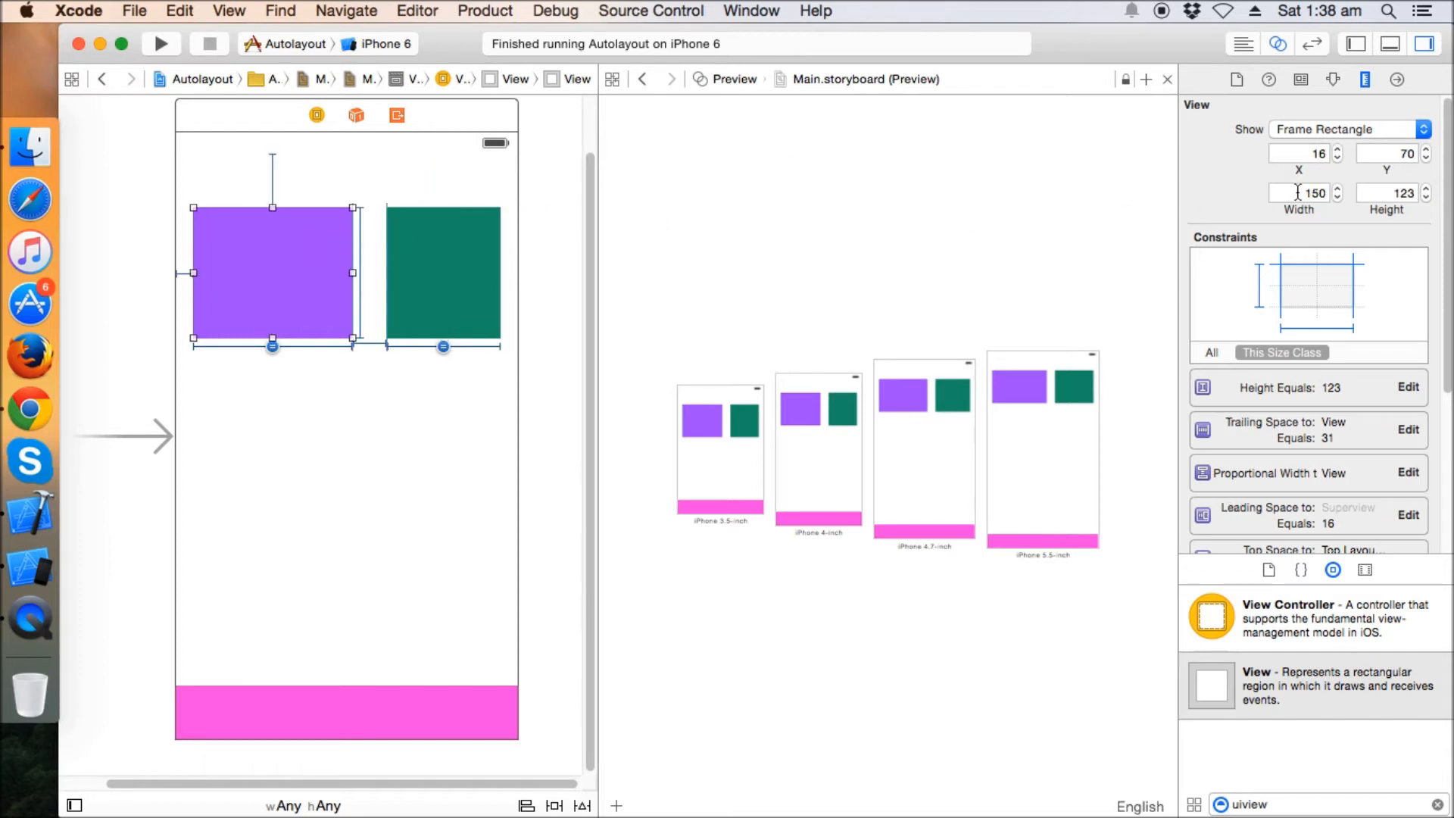
{"action": "left_click", "coordinate": [426, 270]}
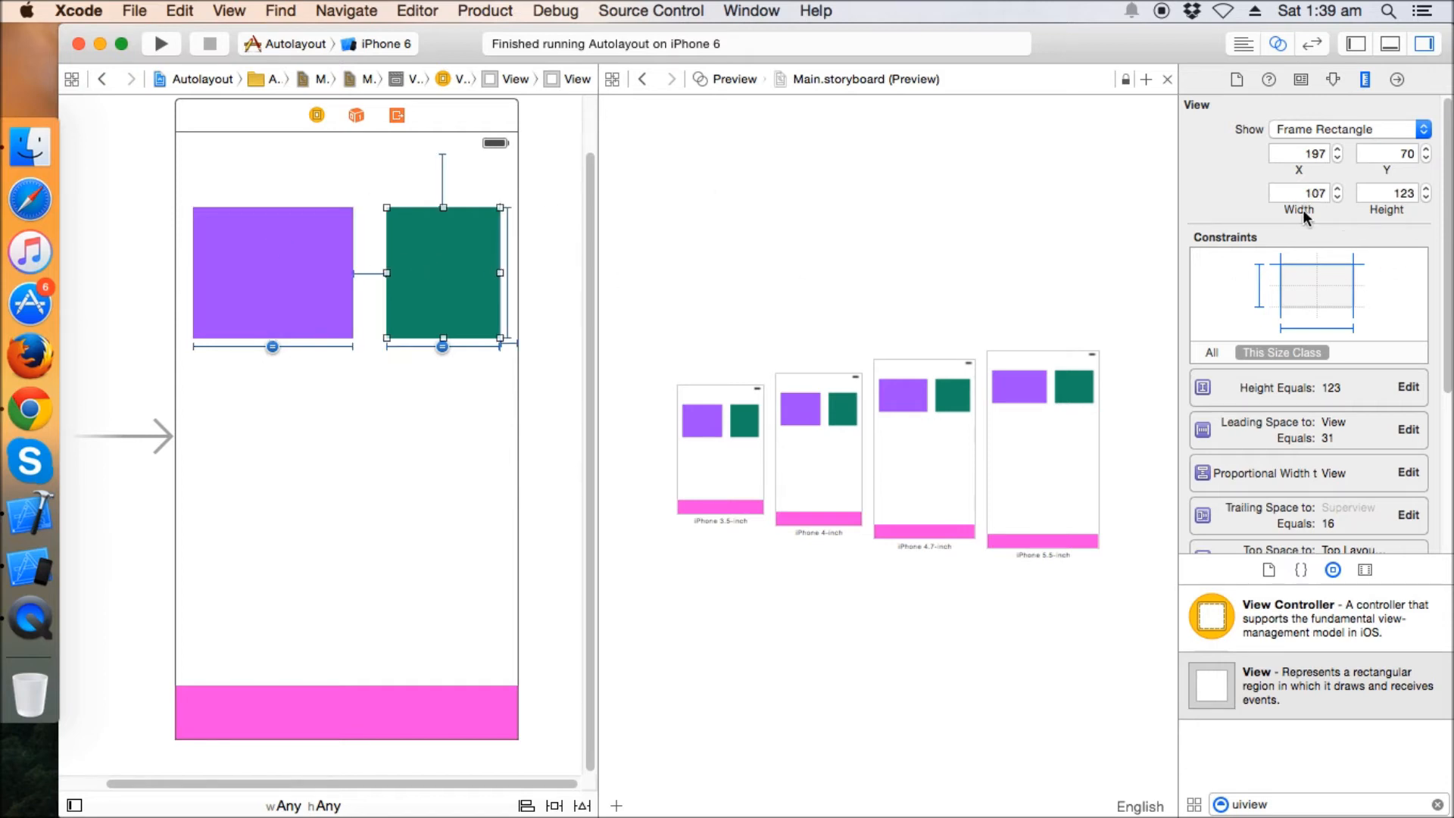
{"action": "mouse_move", "coordinate": [660, 347]}
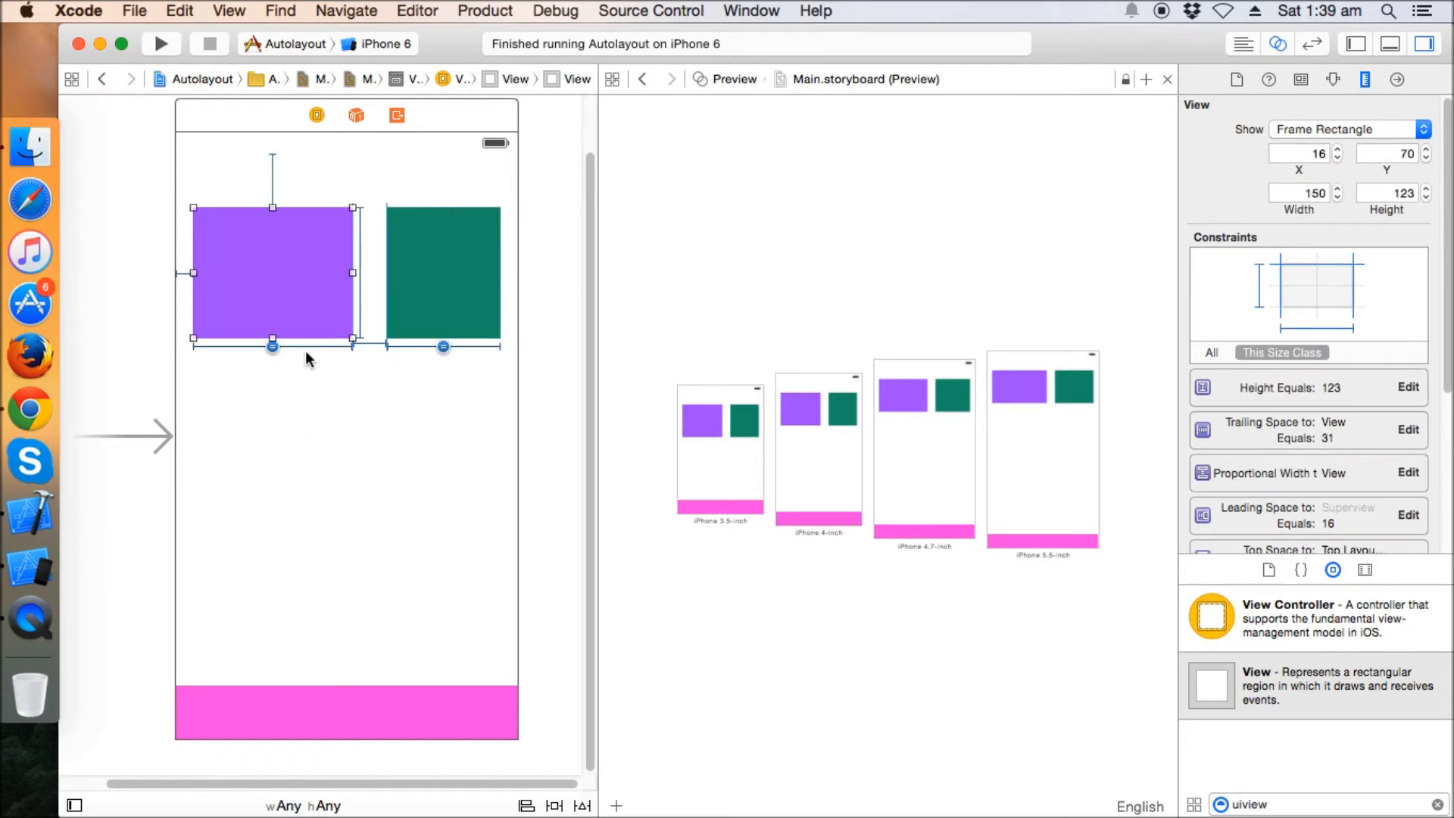
{"action": "mouse_move", "coordinate": [352, 275]}
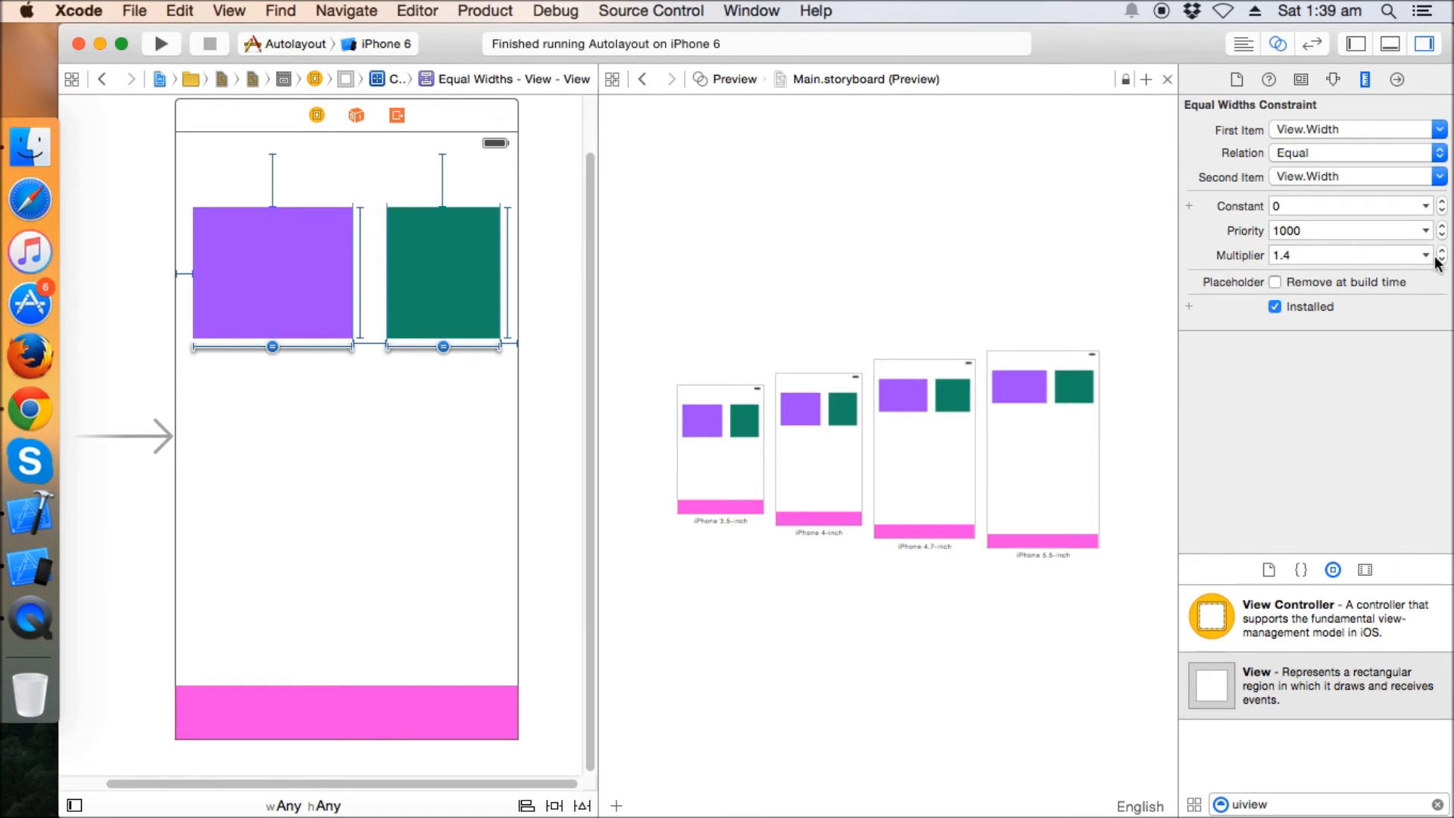
{"action": "left_click", "coordinate": [1344, 256]}
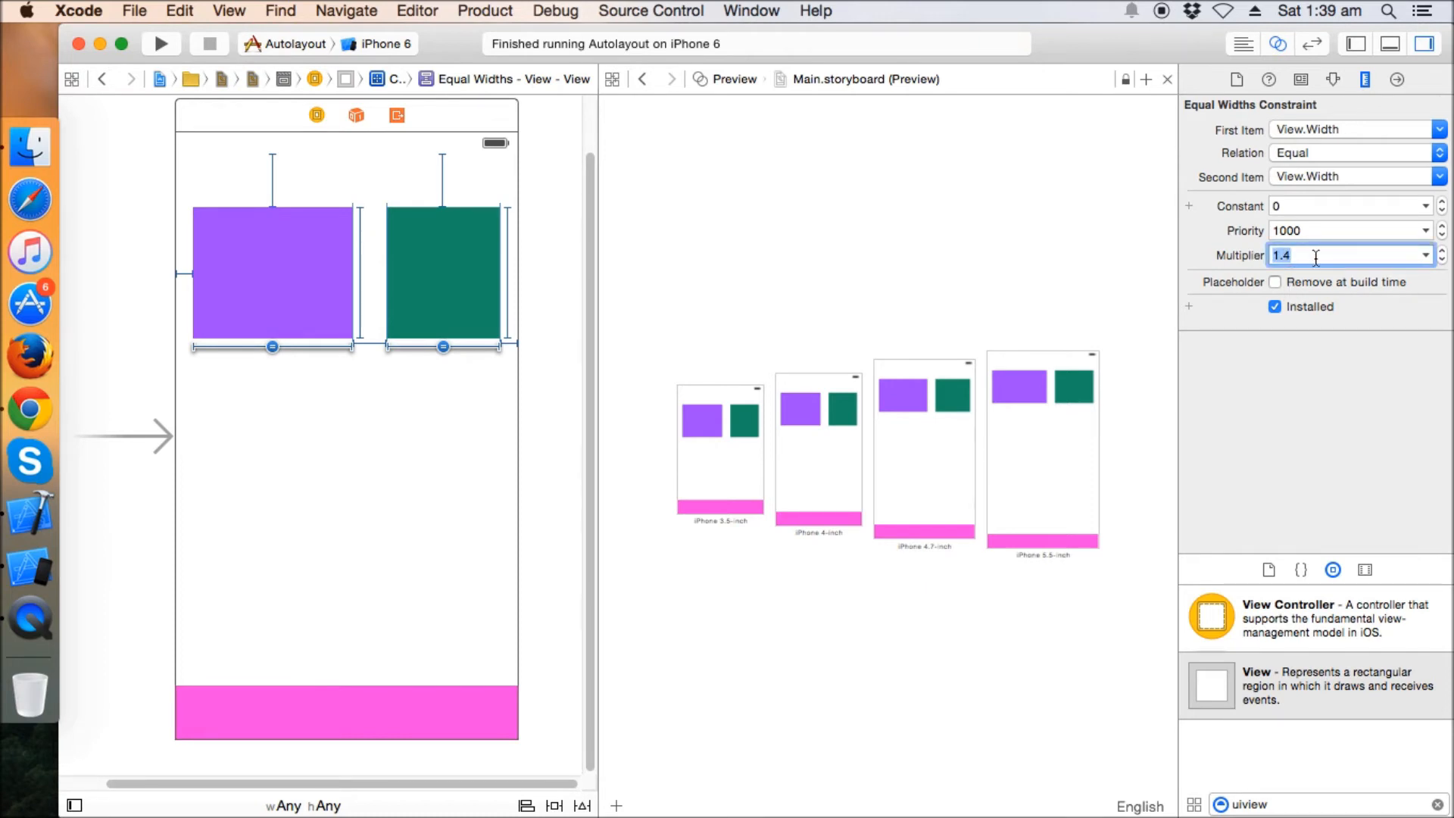
{"action": "left_click", "coordinate": [1378, 12]}
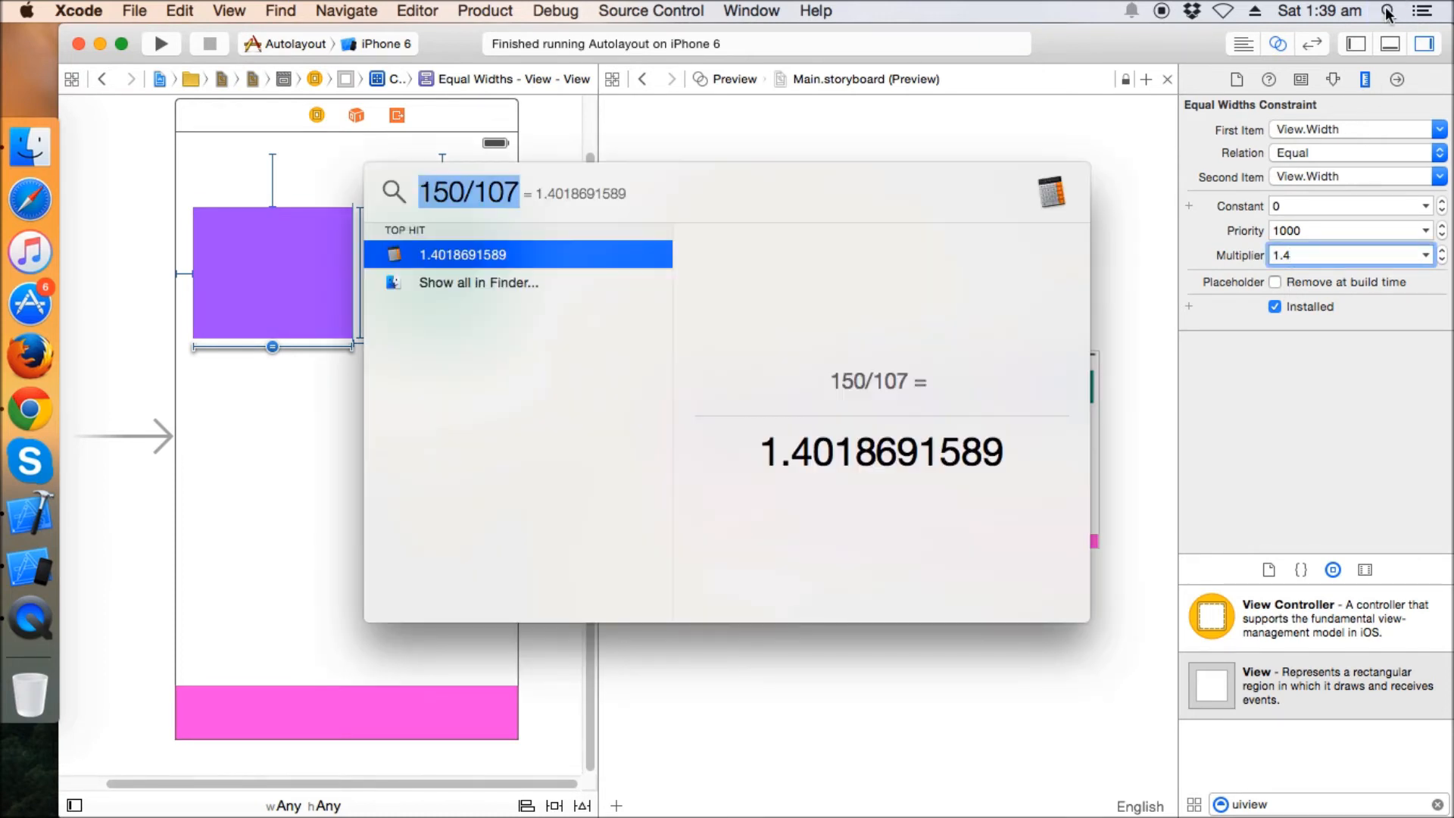
{"action": "mouse_move", "coordinate": [800, 172]}
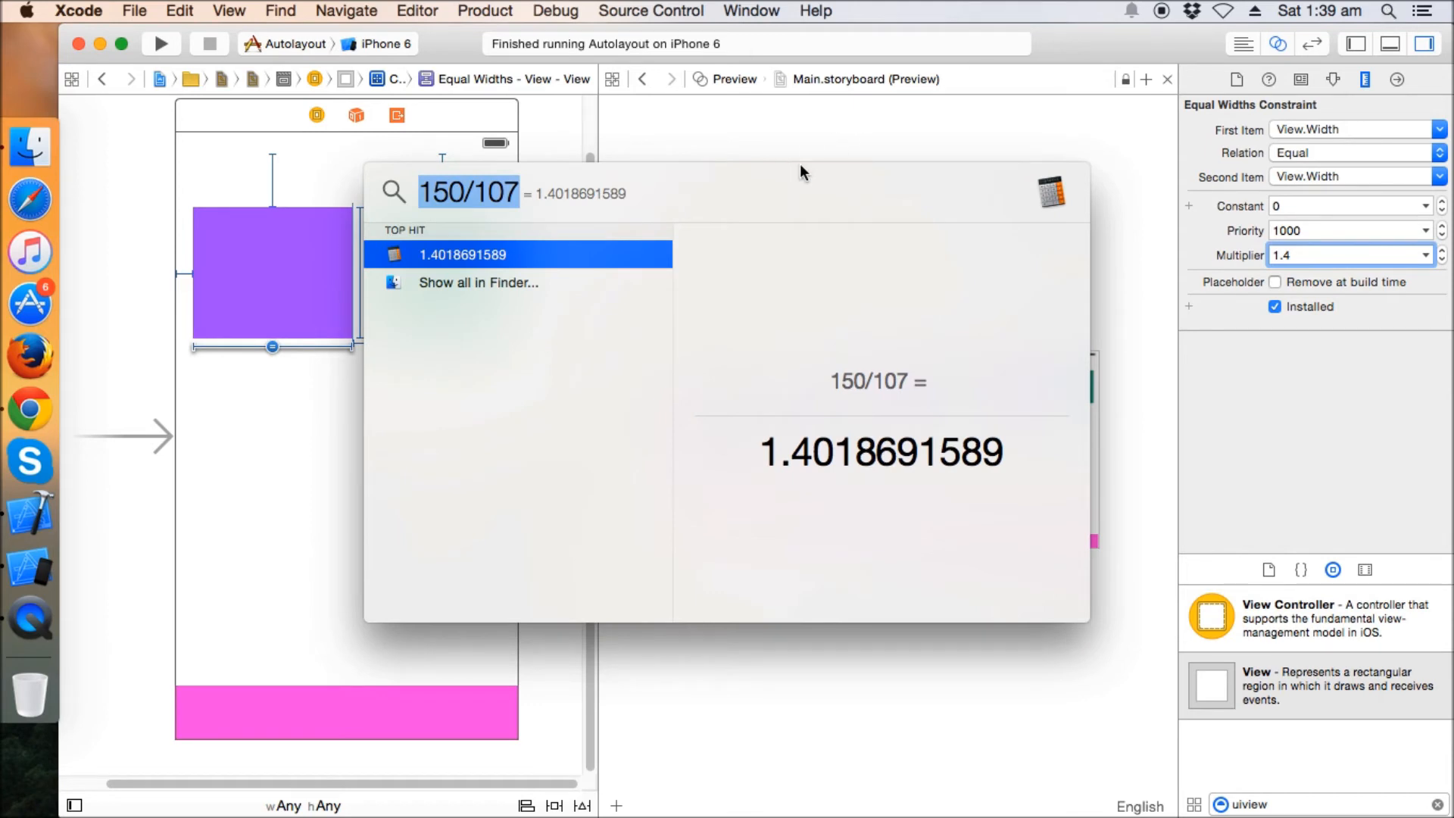
{"action": "left_click", "coordinate": [469, 193]}
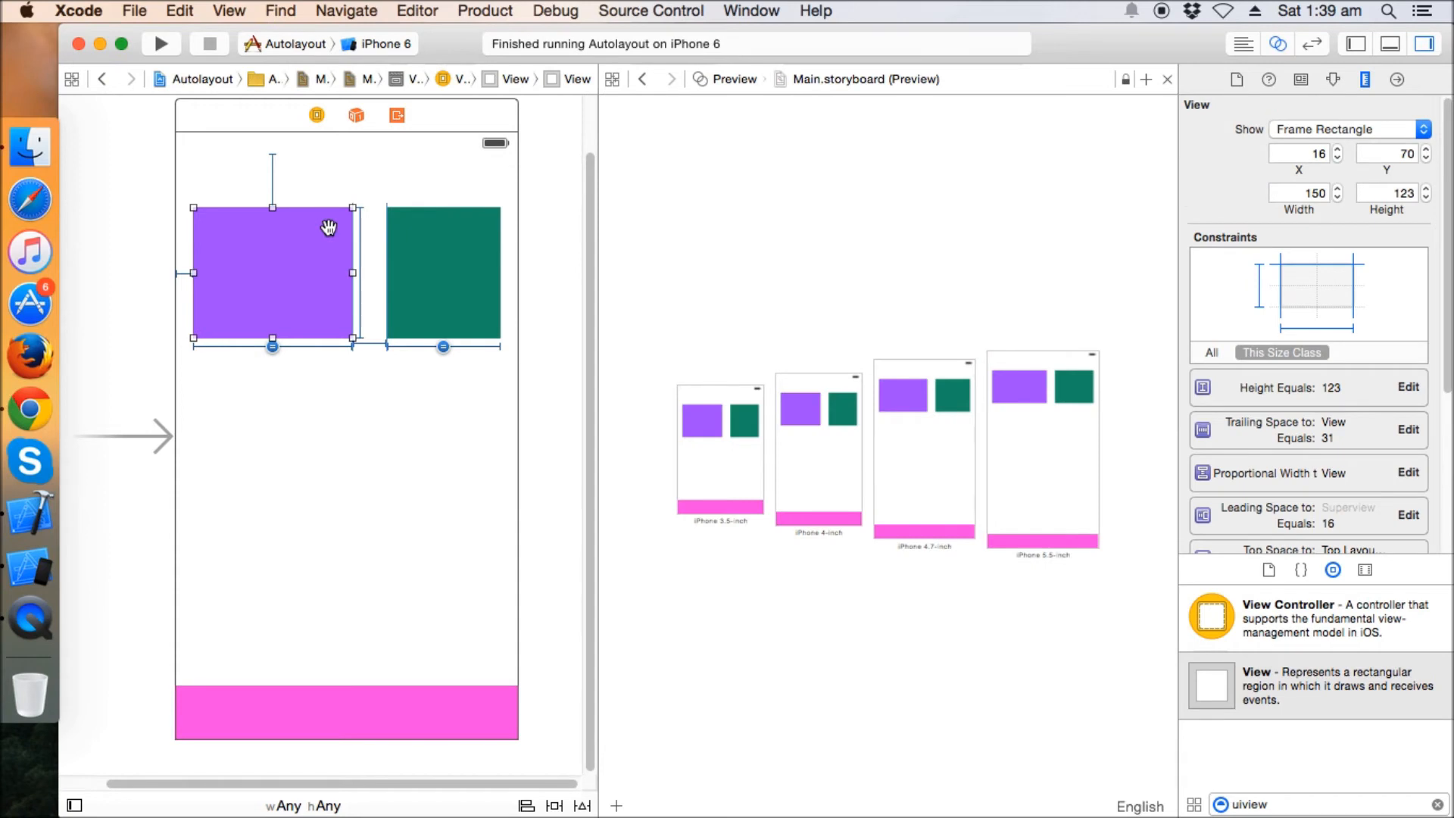
{"action": "left_click", "coordinate": [442, 272]}
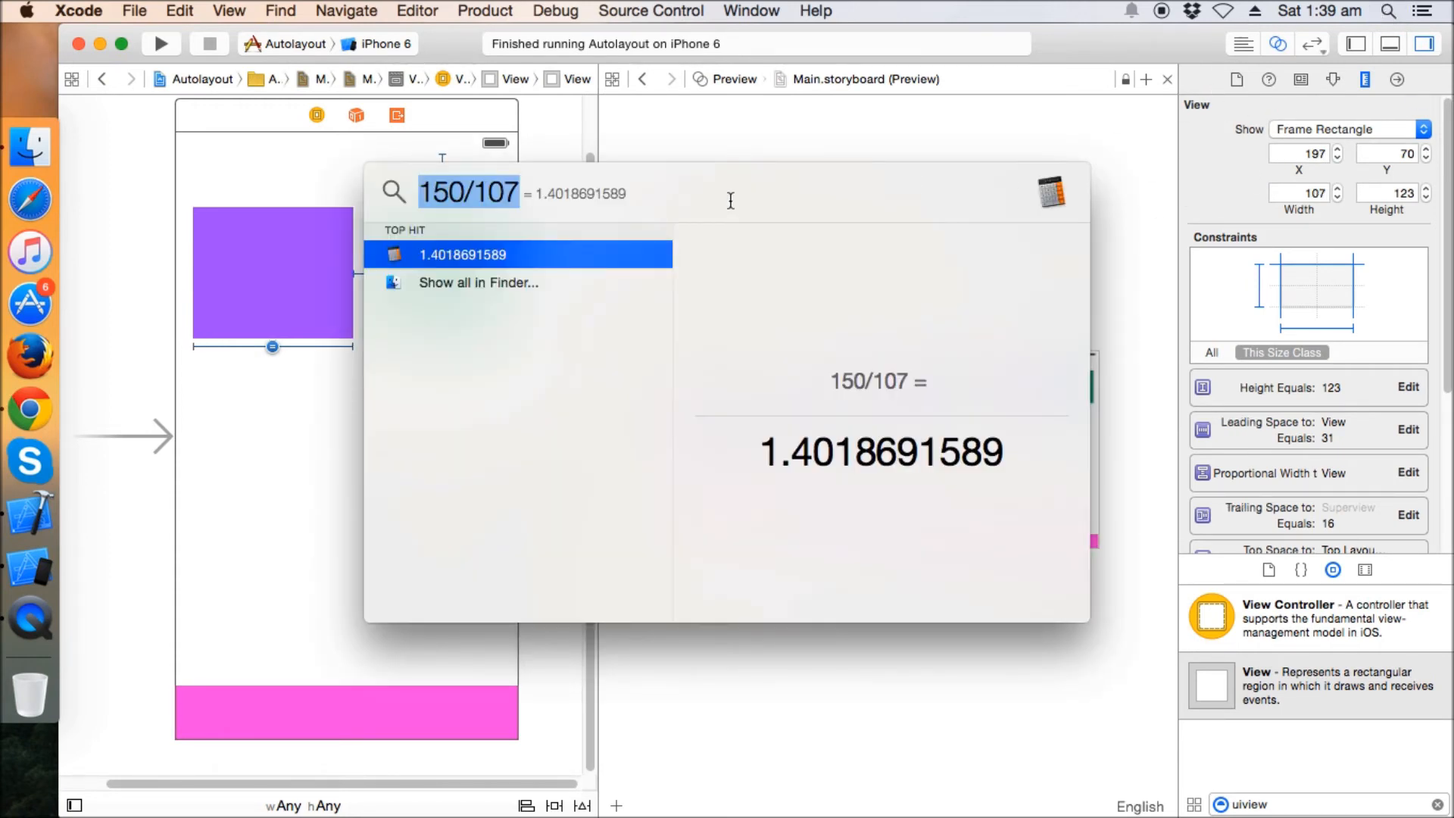
{"action": "mouse_move", "coordinate": [552, 198]}
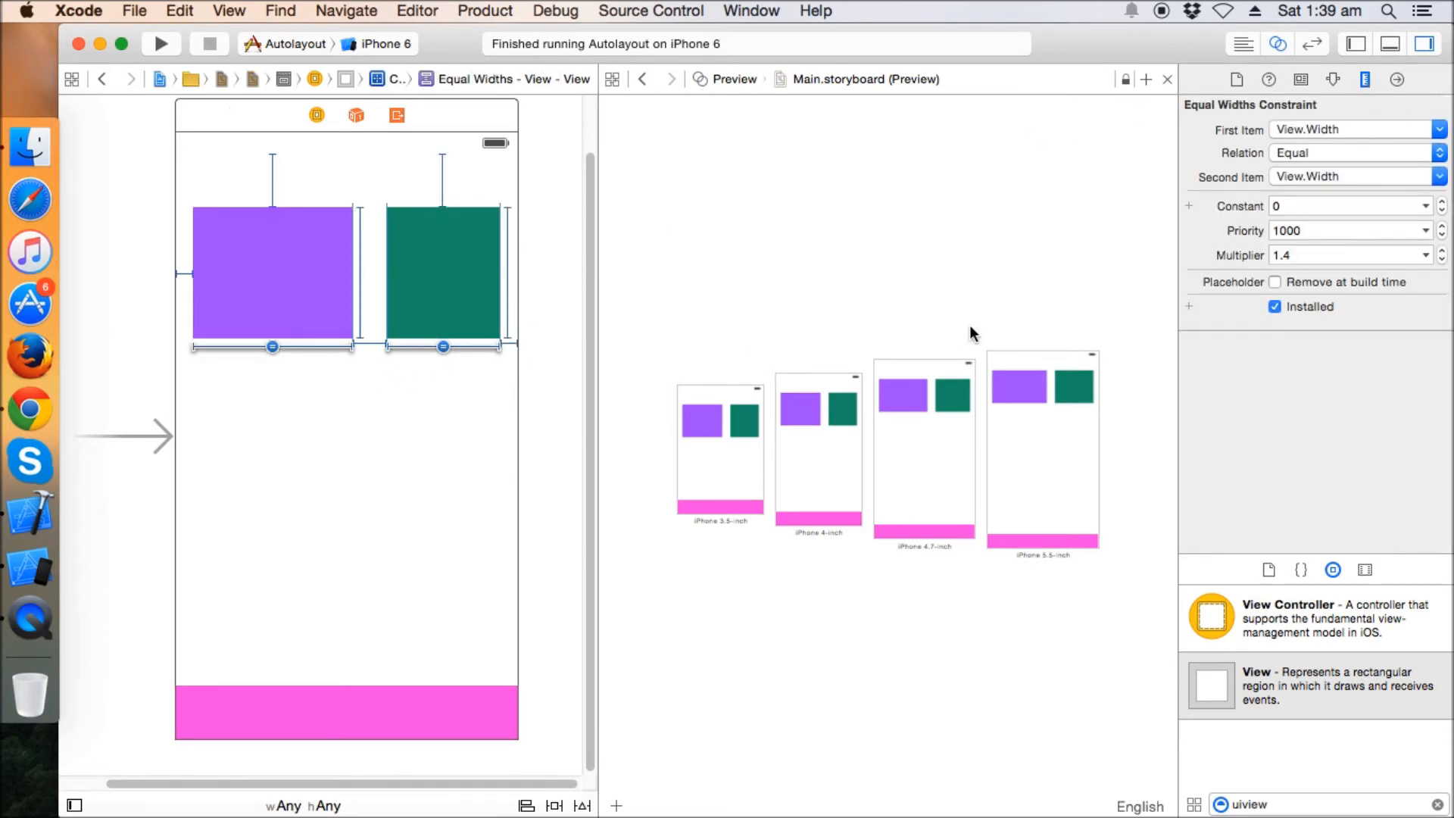
{"action": "mouse_move", "coordinate": [985, 115]}
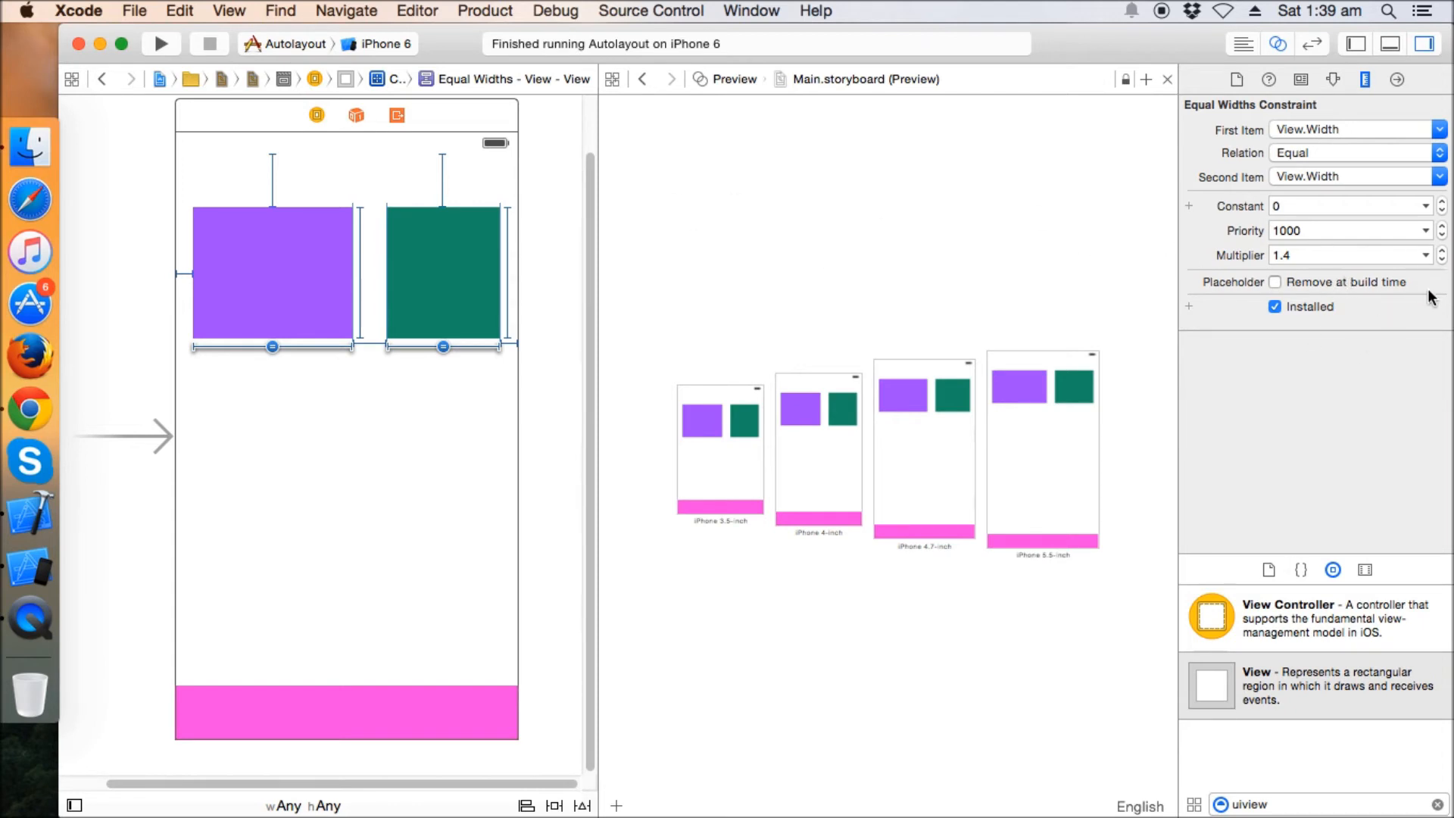
- Step the multiplier up to 2 and confirm purple is now 171 points wide
{"action": "left_click", "coordinate": [1442, 250]}
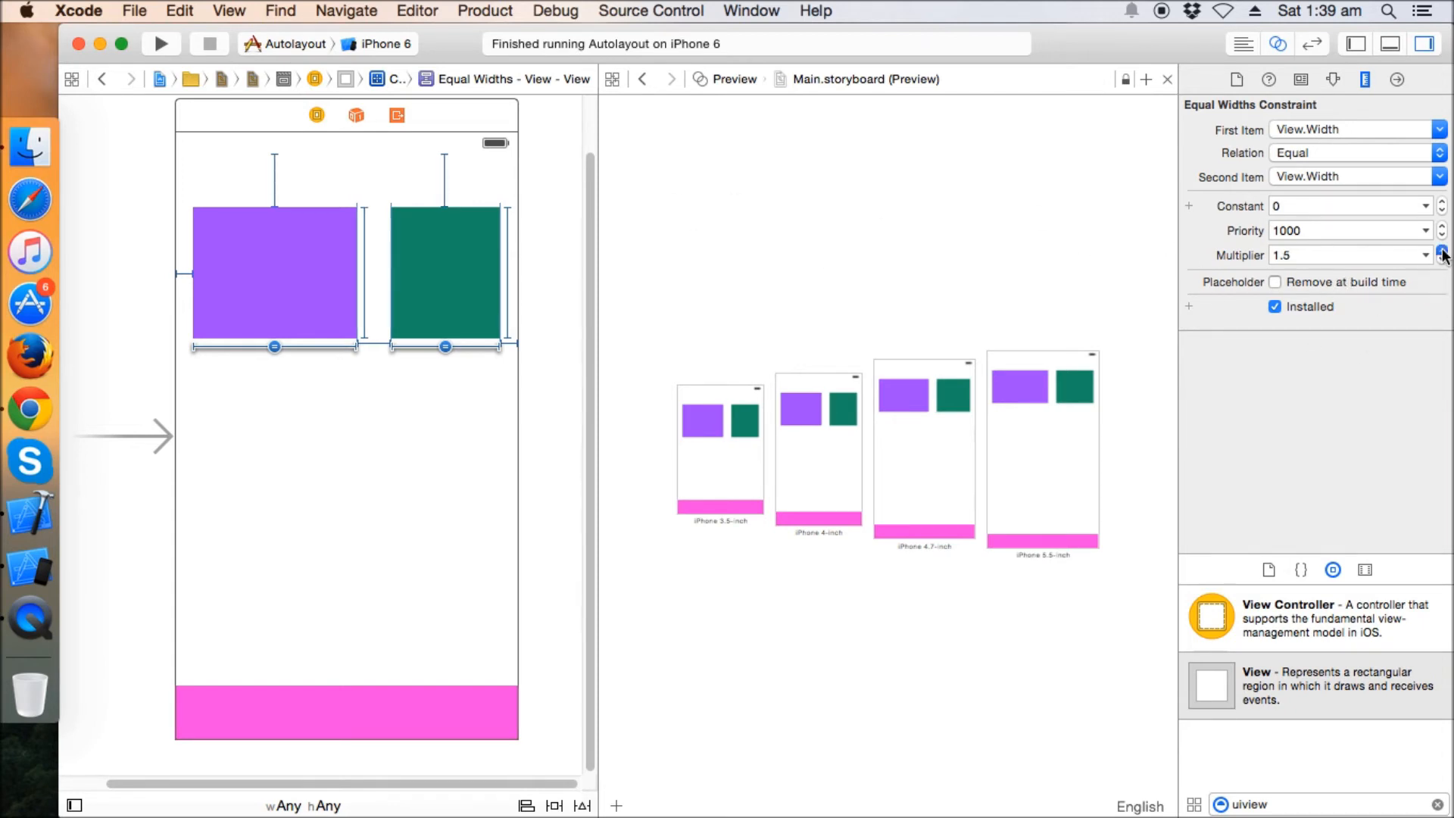
{"action": "left_click", "coordinate": [1444, 250]}
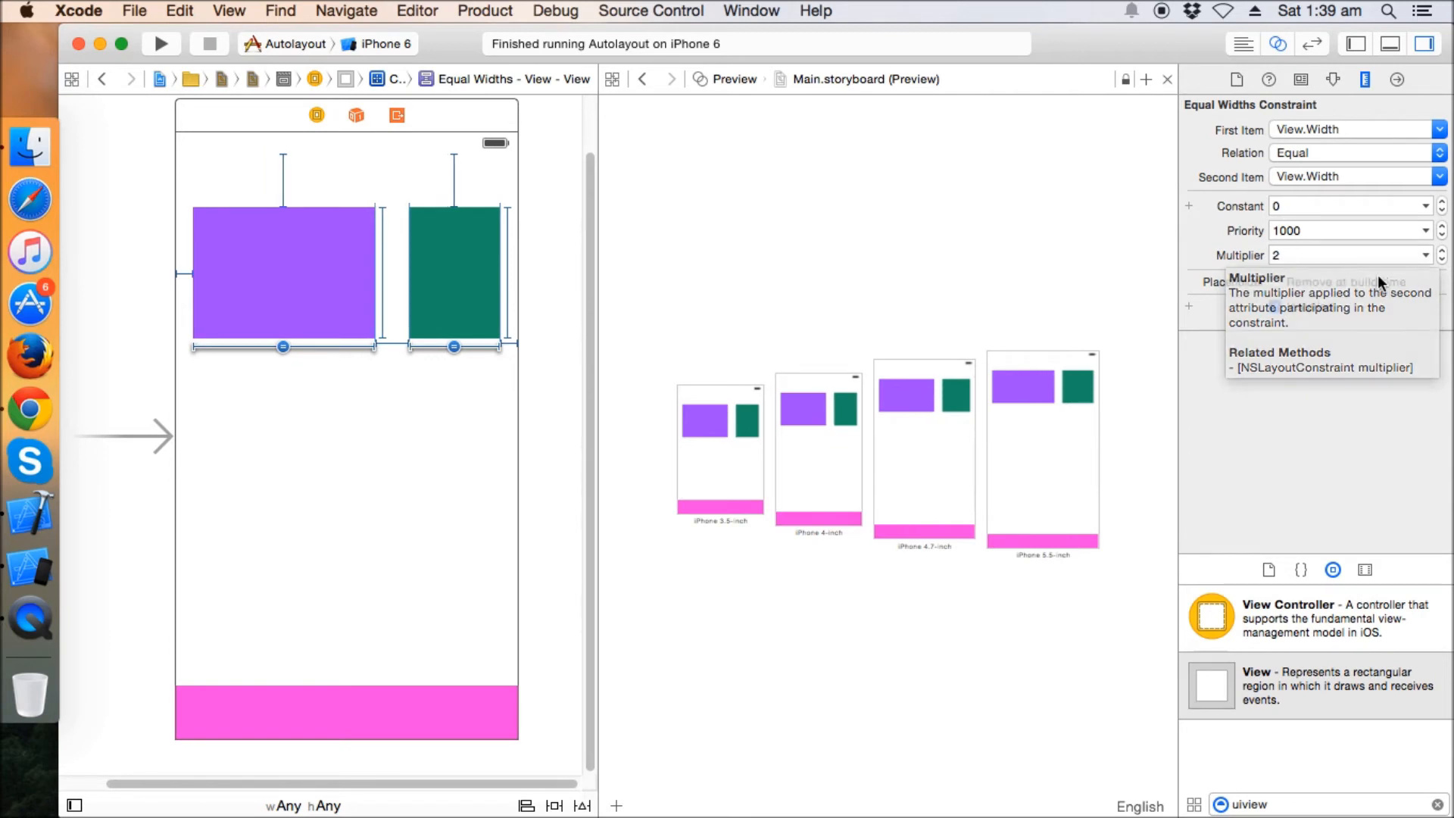
{"action": "left_click", "coordinate": [283, 273]}
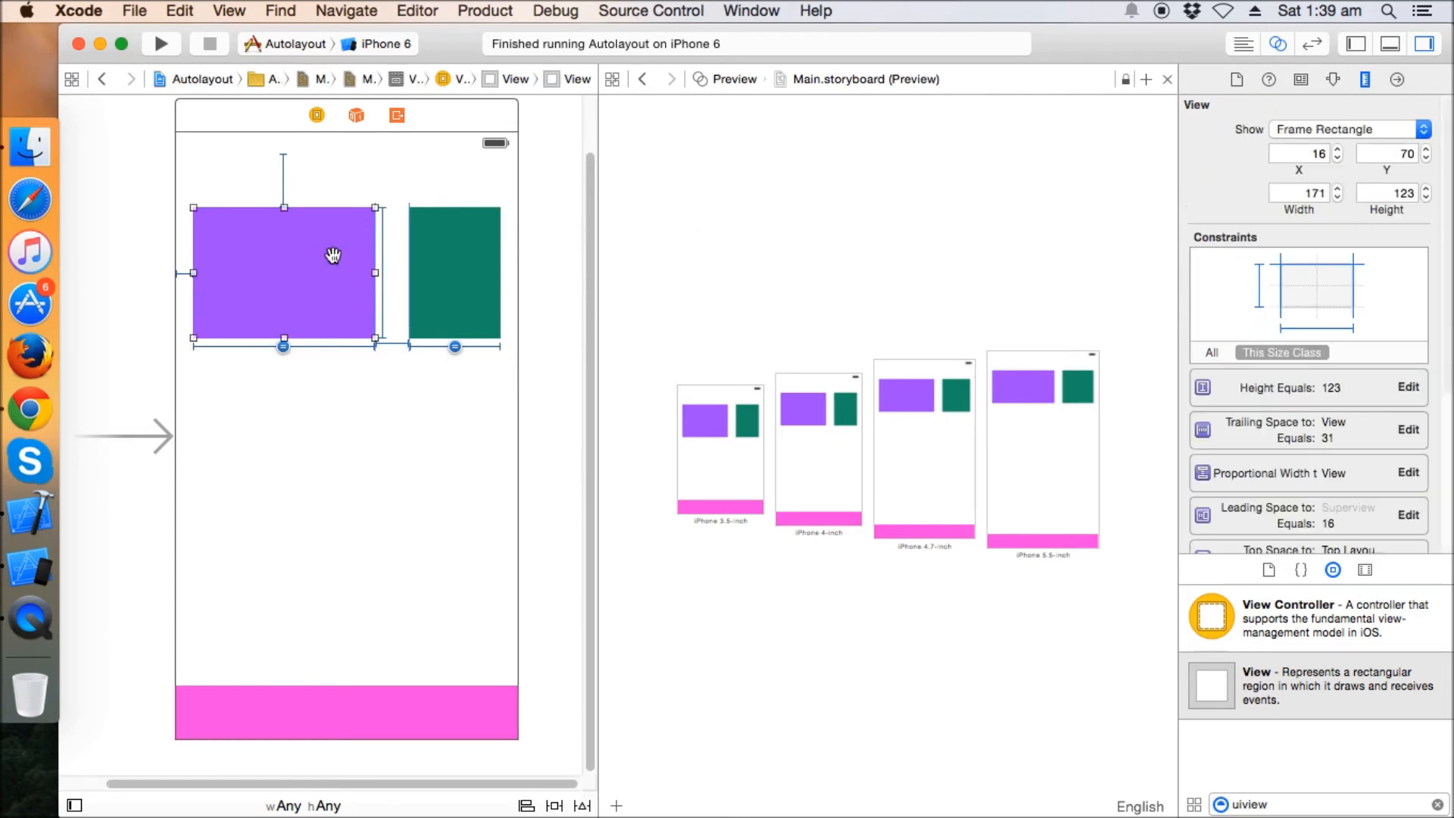
{"action": "mouse_move", "coordinate": [262, 316]}
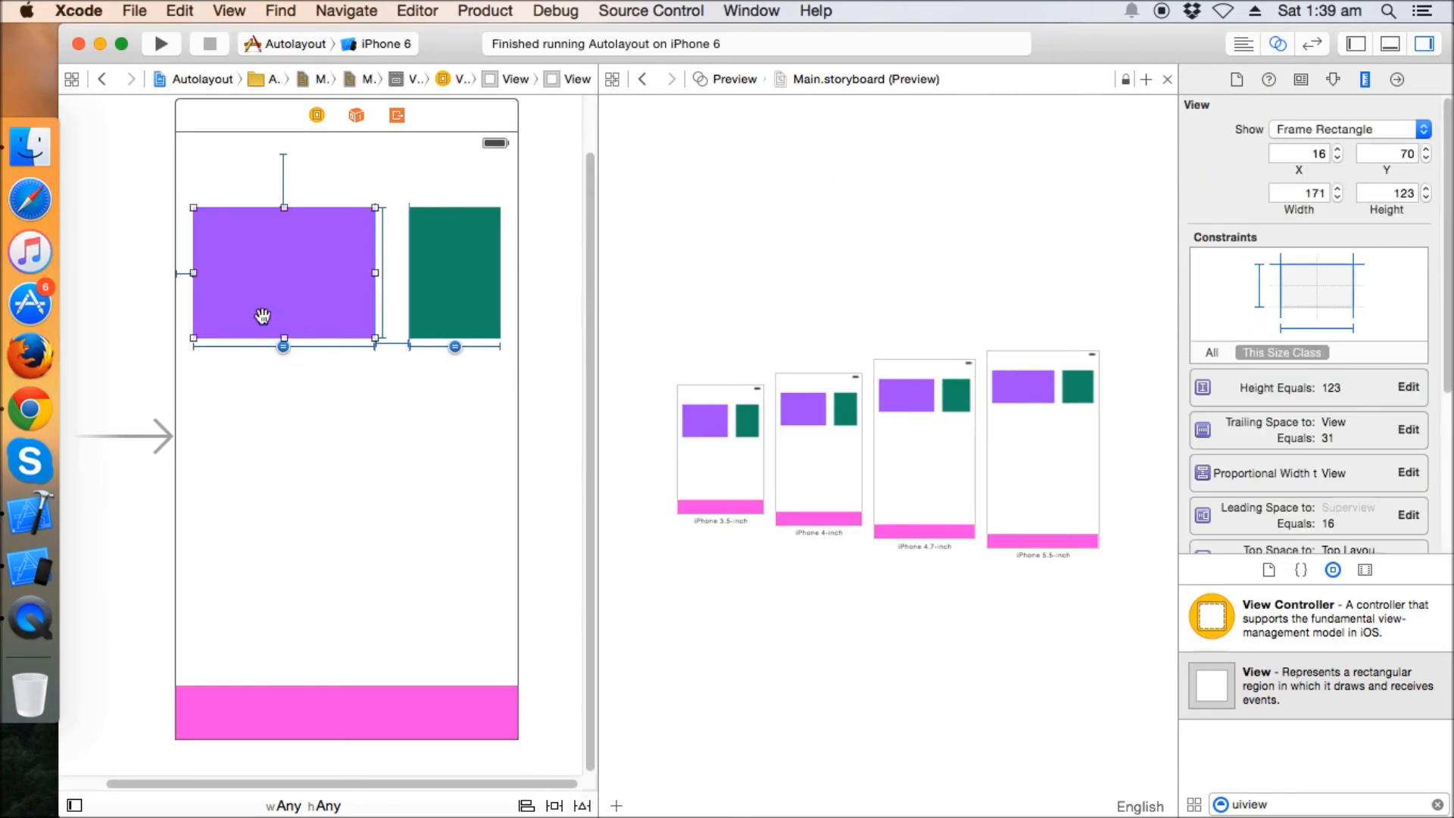
{"action": "left_click", "coordinate": [449, 274]}
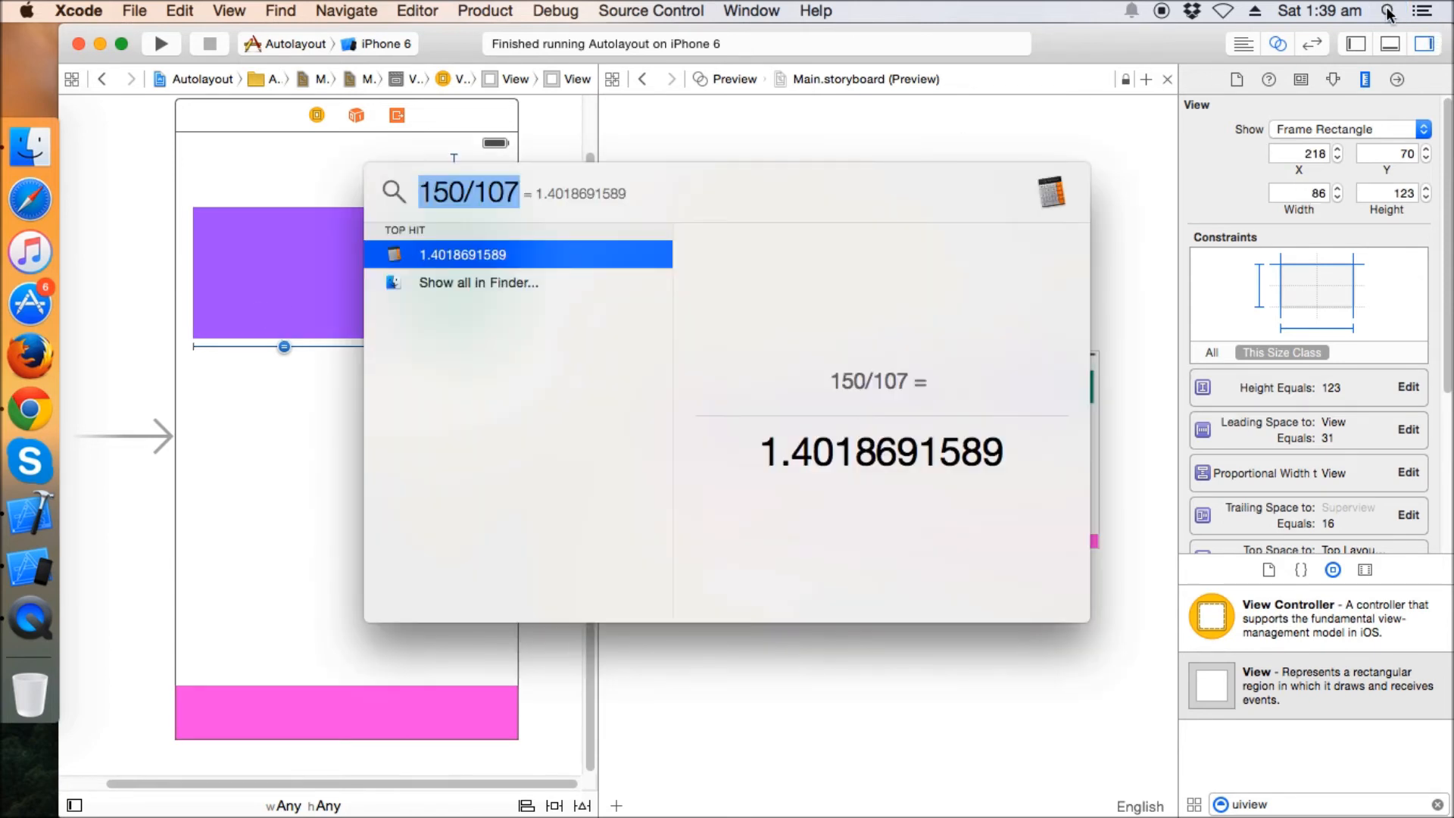
{"action": "type", "text": "171"}
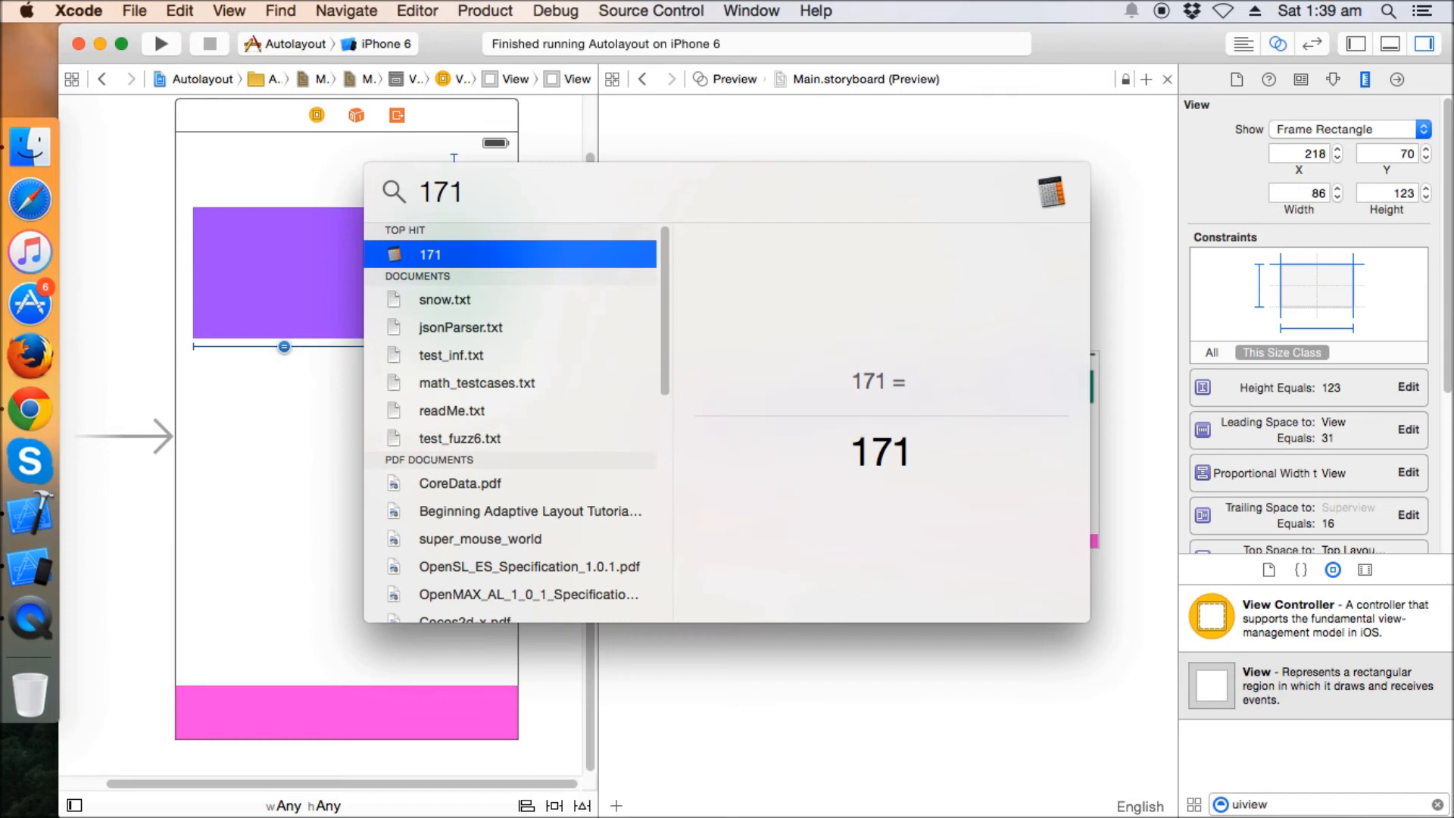
{"action": "type", "text": "/2"}
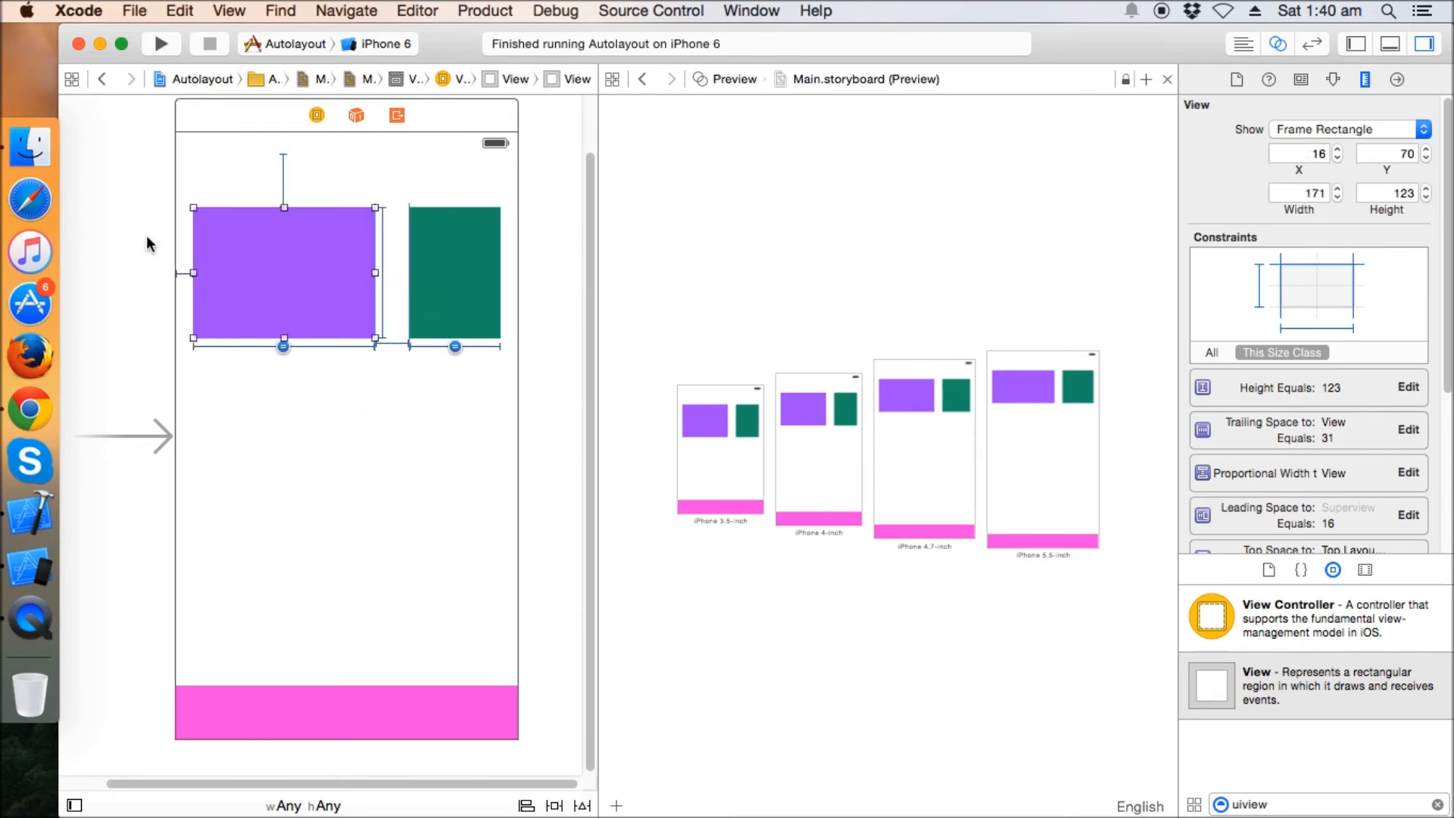
{"action": "mouse_move", "coordinate": [155, 285]}
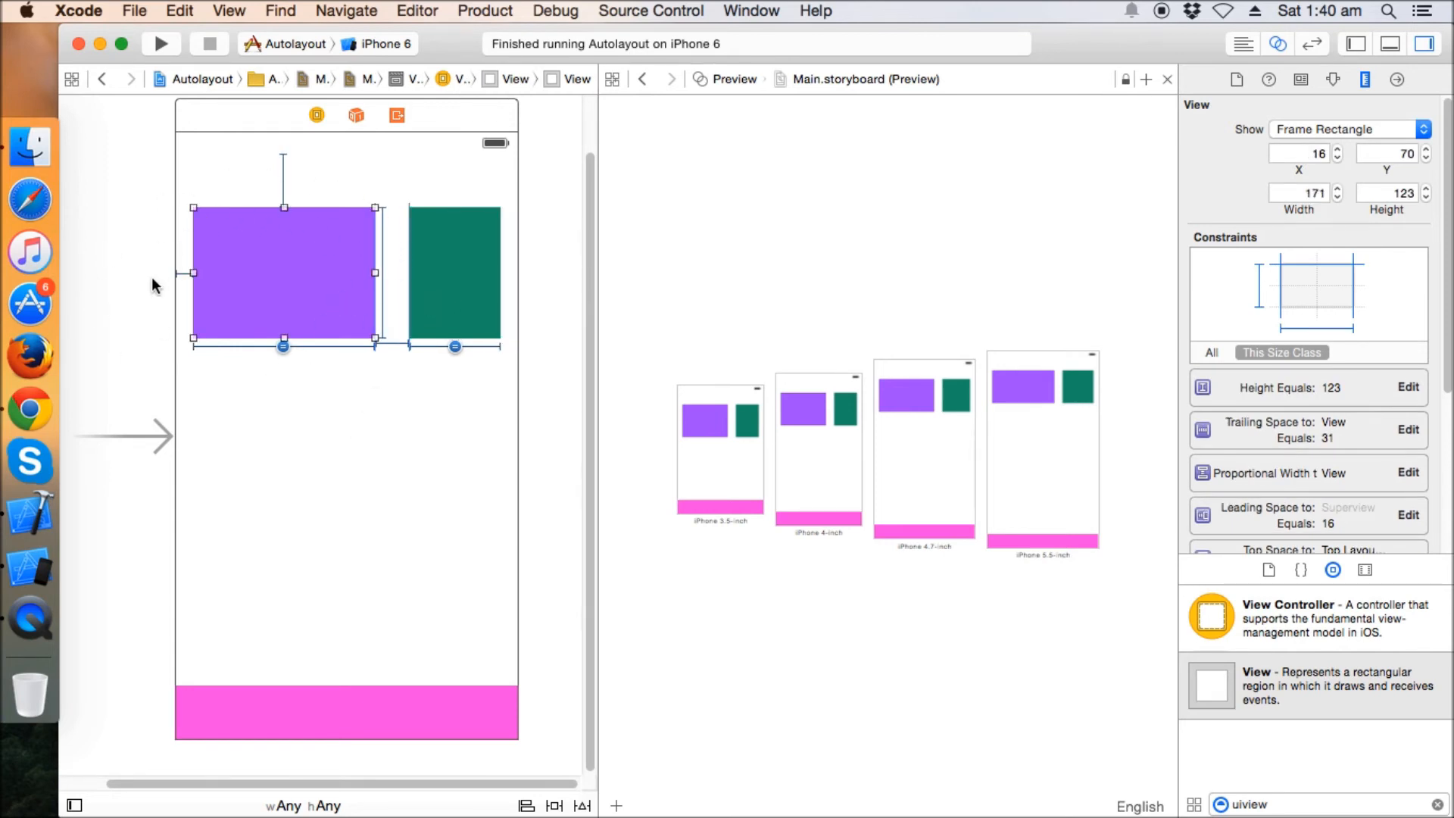
{"action": "mouse_move", "coordinate": [460, 212]}
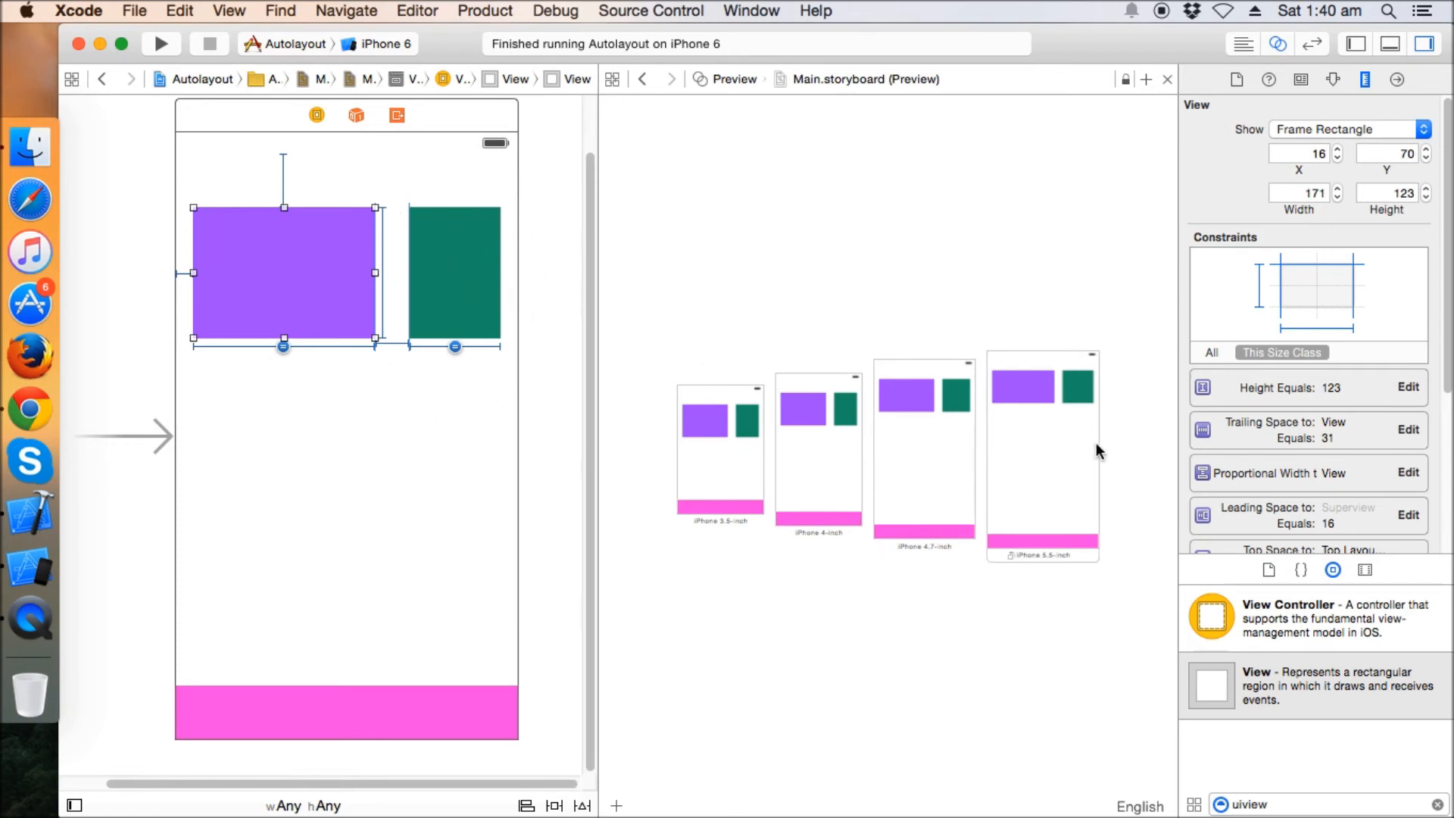
{"action": "mouse_move", "coordinate": [1069, 518]}
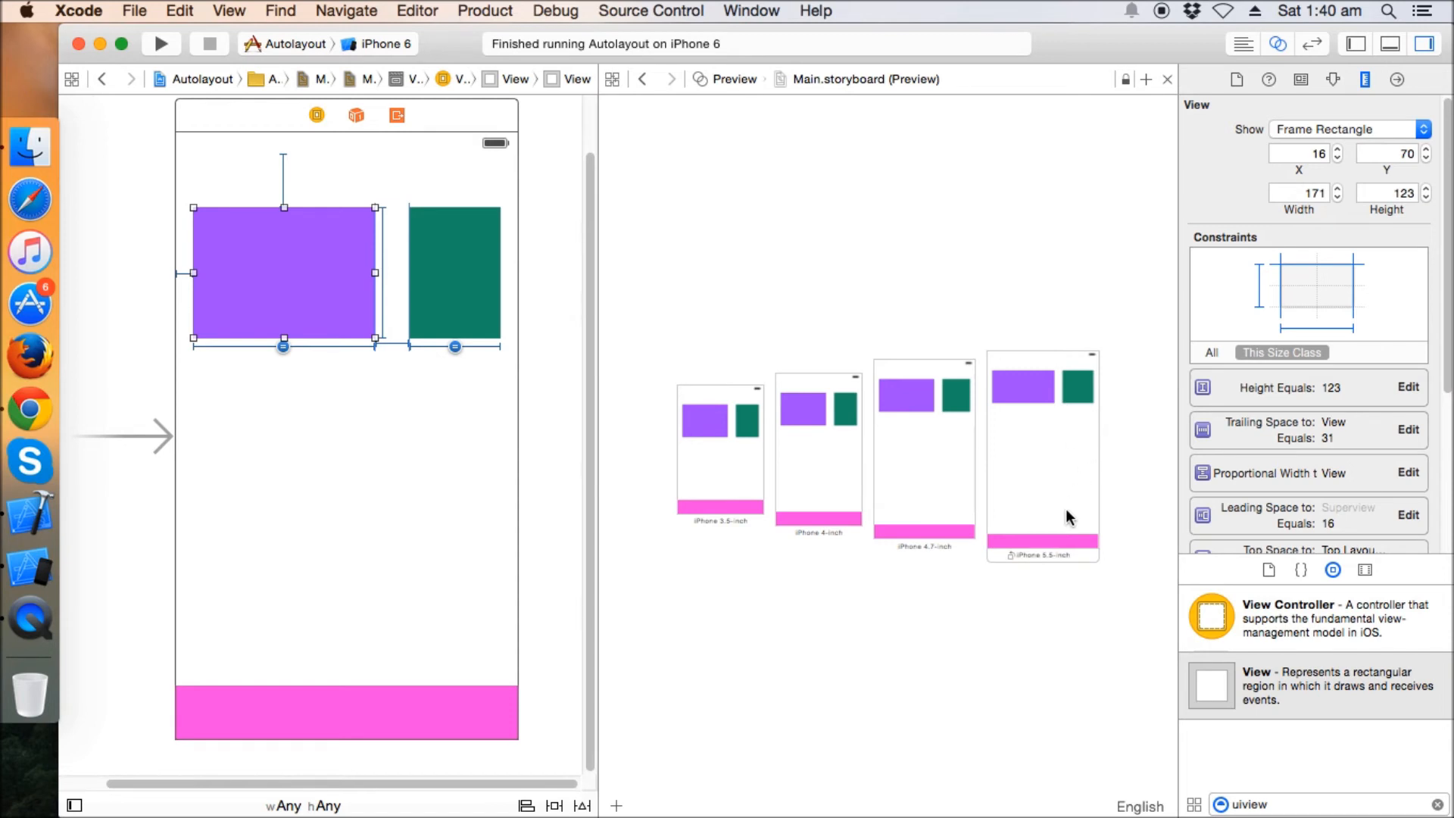
{"action": "mouse_move", "coordinate": [1066, 427]}
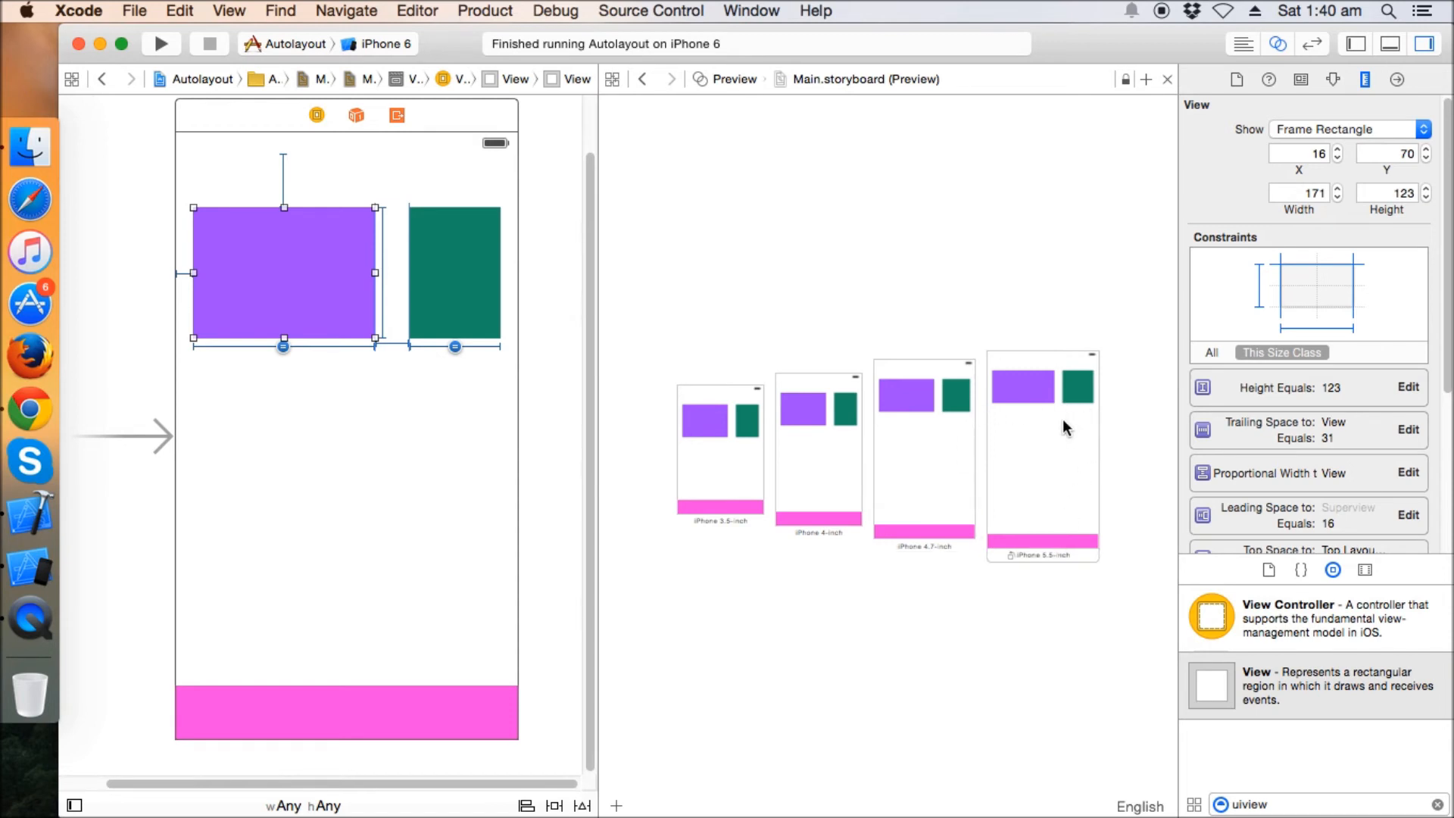
{"action": "mouse_move", "coordinate": [973, 341]}
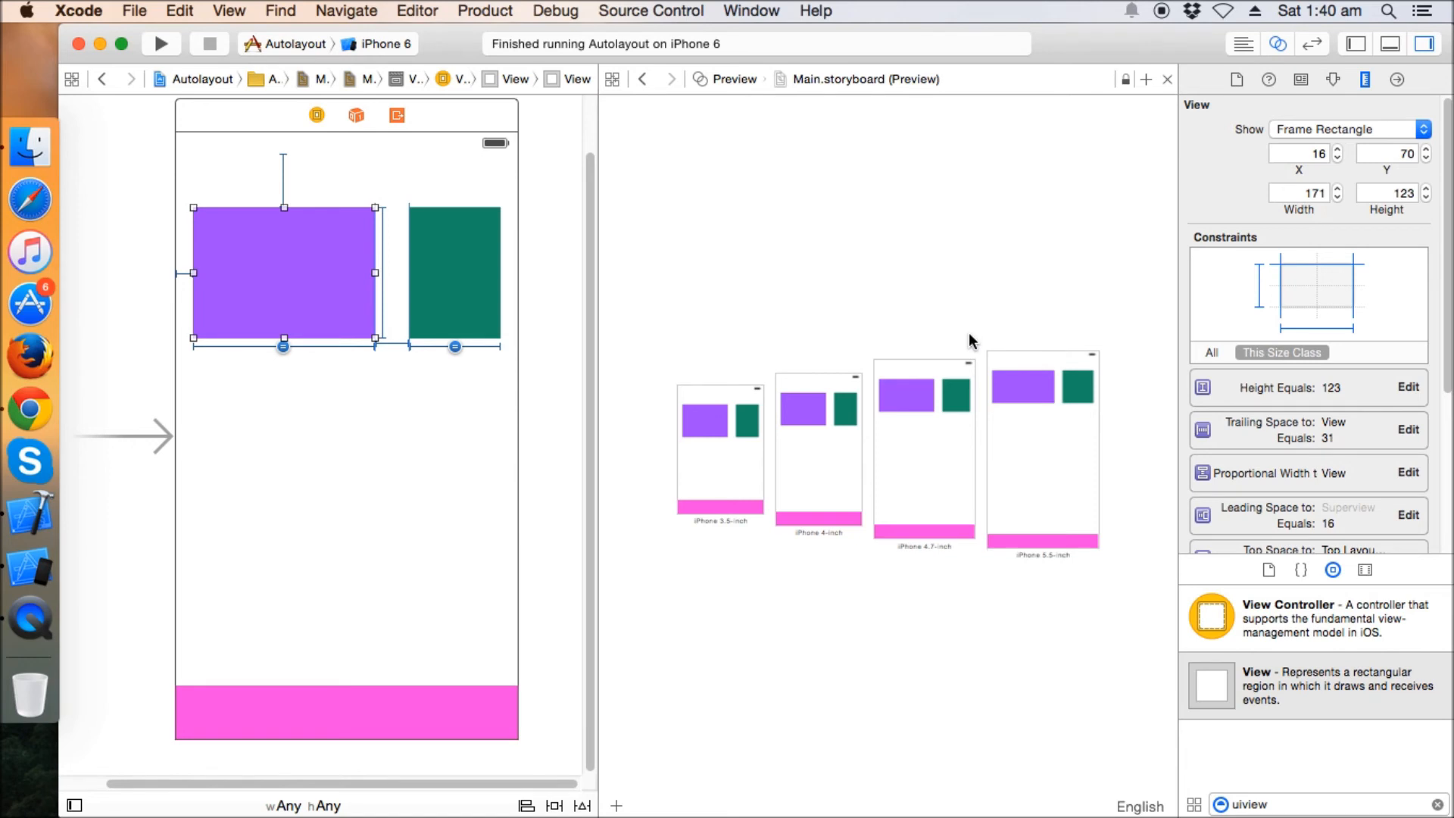
{"action": "mouse_move", "coordinate": [1340, 71]}
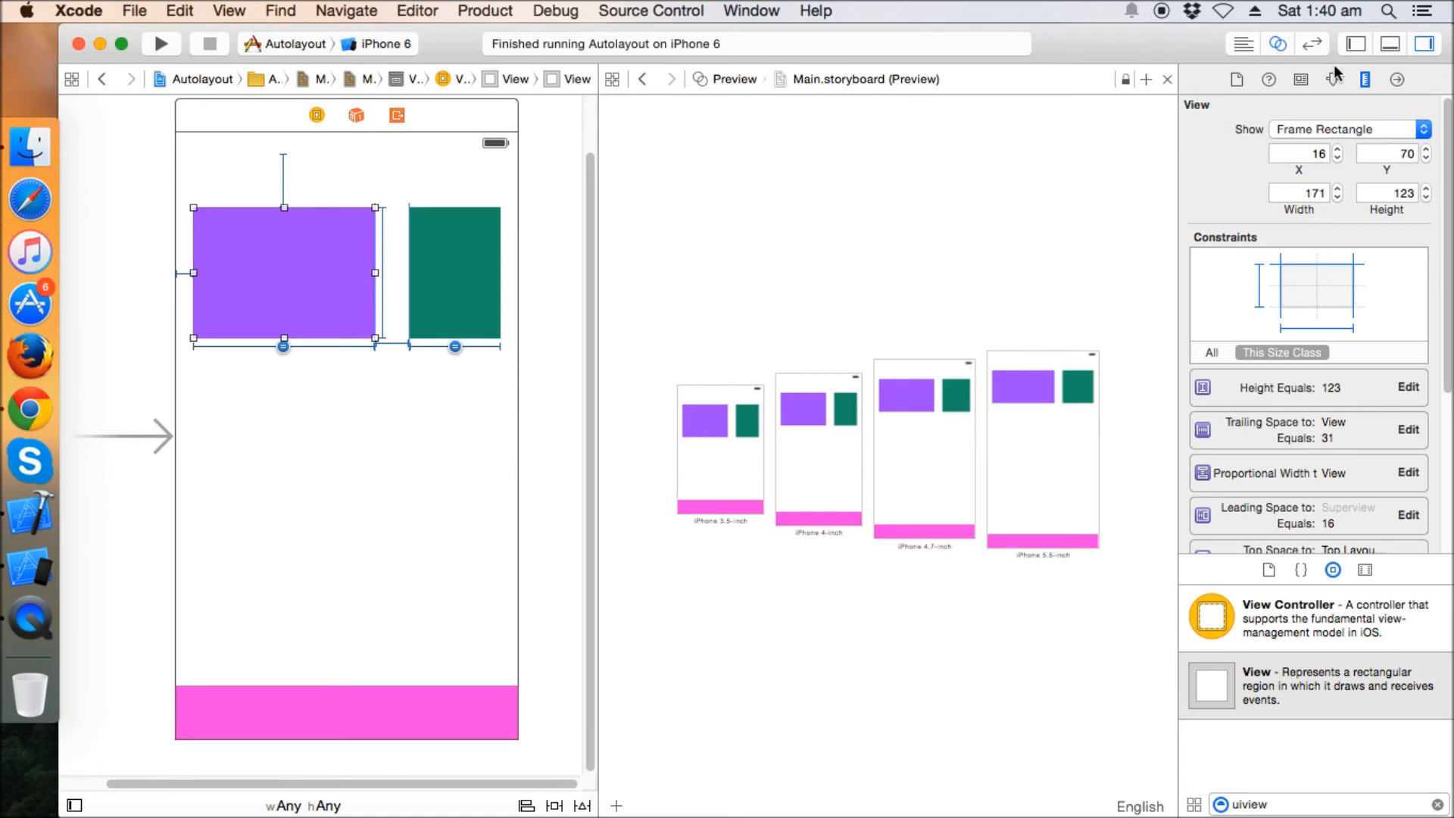
{"action": "mouse_move", "coordinate": [1062, 115]}
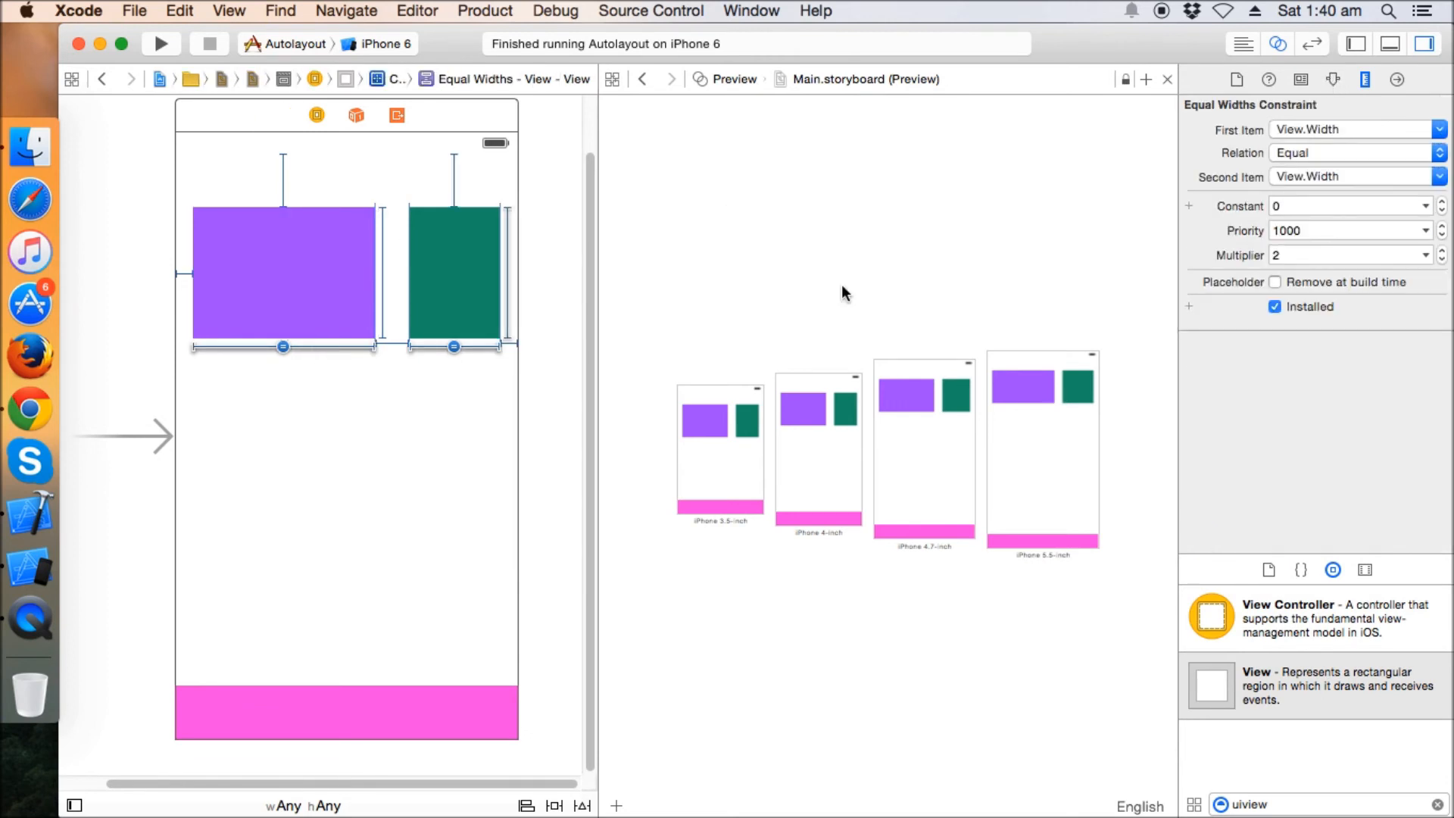
- Enter 1.4 as the equal-widths constraint's multiplier
{"action": "type", "text": "1.4"}
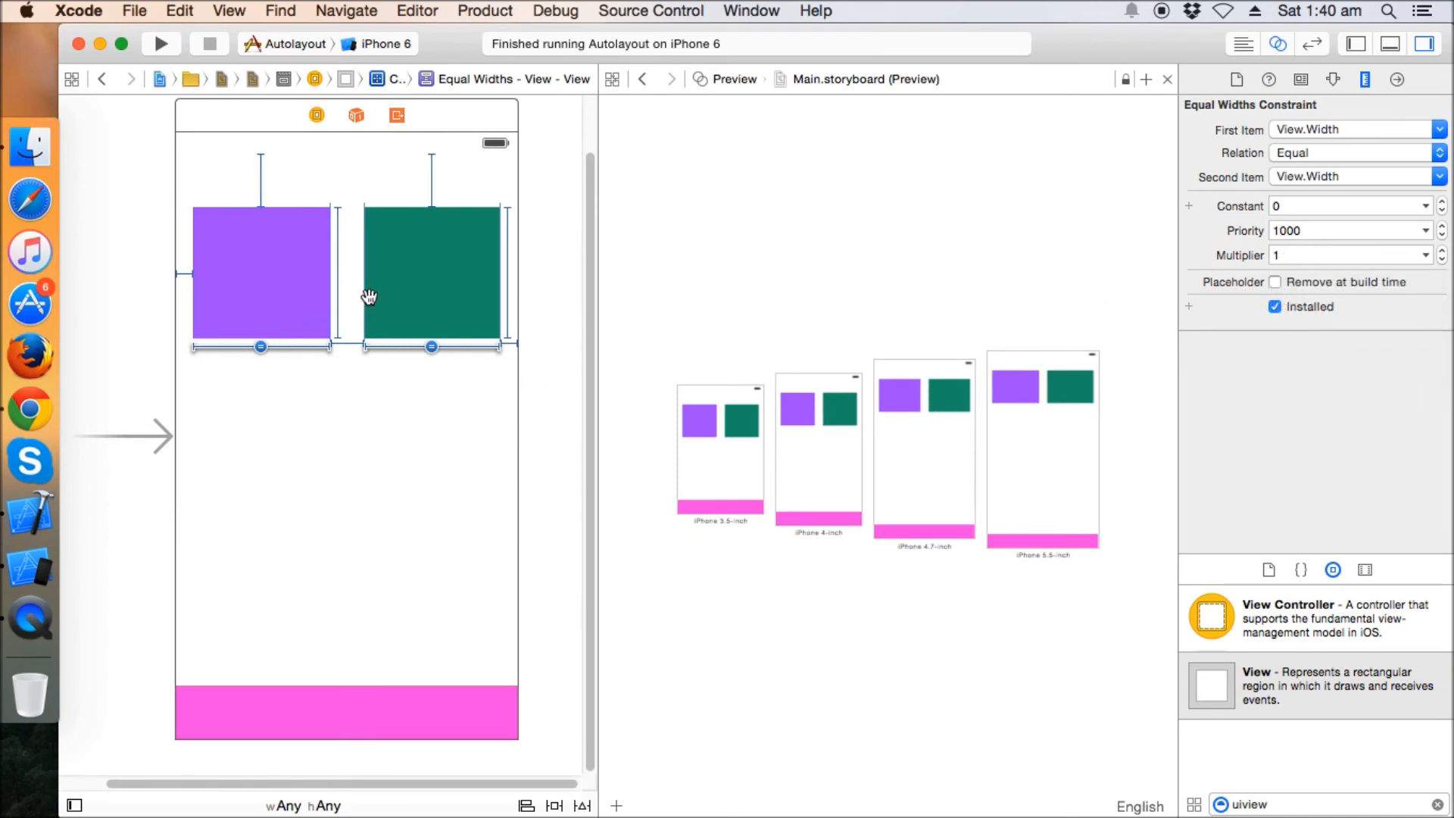
{"action": "mouse_move", "coordinate": [418, 284]}
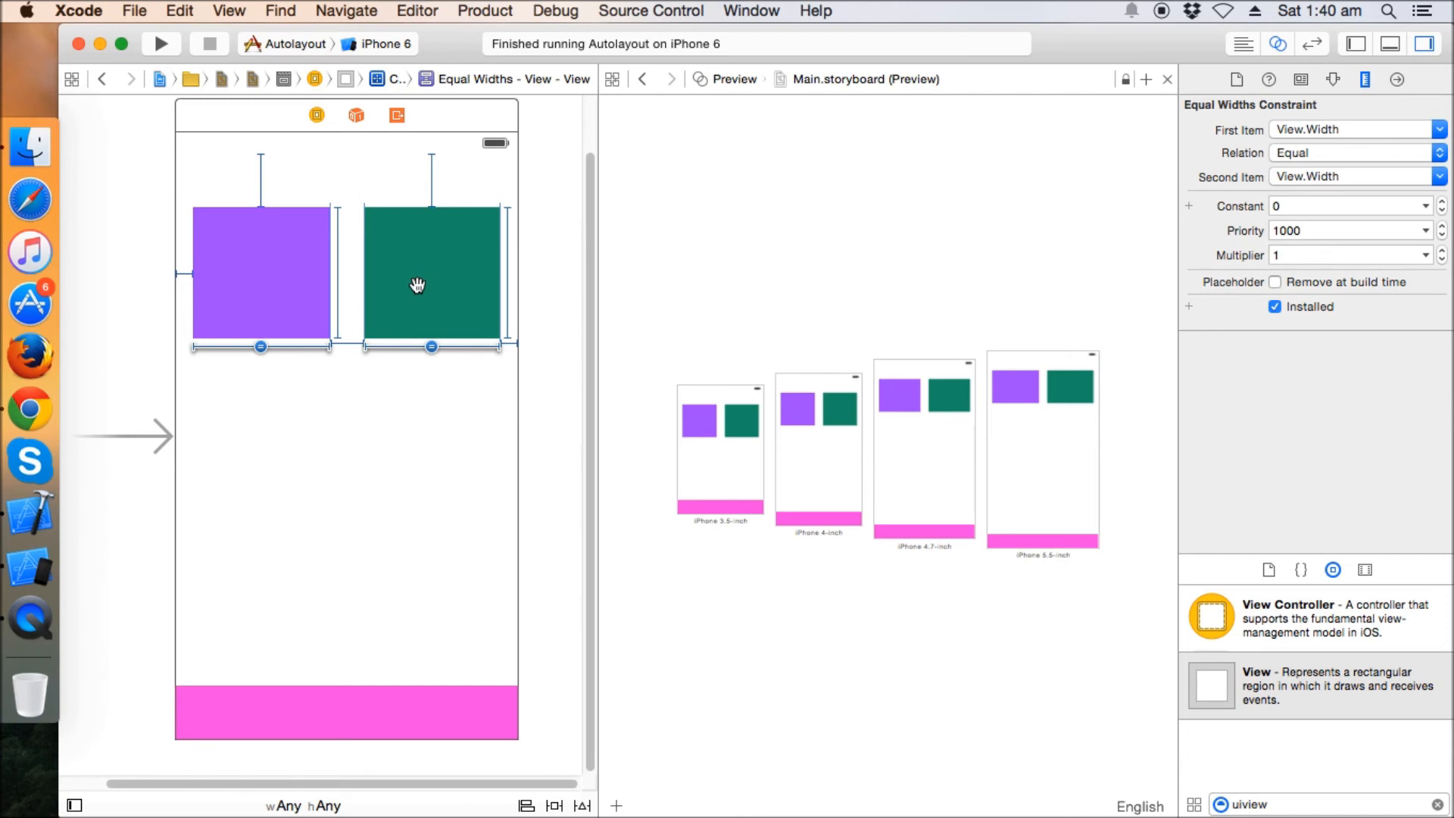
{"action": "mouse_move", "coordinate": [359, 479]}
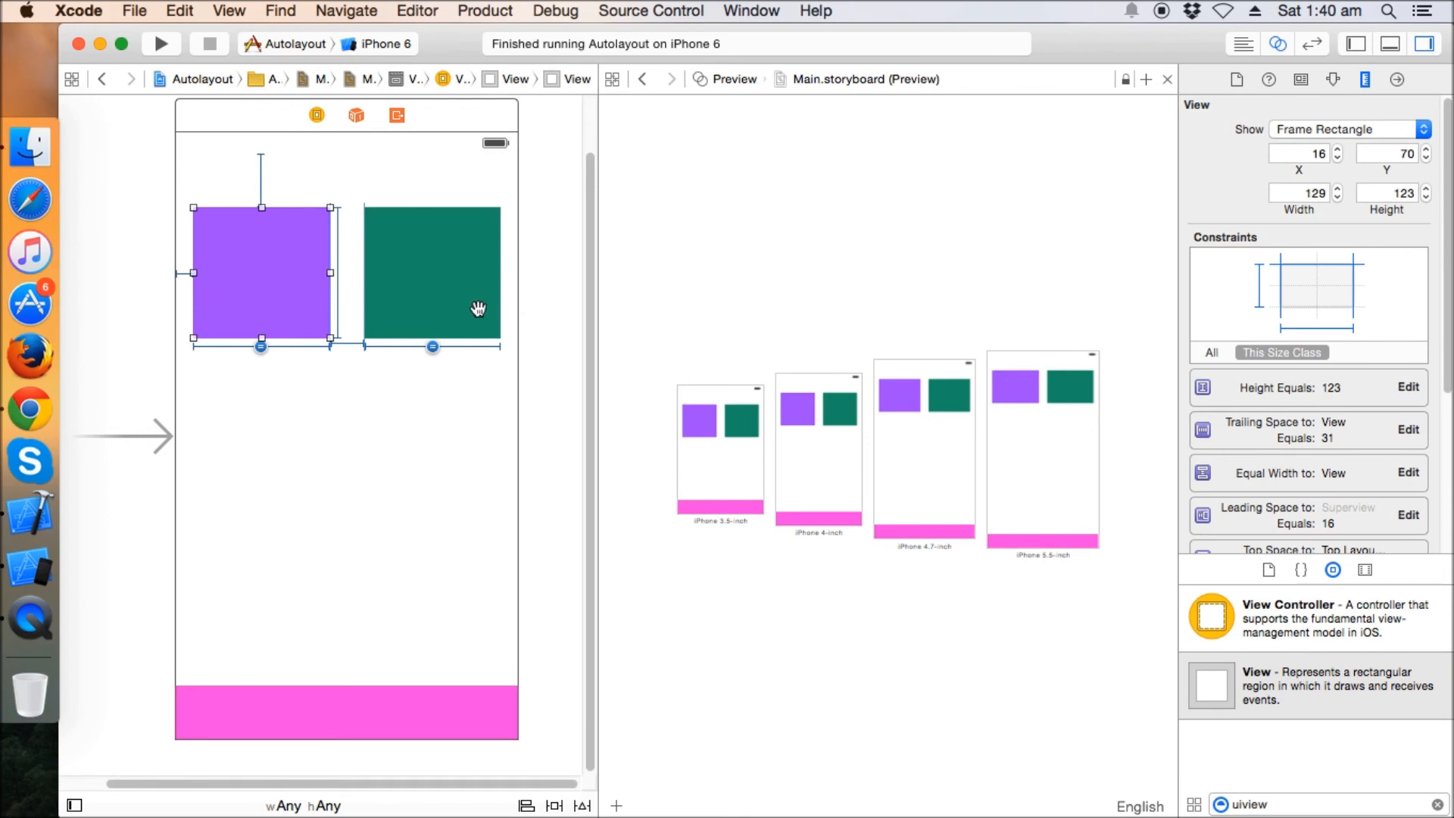
{"action": "mouse_move", "coordinate": [238, 311]}
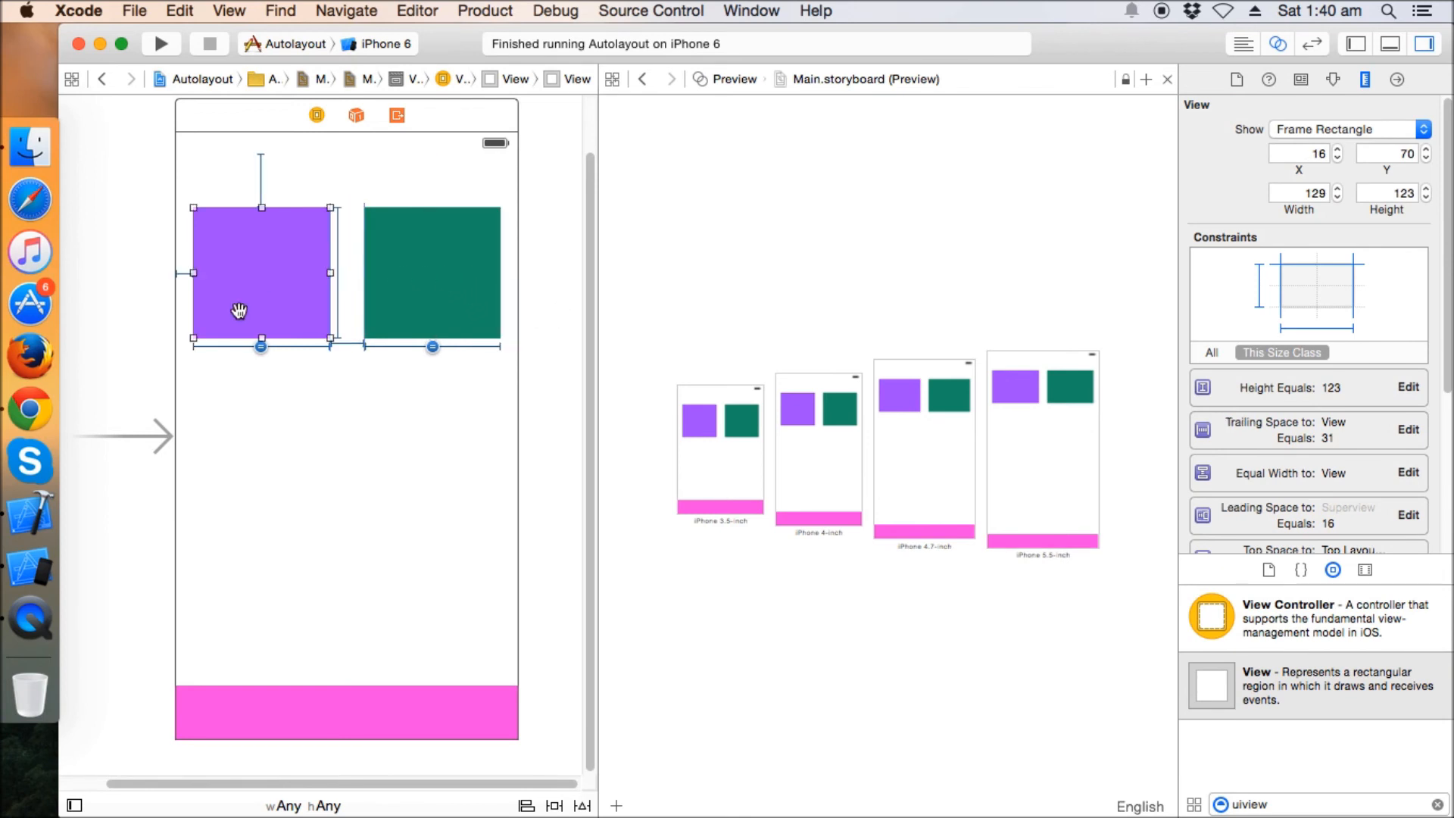
{"action": "mouse_move", "coordinate": [391, 296]}
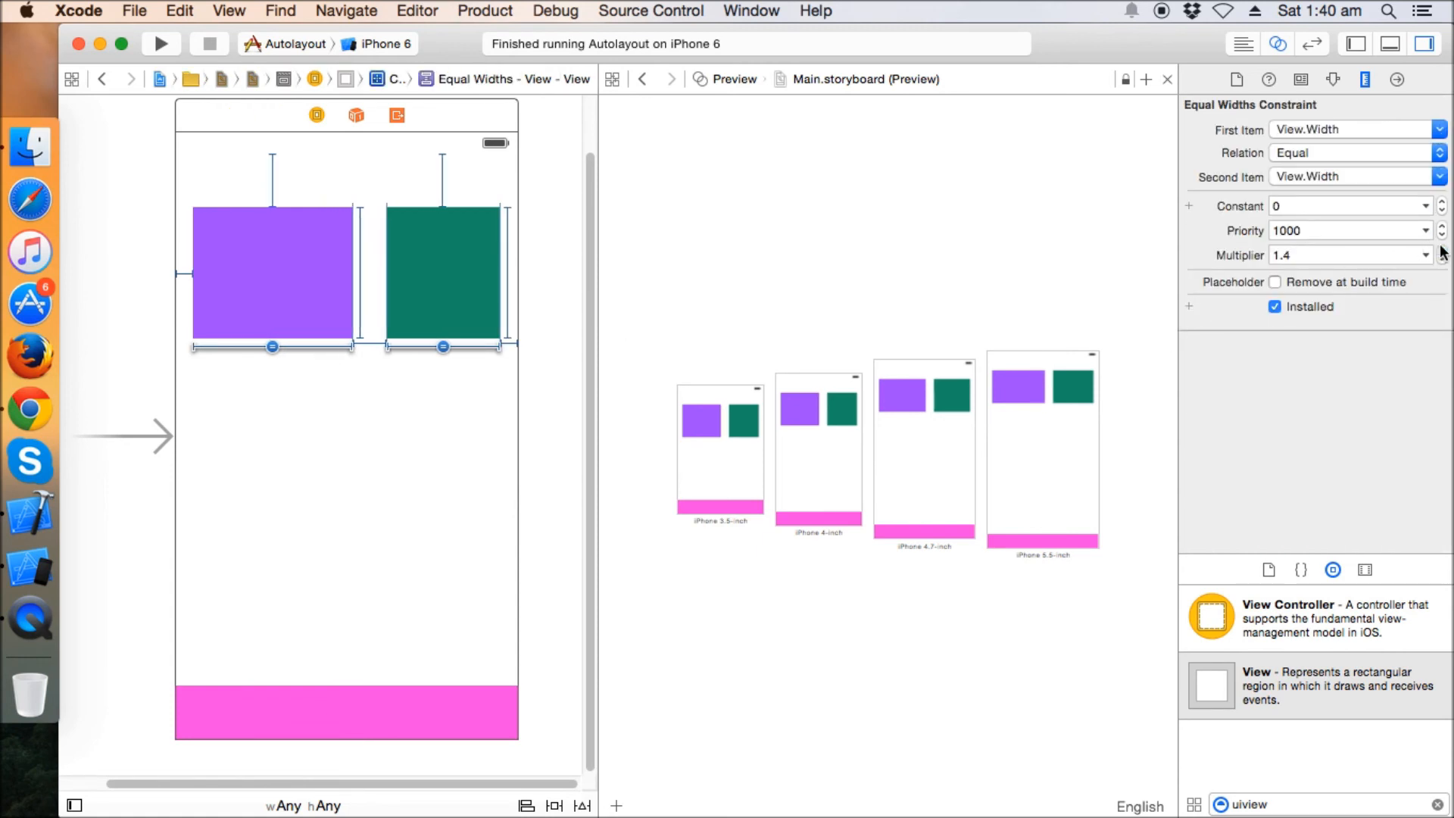
{"action": "mouse_move", "coordinate": [1340, 290]}
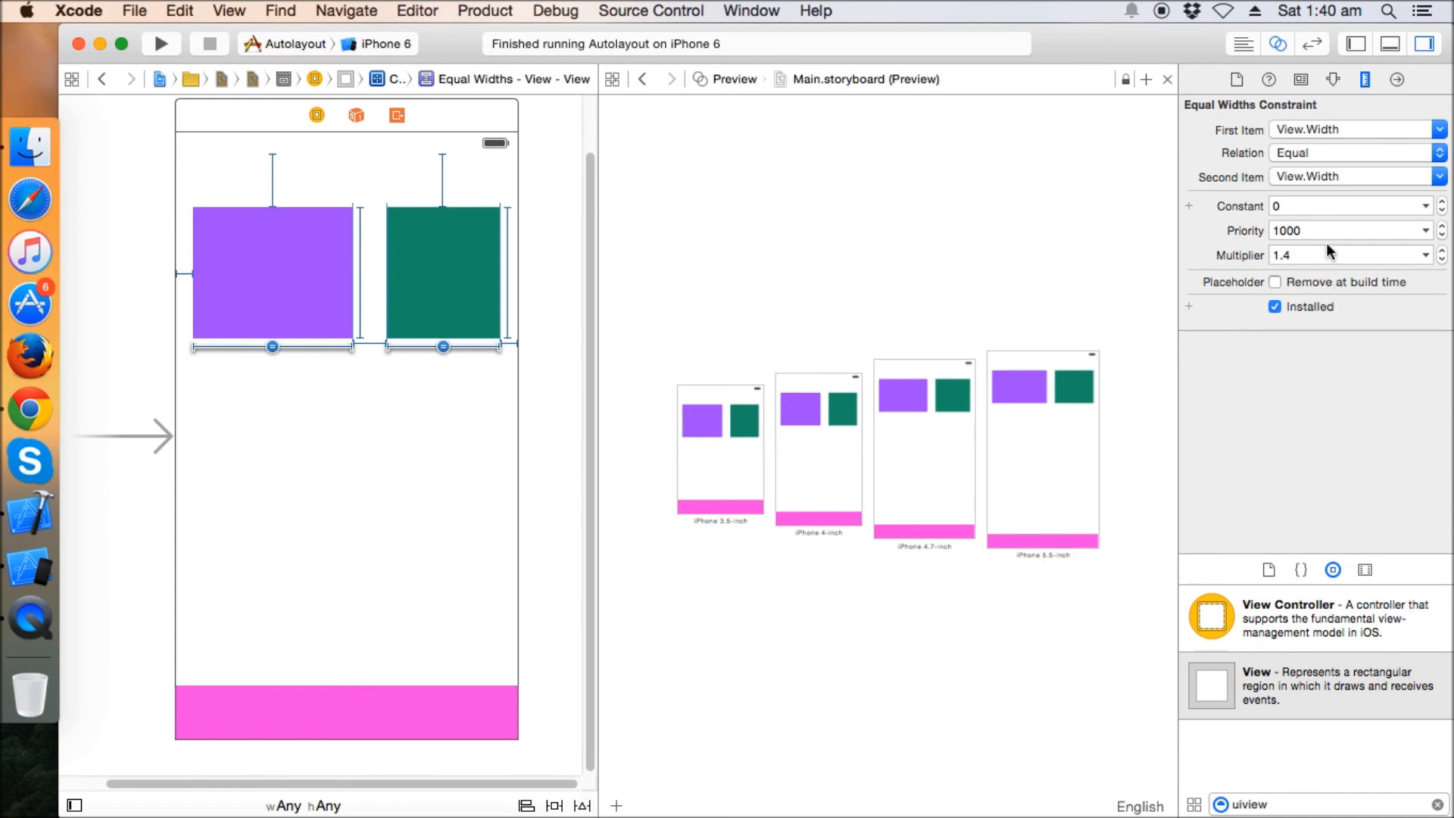
{"action": "mouse_move", "coordinate": [749, 263]}
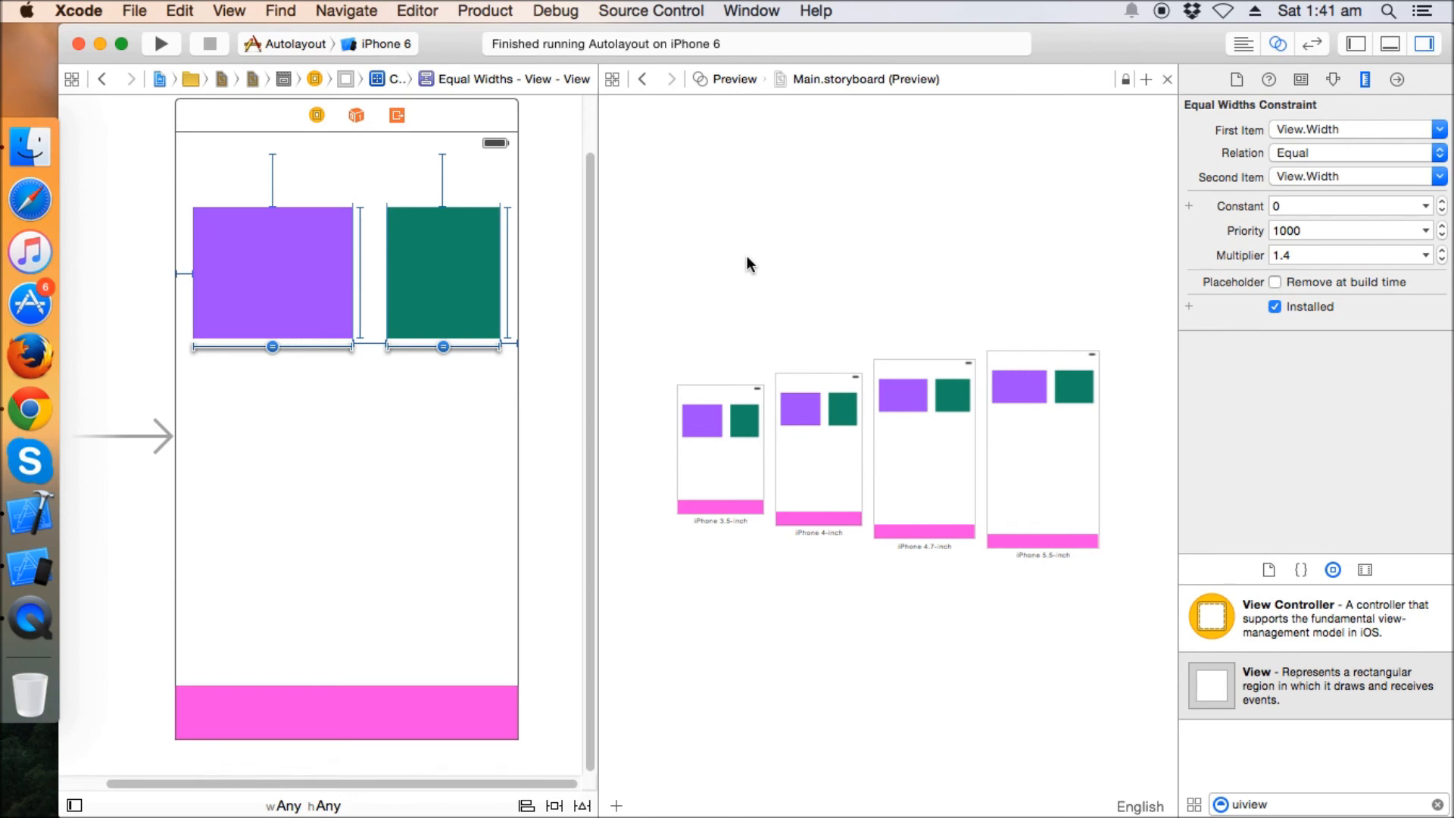
{"action": "mouse_move", "coordinate": [552, 235]}
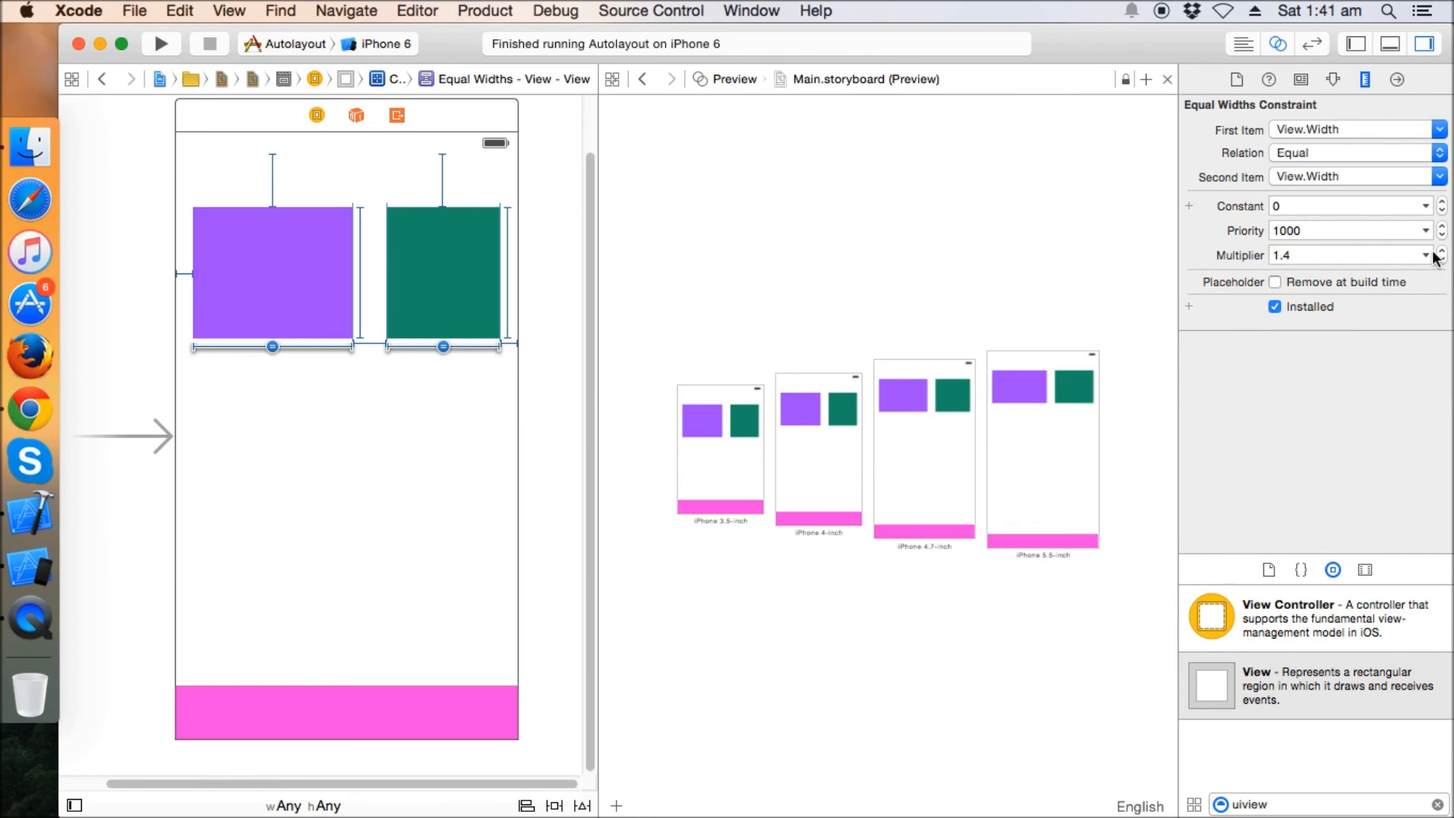
{"action": "mouse_move", "coordinate": [1071, 606]}
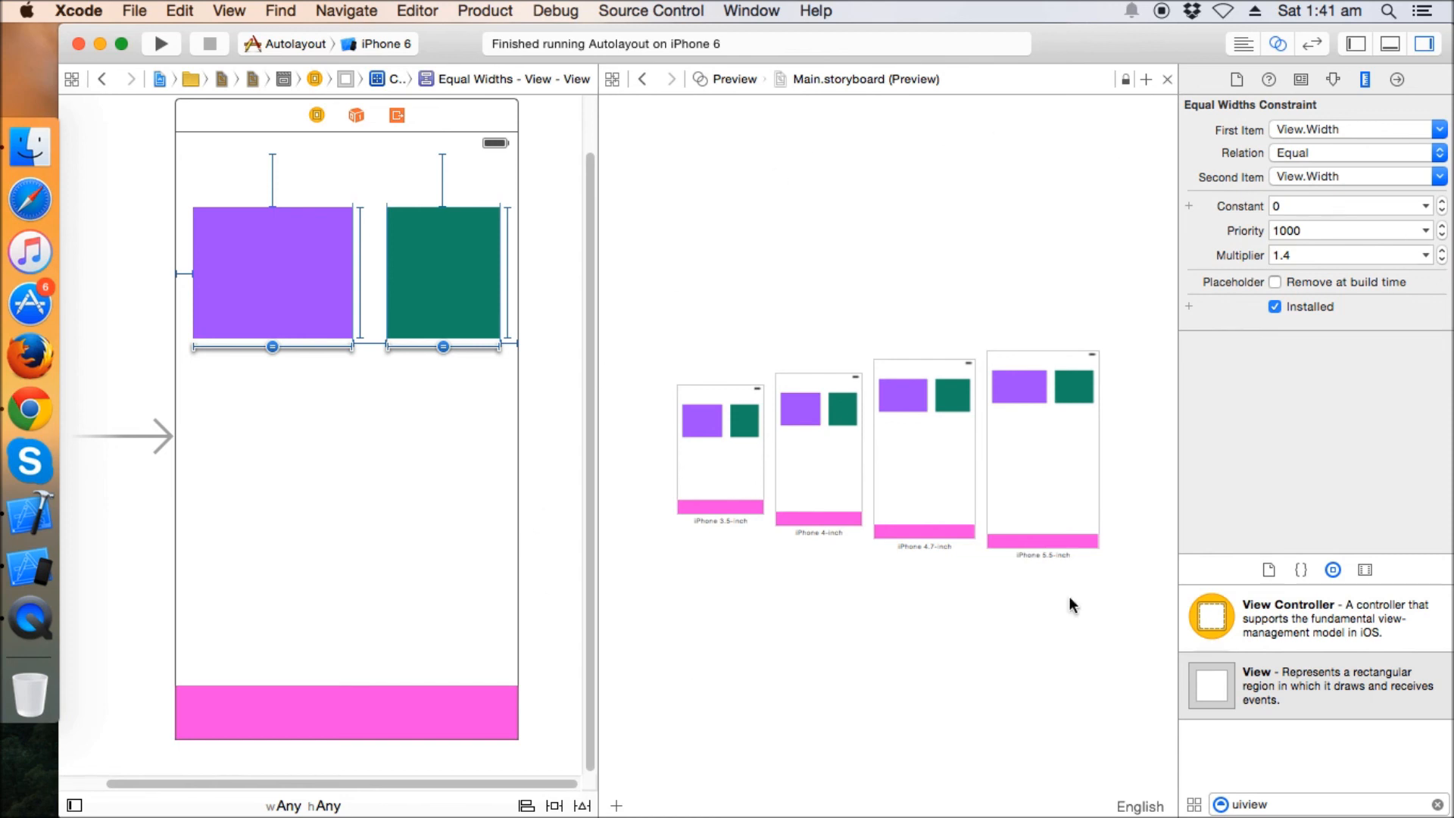
{"action": "mouse_move", "coordinate": [678, 632]}
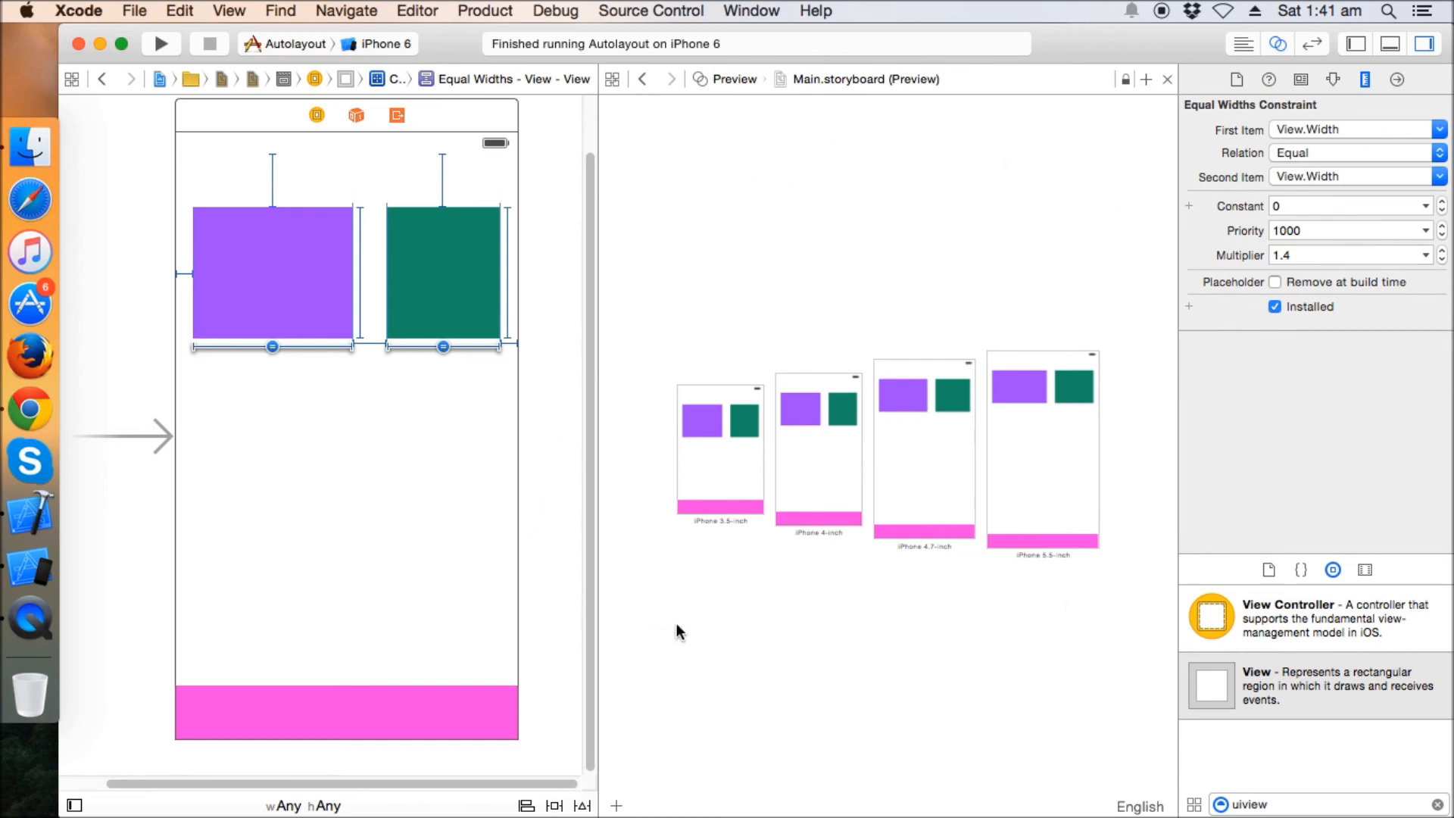
{"action": "mouse_move", "coordinate": [447, 272]}
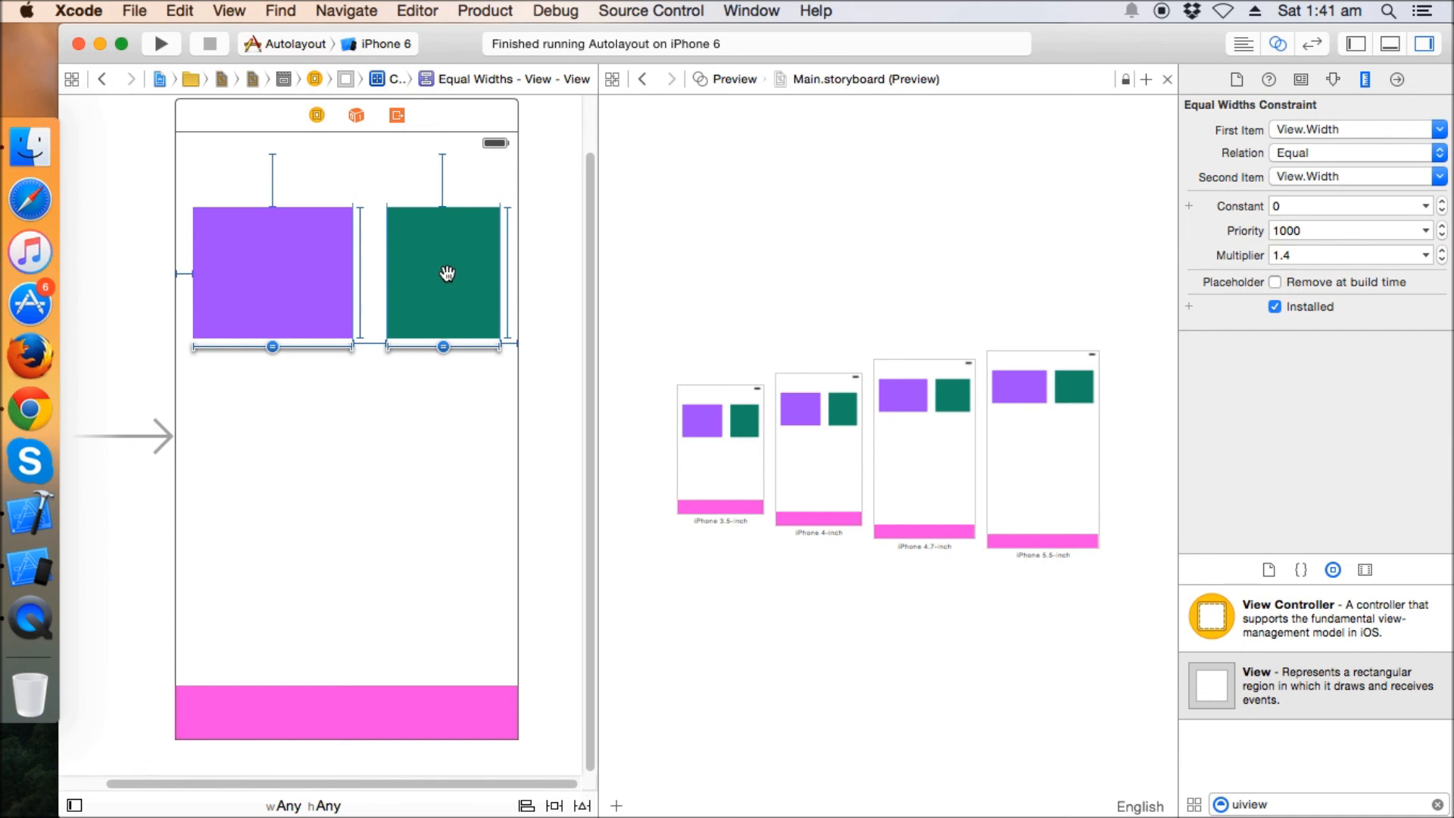
{"action": "mouse_move", "coordinate": [1323, 282]}
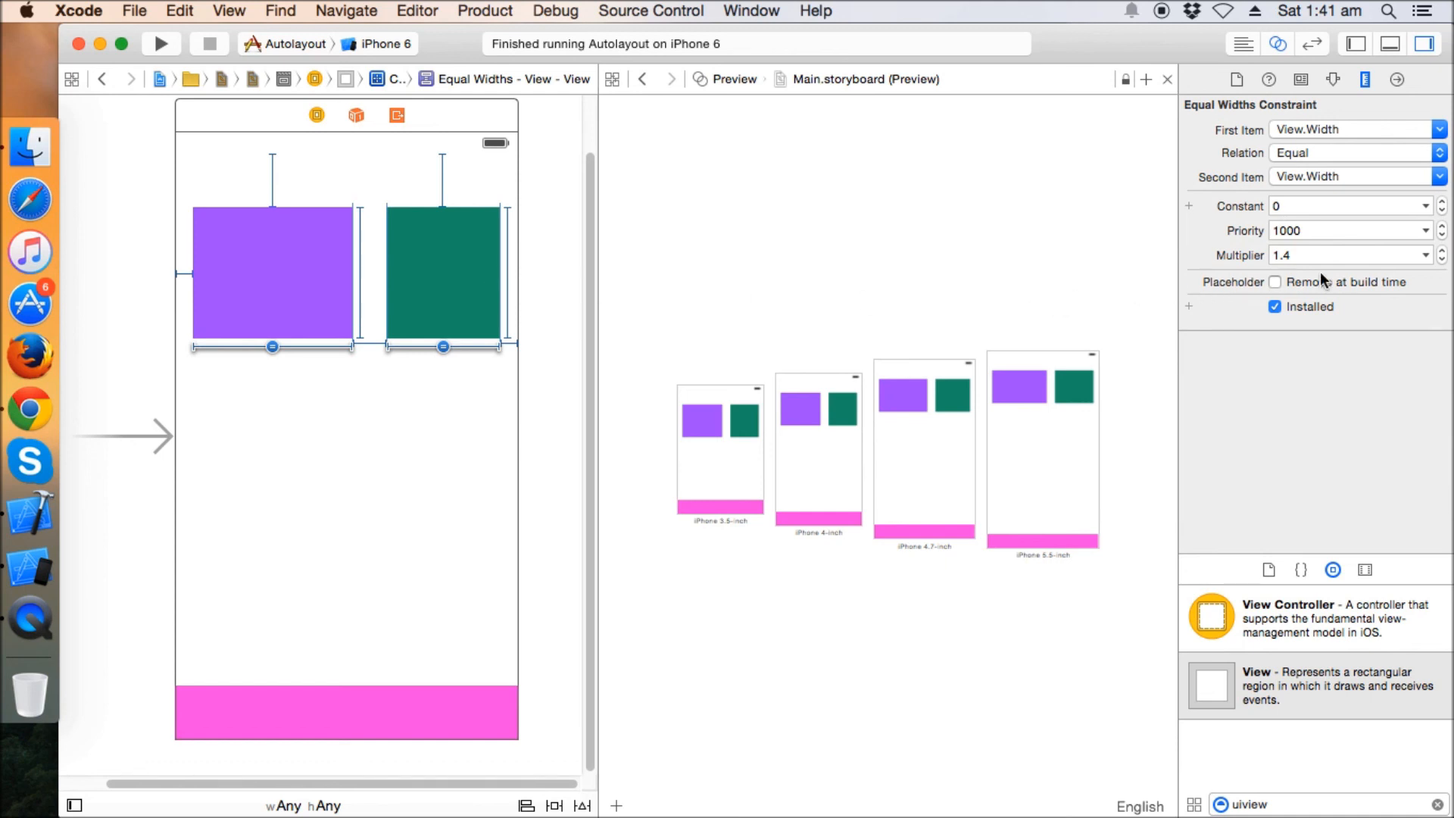
- Select the green view to review its height, spacing and proportional-width constraints
{"action": "left_click", "coordinate": [272, 273]}
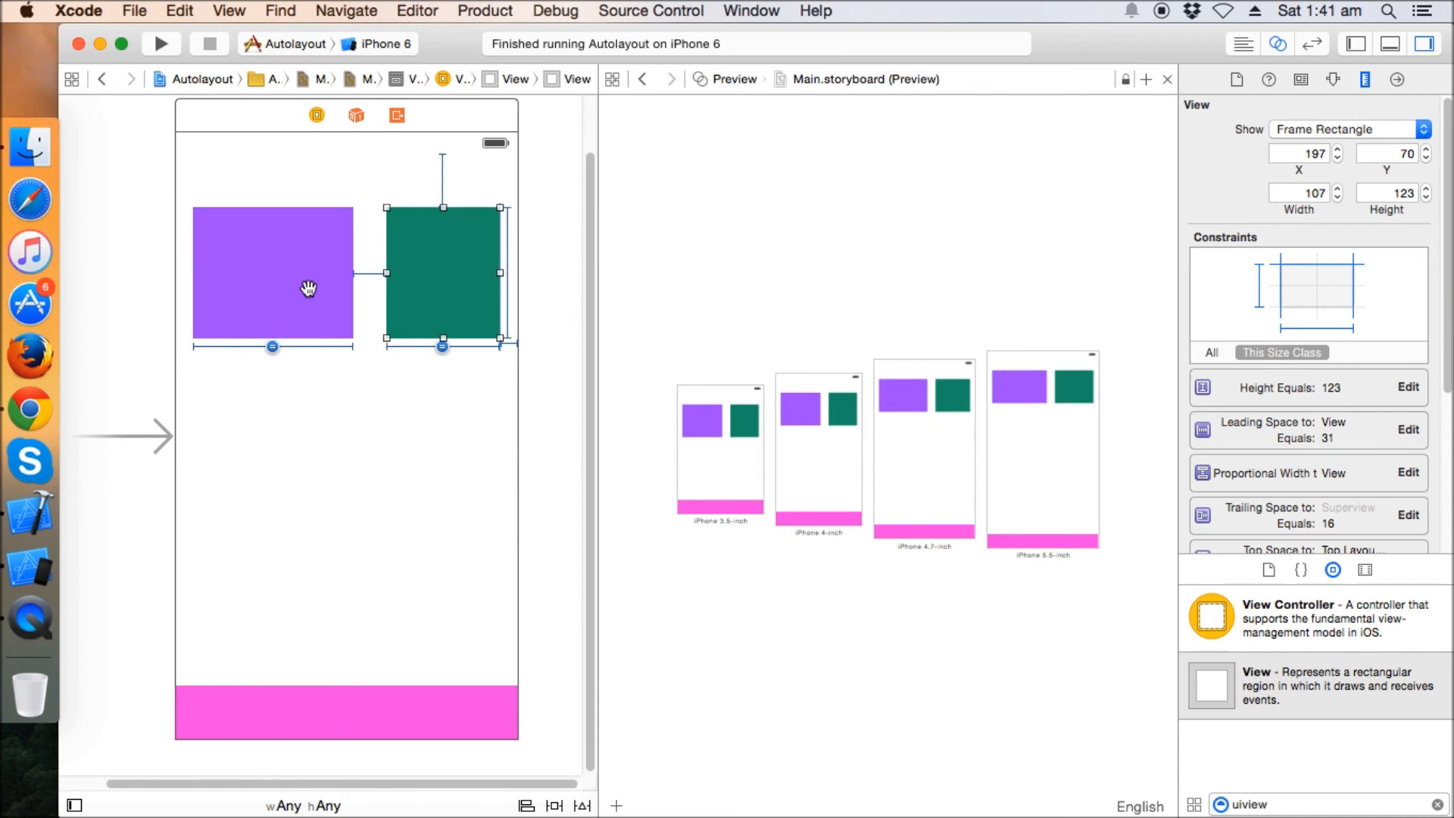
{"action": "mouse_move", "coordinate": [446, 282]}
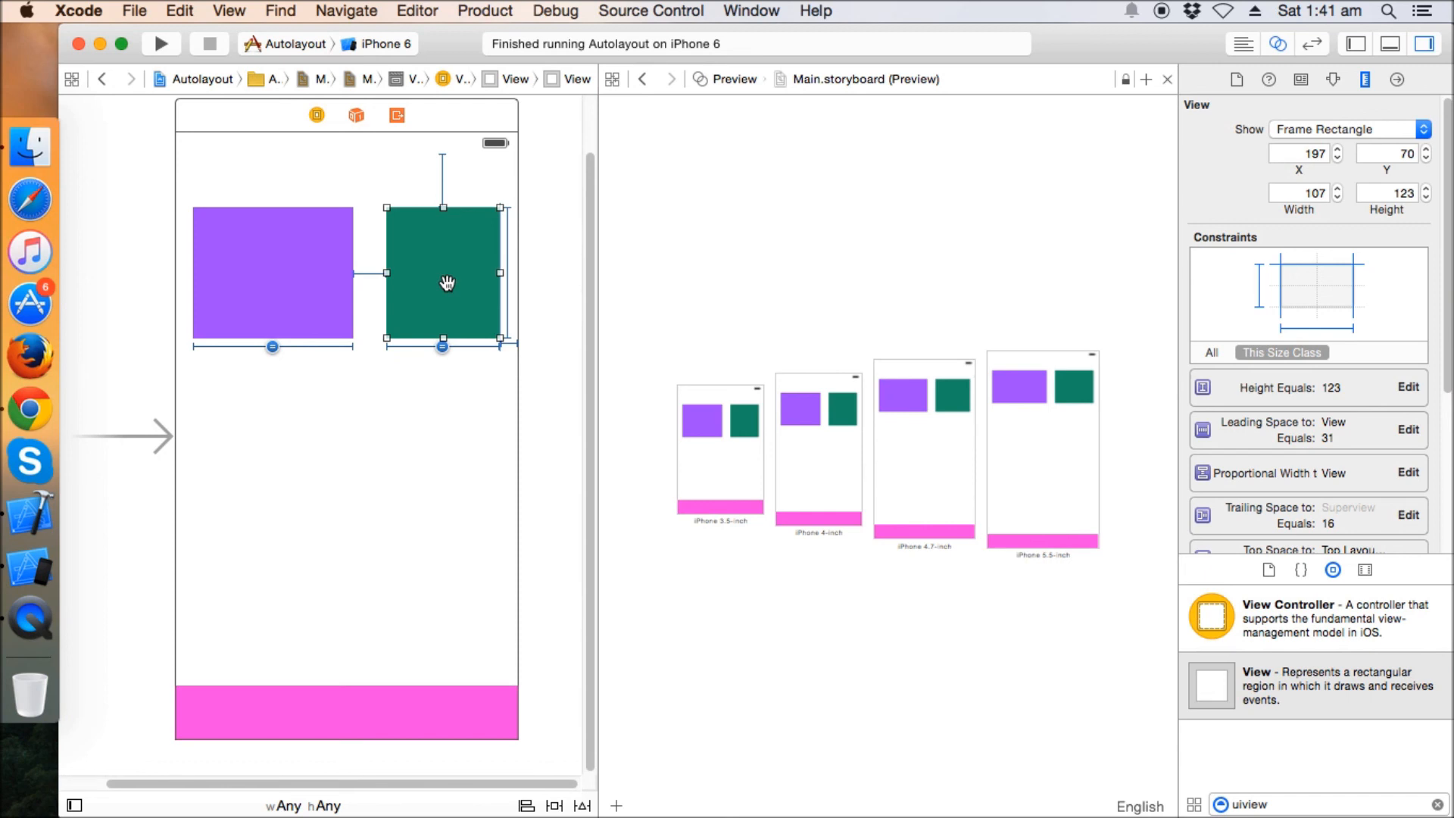
{"action": "mouse_move", "coordinate": [983, 243]}
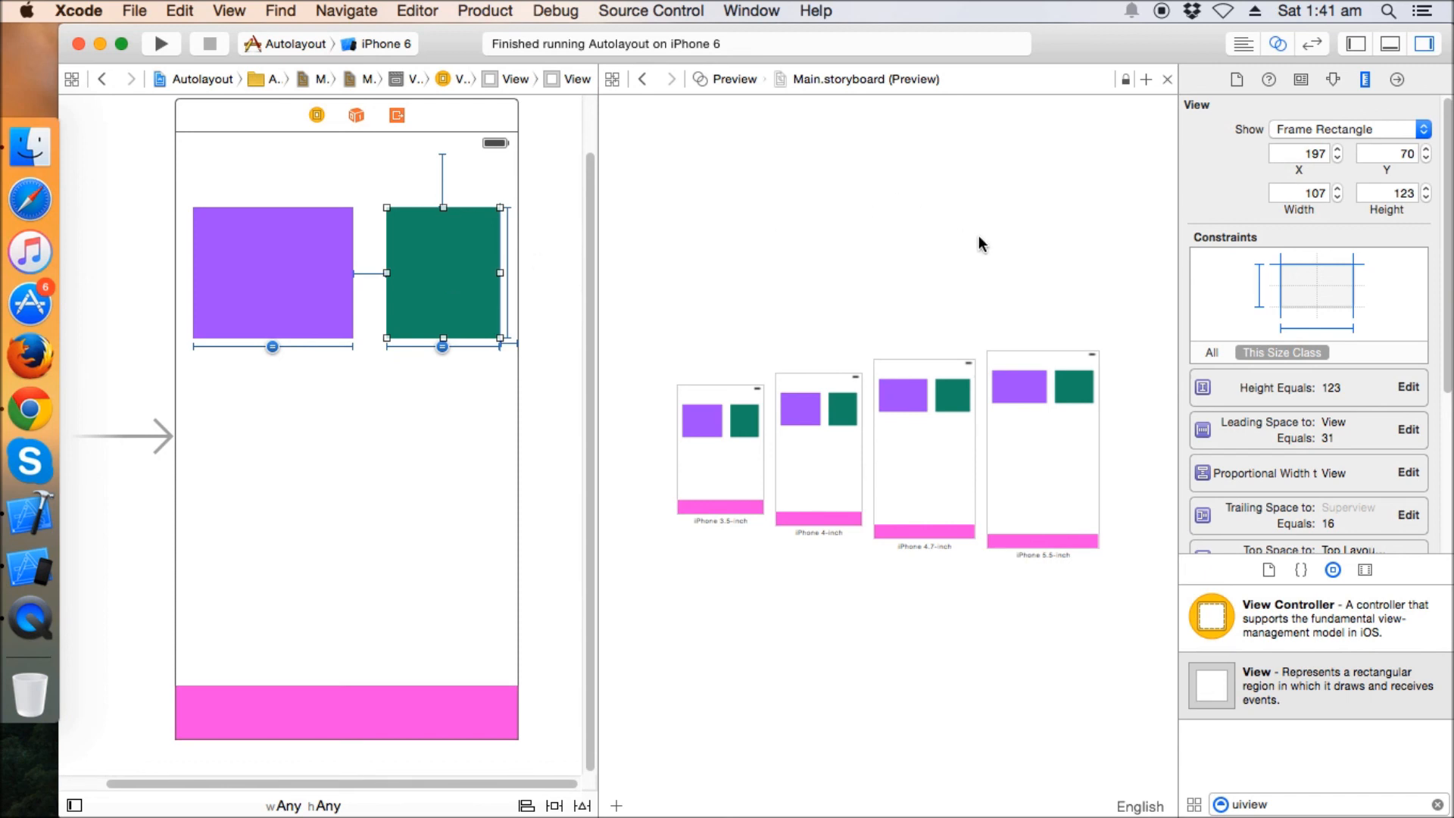
{"action": "mouse_move", "coordinate": [1169, 62]}
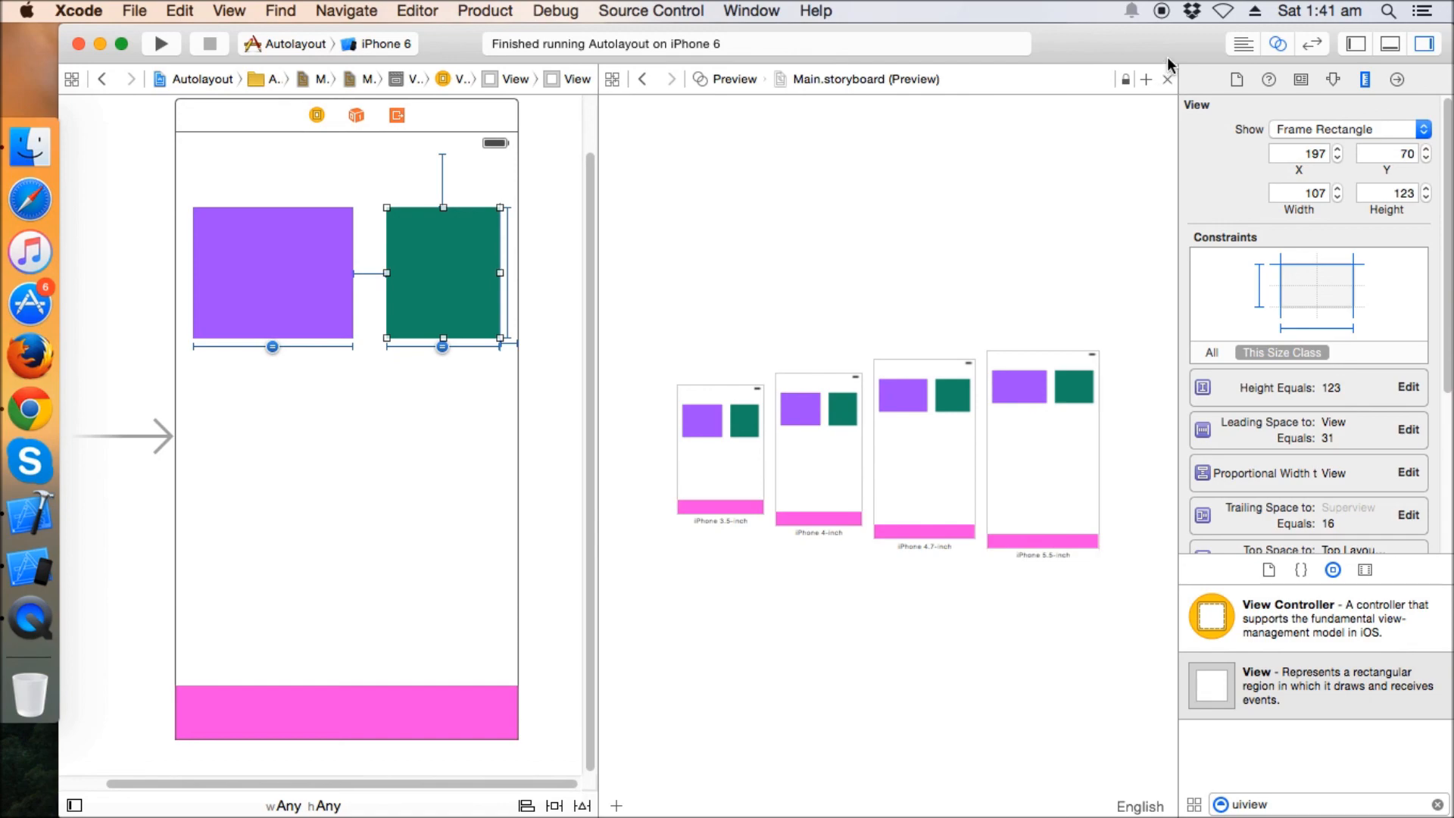